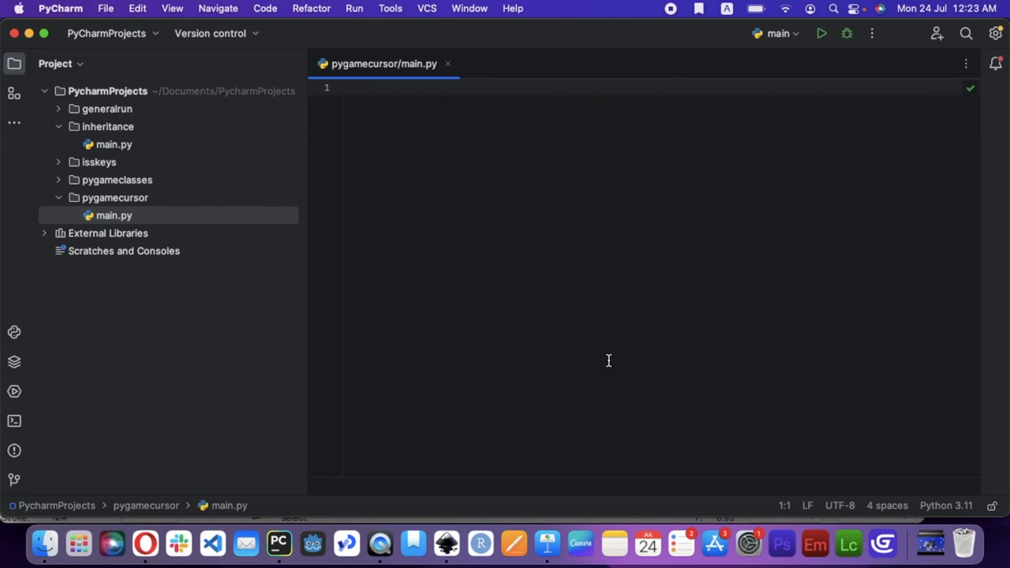
Write the imports, pygame.init() and an 800×600 display created with pygame.display.set_mode.
type("in")
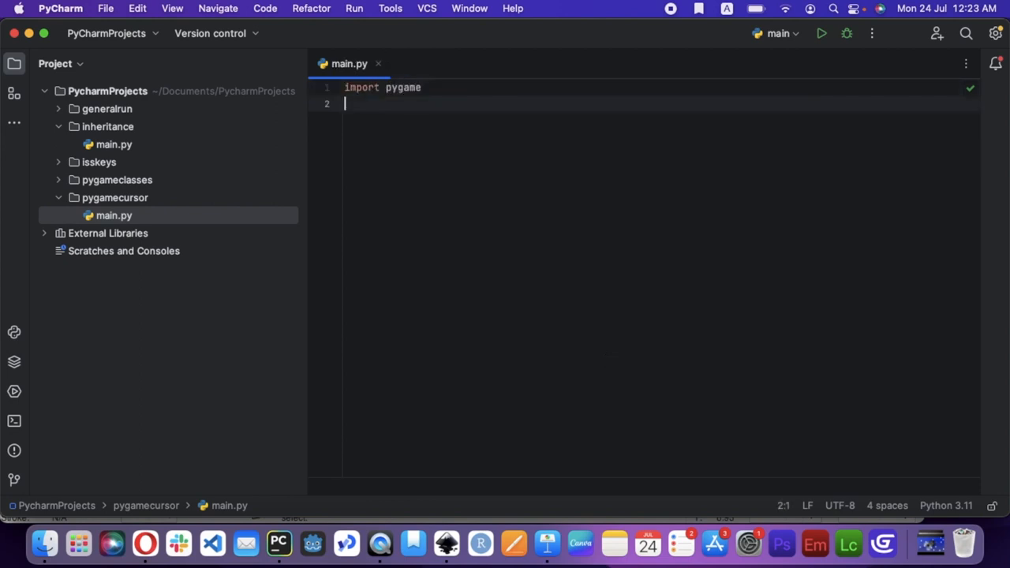
type("p")
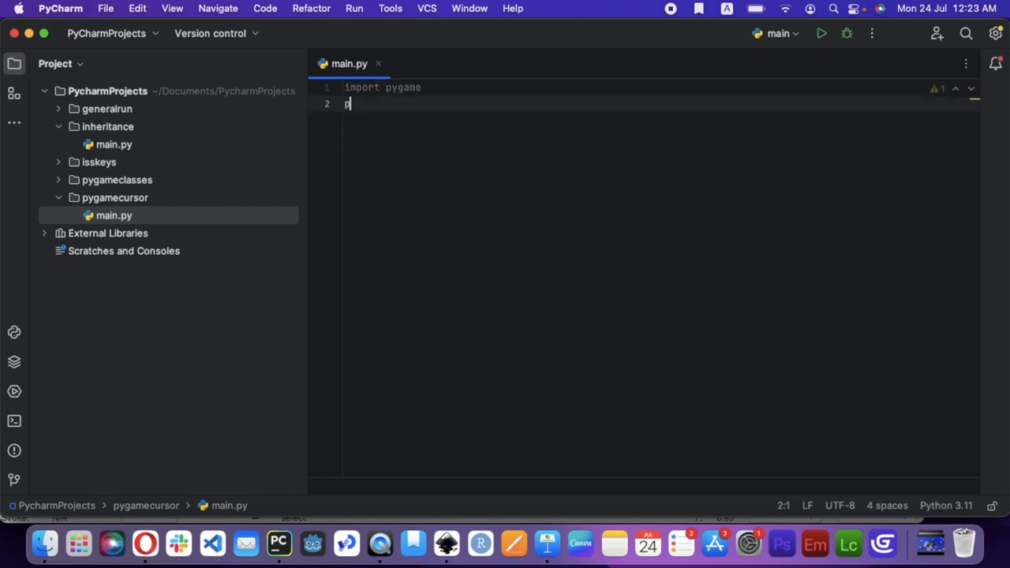
type("ygame.init()")
type("D")
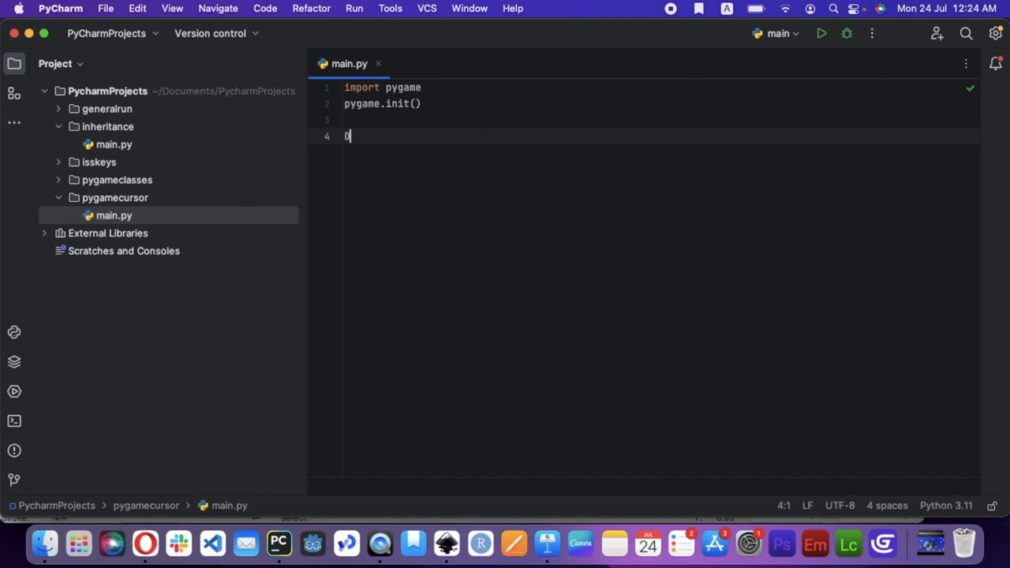
type("i")
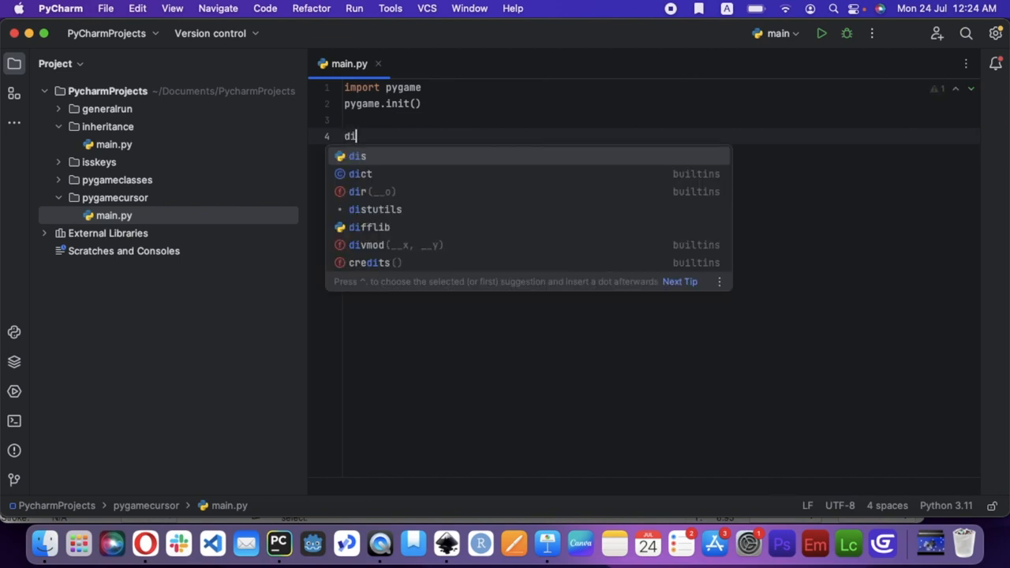
type("splay")
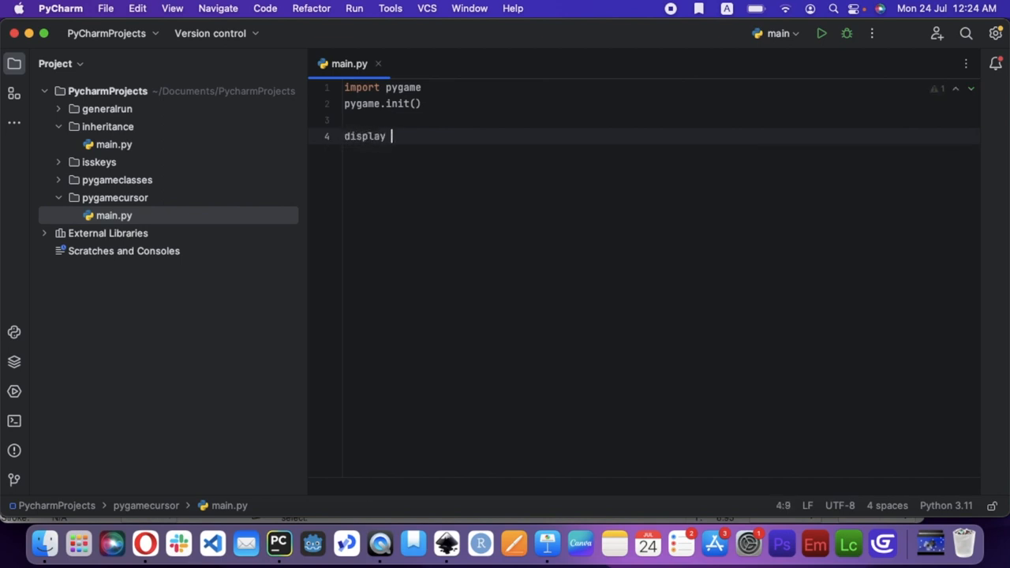
type("= p")
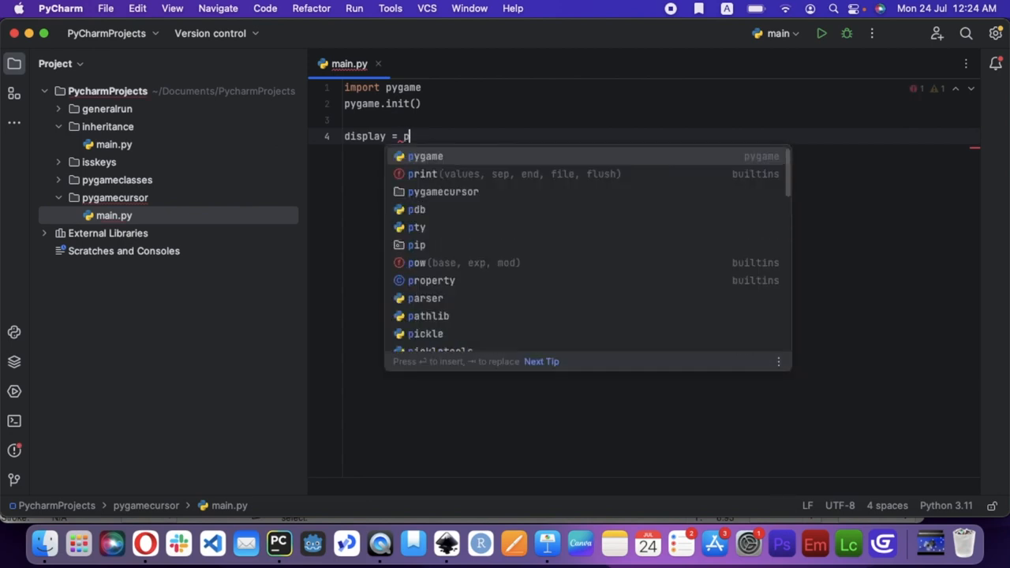
type("ygame.d")
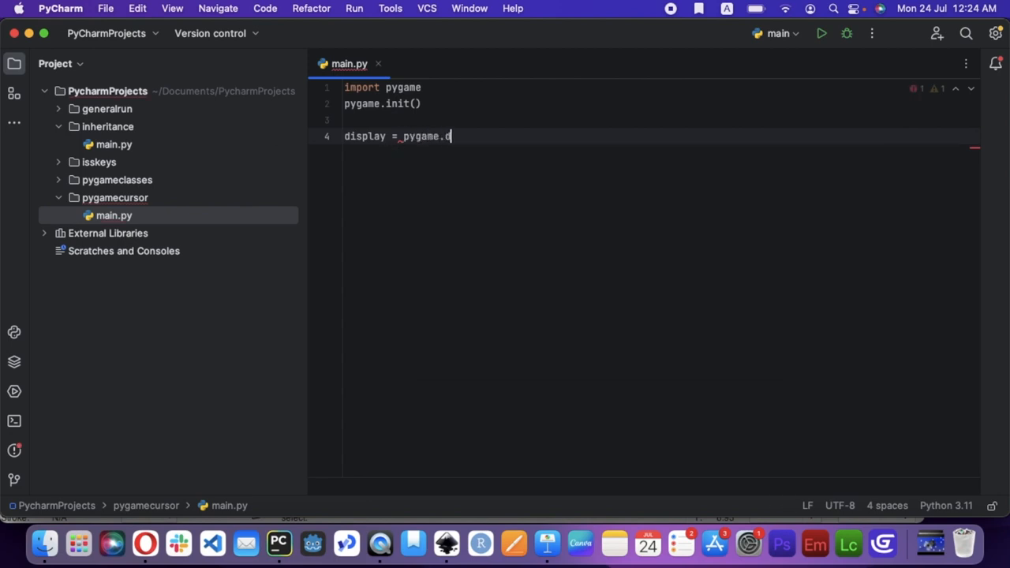
type("isplay.set_mode((800, 600")
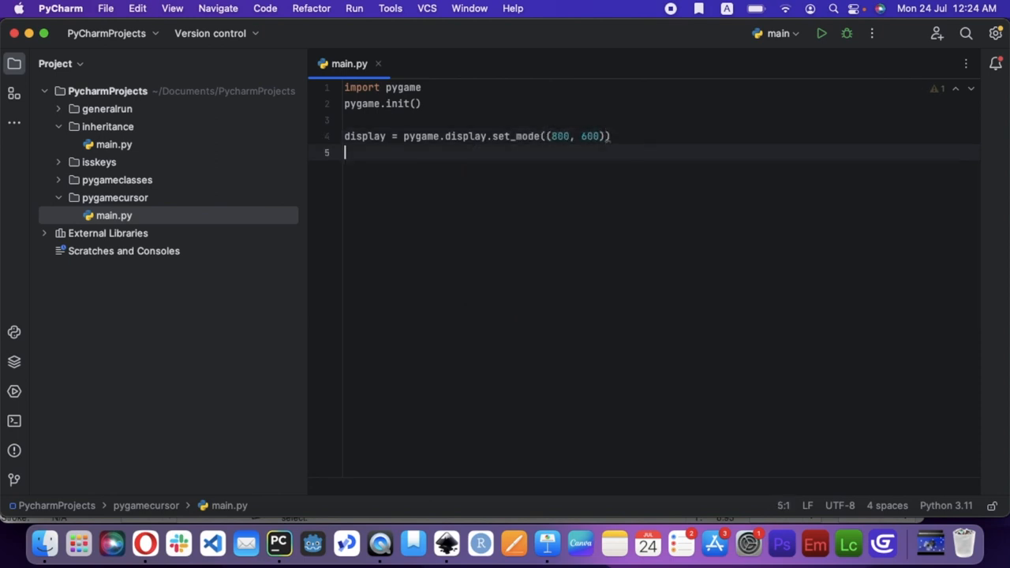
Add a while run loop that sets run = False on pygame.QUIT and calls pygame.display.update().
type("while True:")
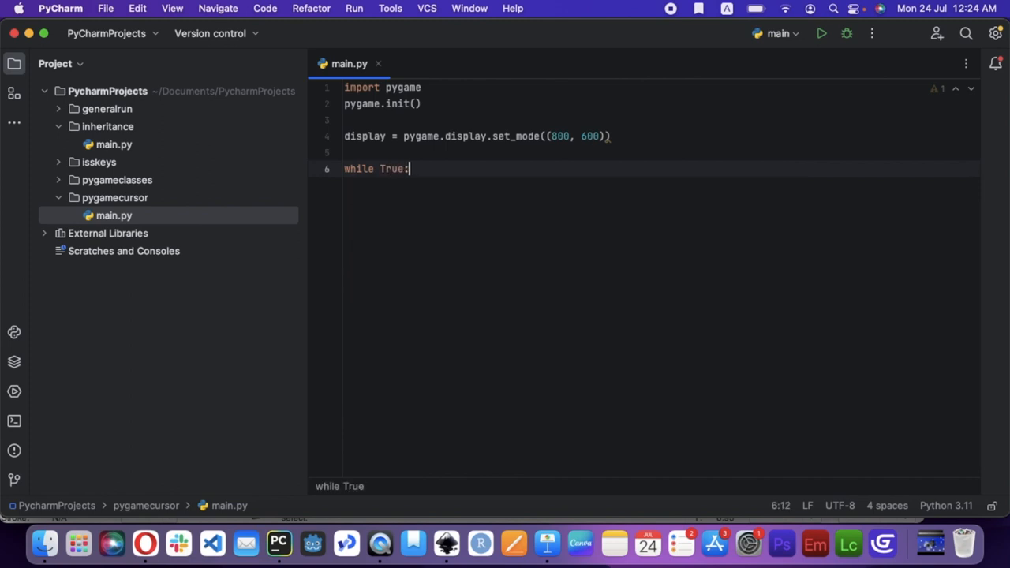
type("run = T")
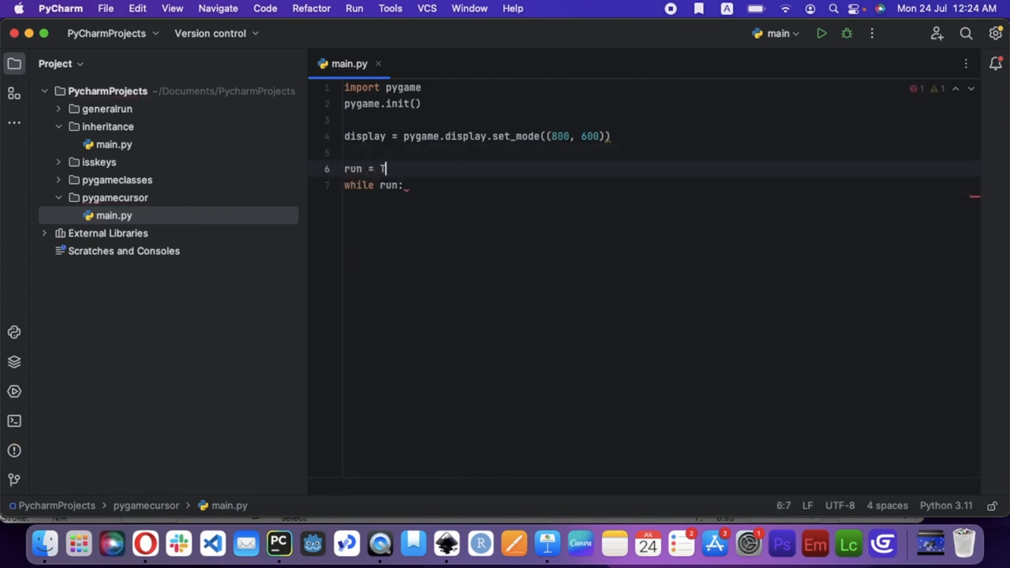
type("rue")
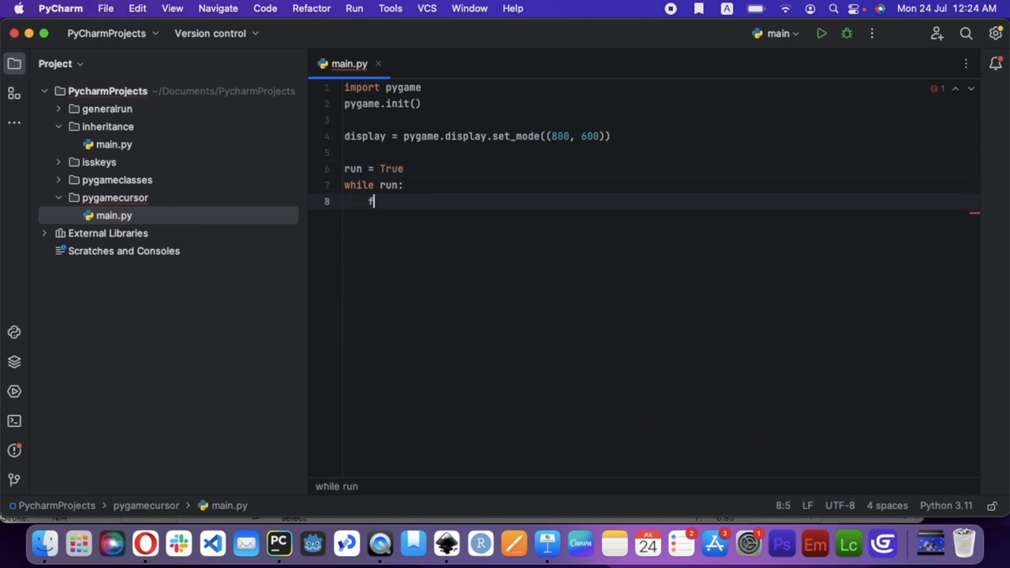
type("for event in pygam")
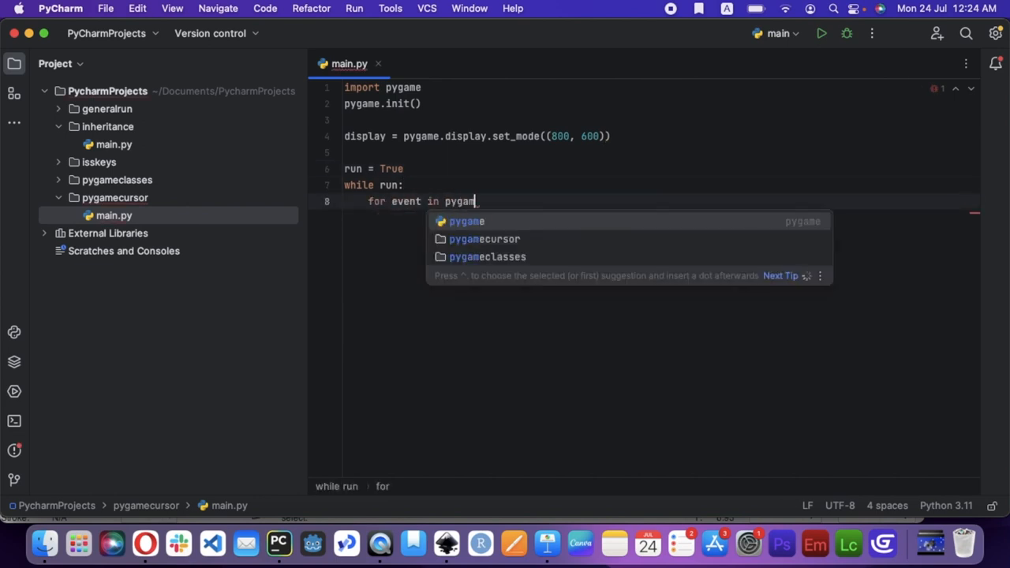
type("e.event.get():")
type("if event.type")
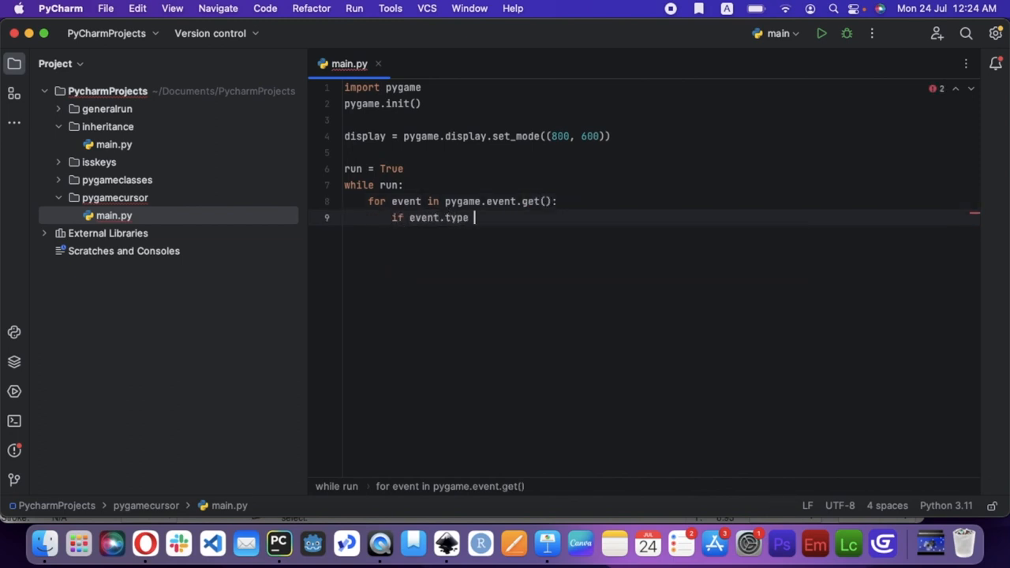
type("== pygame.")
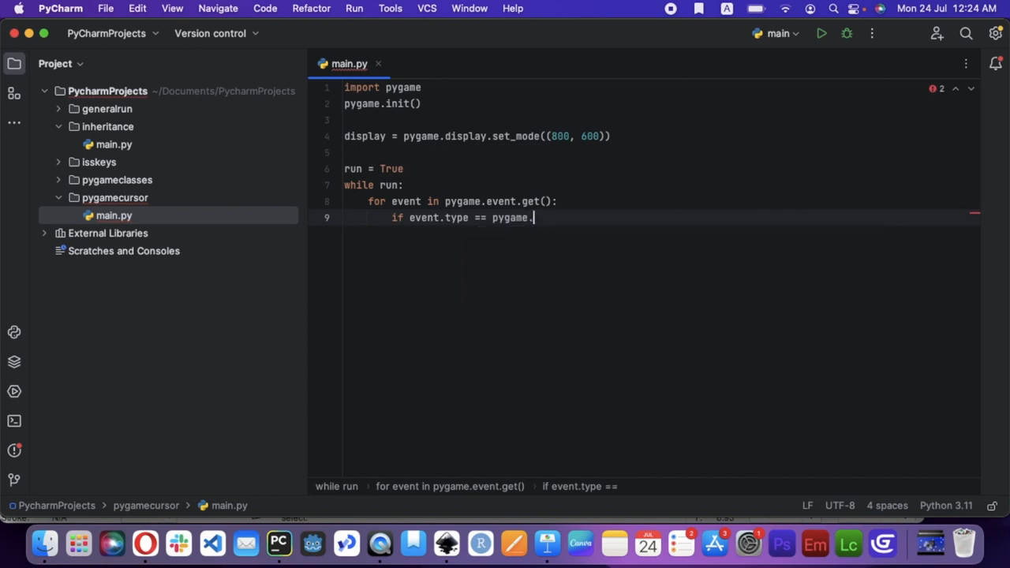
type("QUIT()")
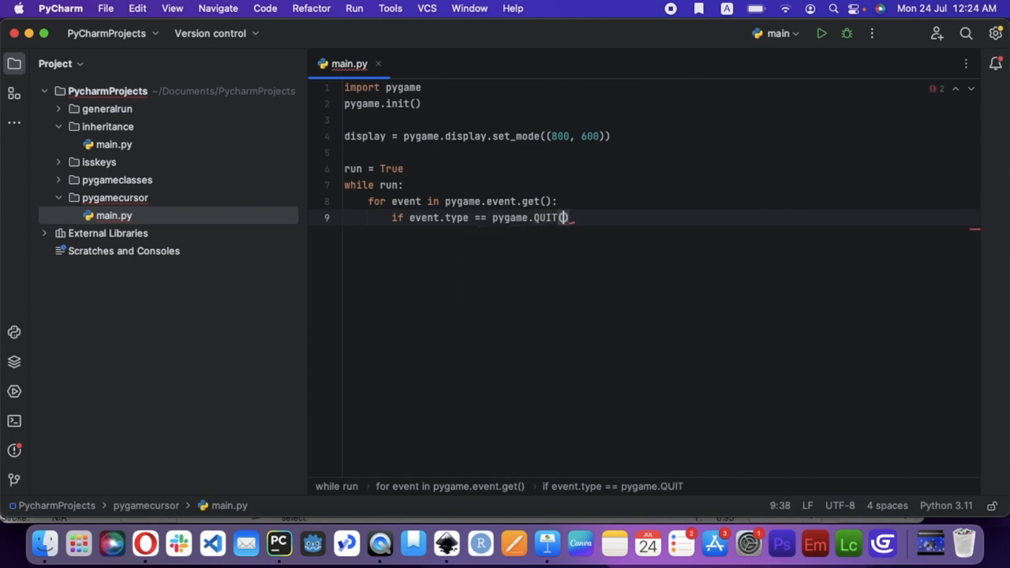
type(":")
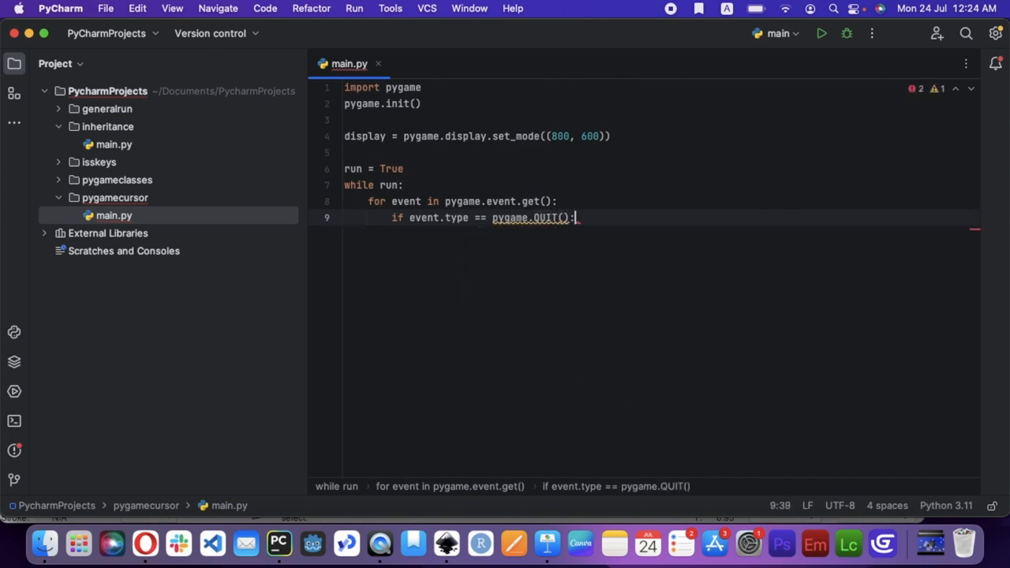
type("run = False")
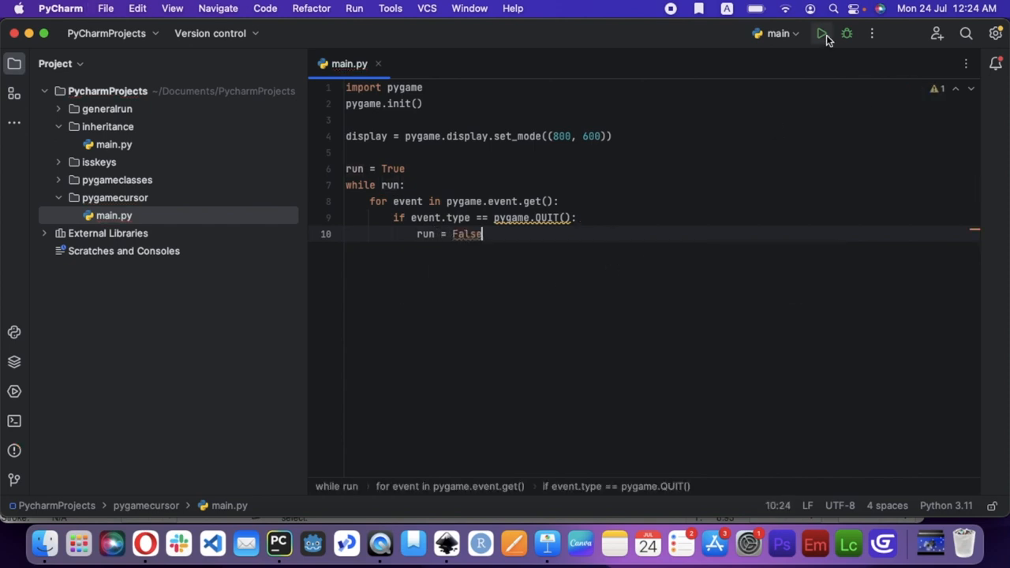
type("pygame.di")
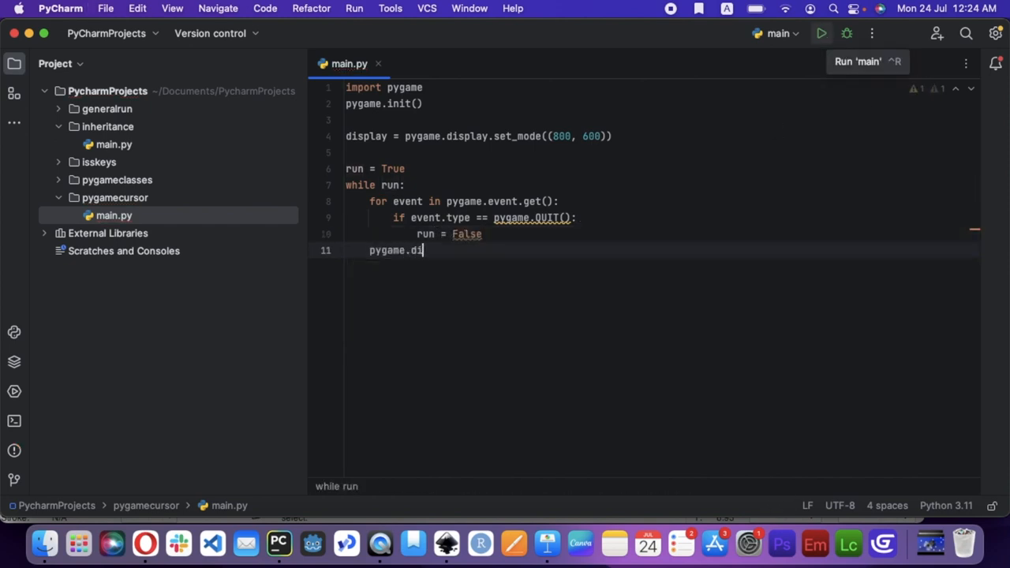
type("splay.update(")
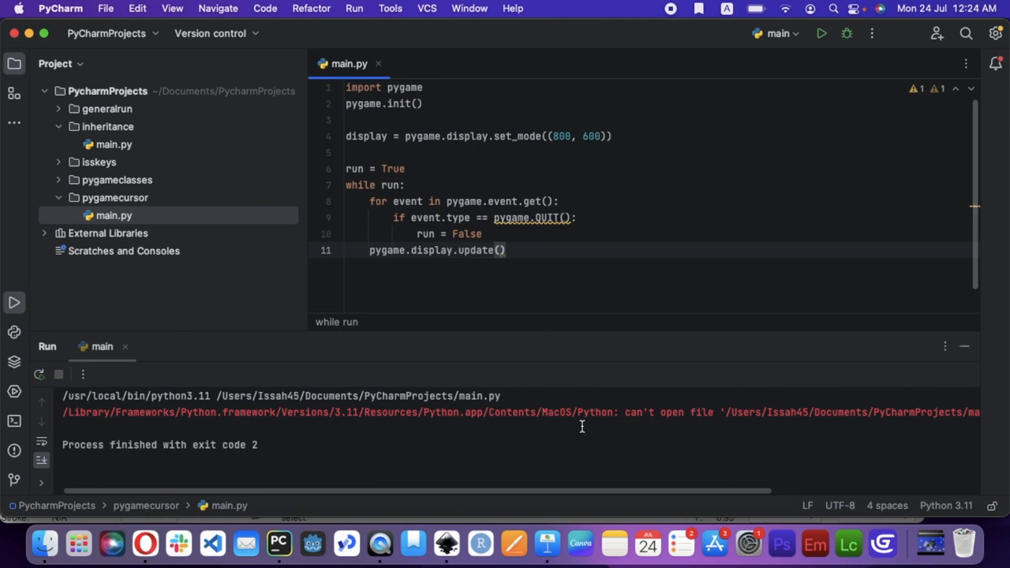
Run main.py as Current File, fix pygame.QUIT without parentheses, rerun and close the black window.
left_click(777, 33)
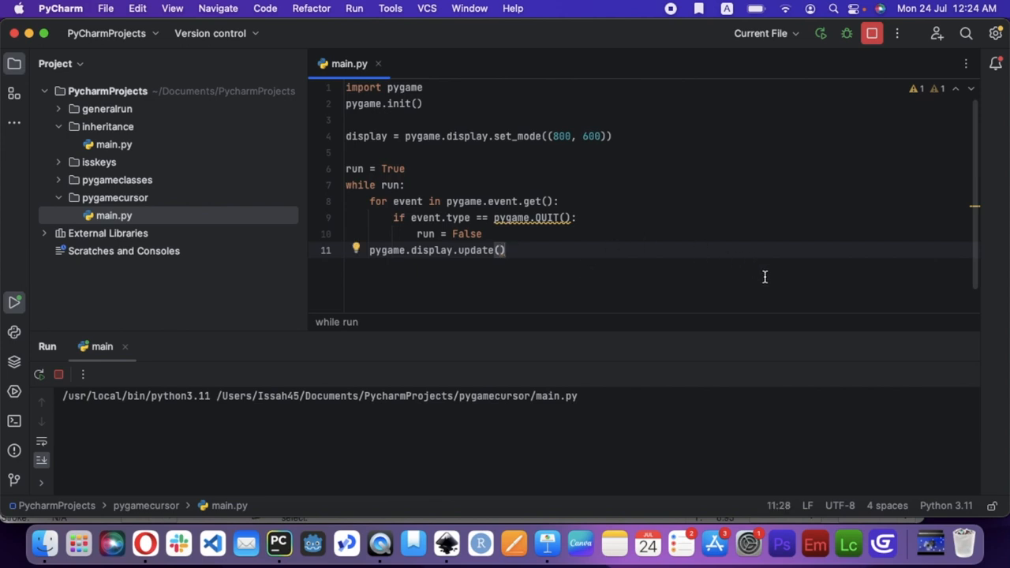
mouse_move(549, 218)
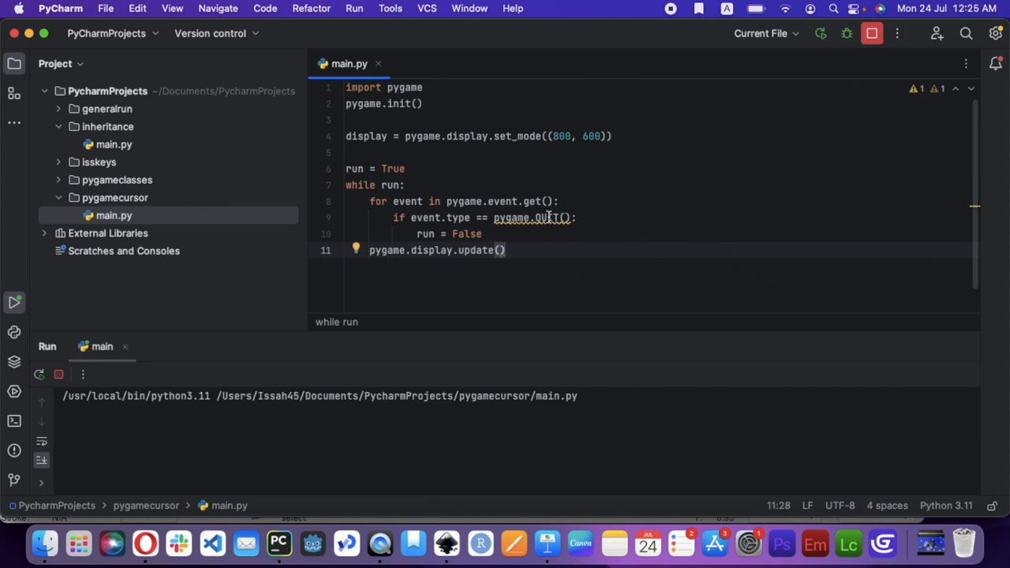
mouse_move(546, 218)
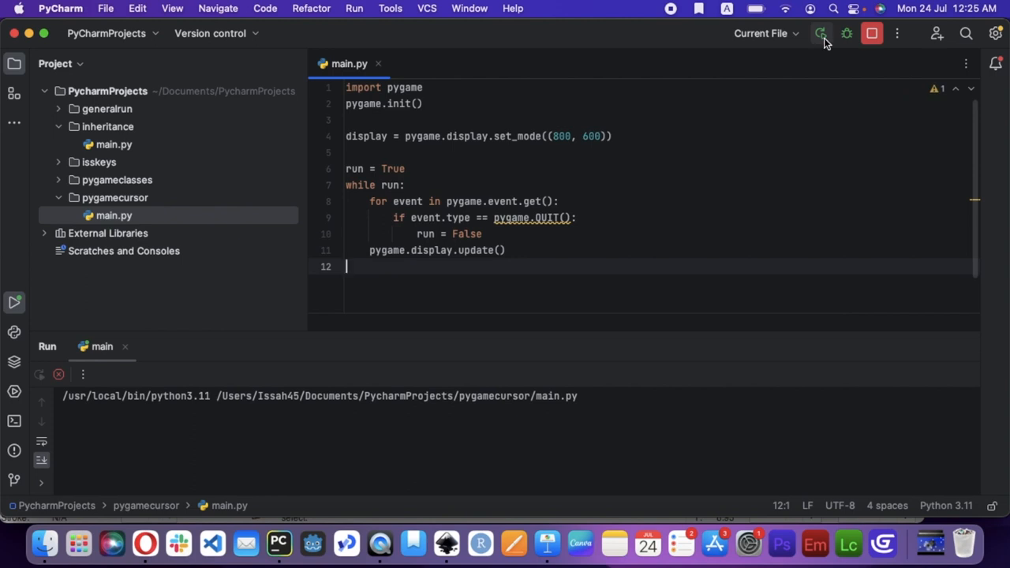
left_click(872, 33)
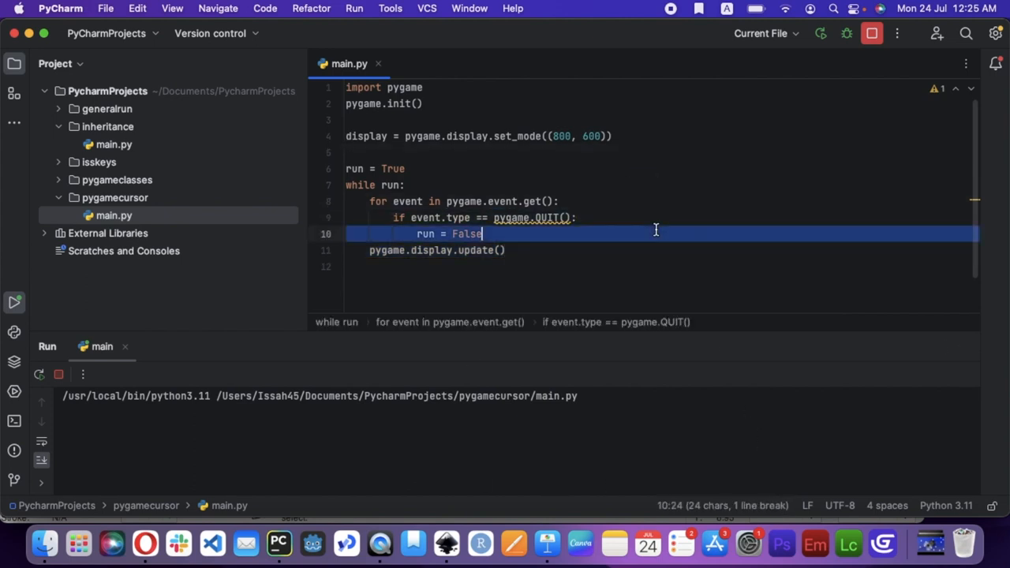
mouse_move(281, 543)
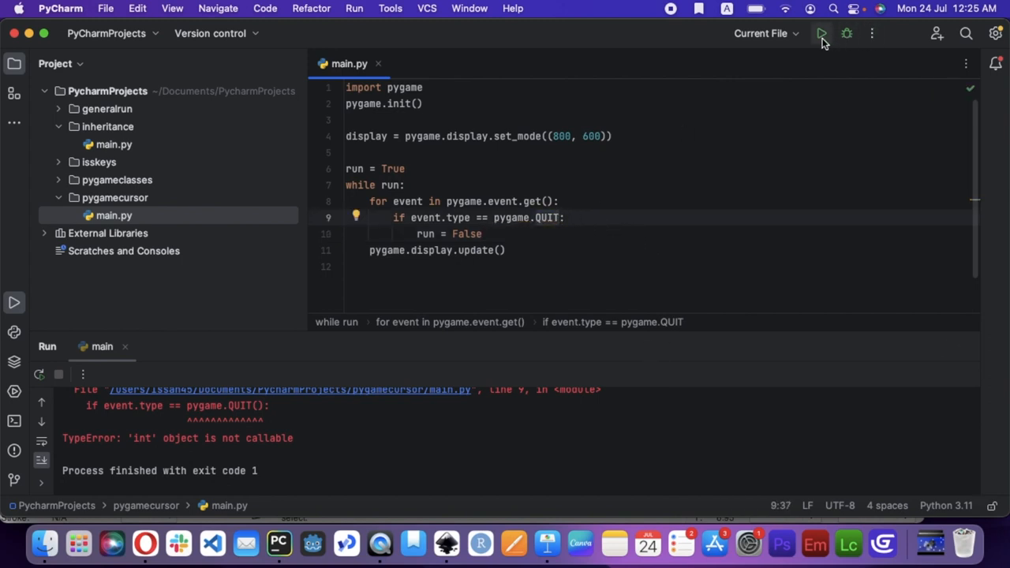
left_click(821, 33)
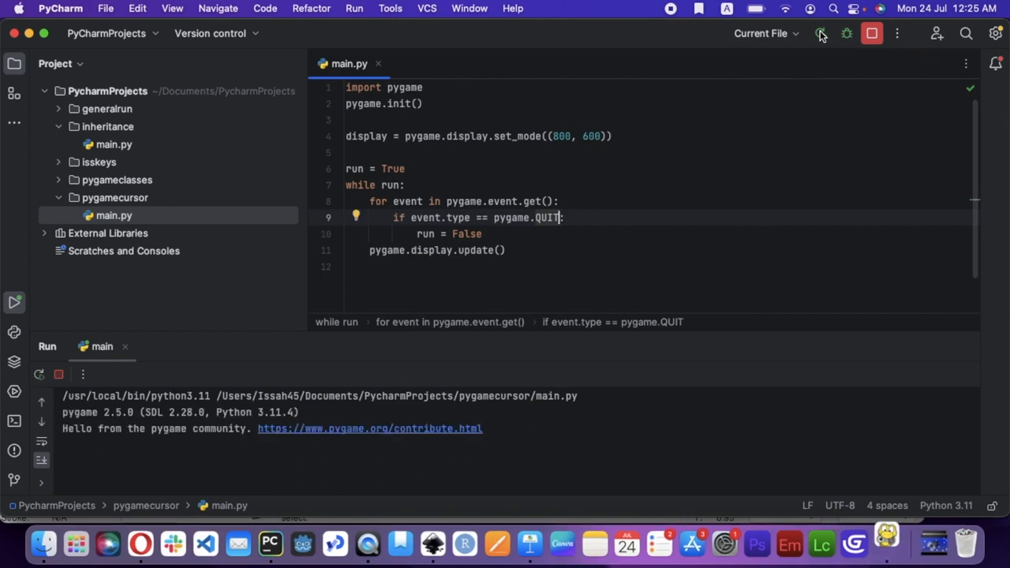
left_click(821, 33)
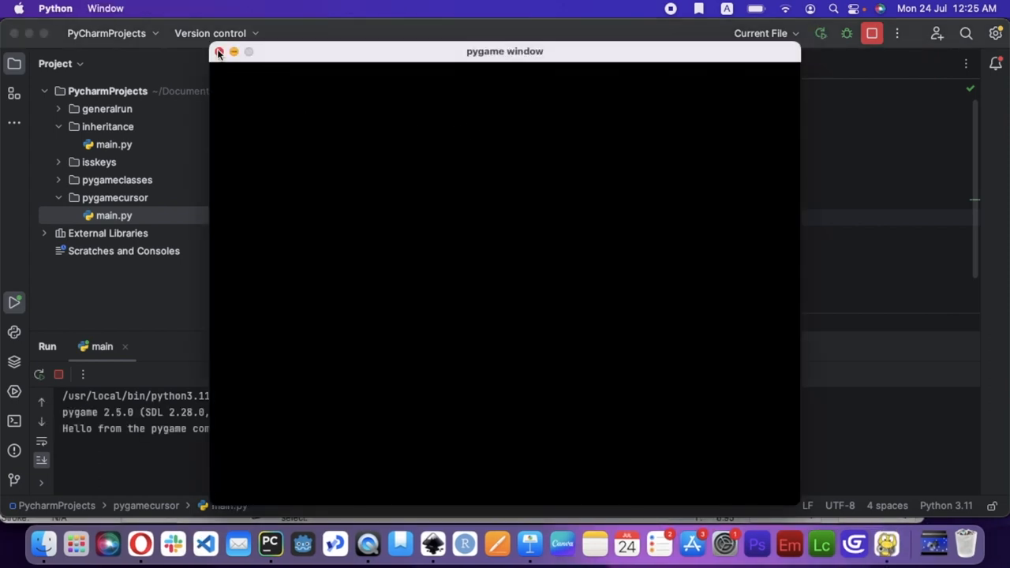
left_click(220, 51)
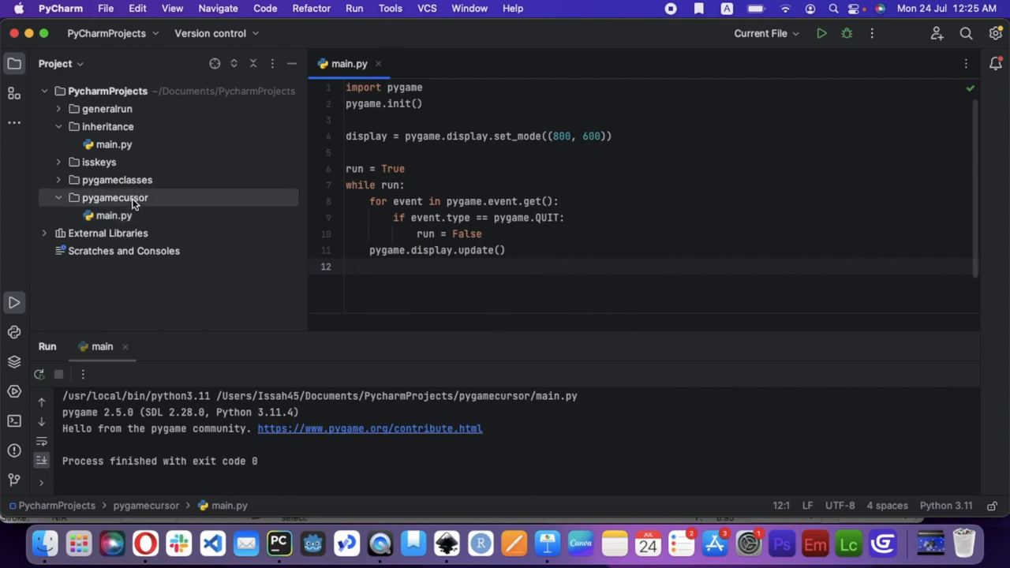
Create cursor.py in the pygamecursor project with a Cursor class and import pygame.
right_click(113, 198)
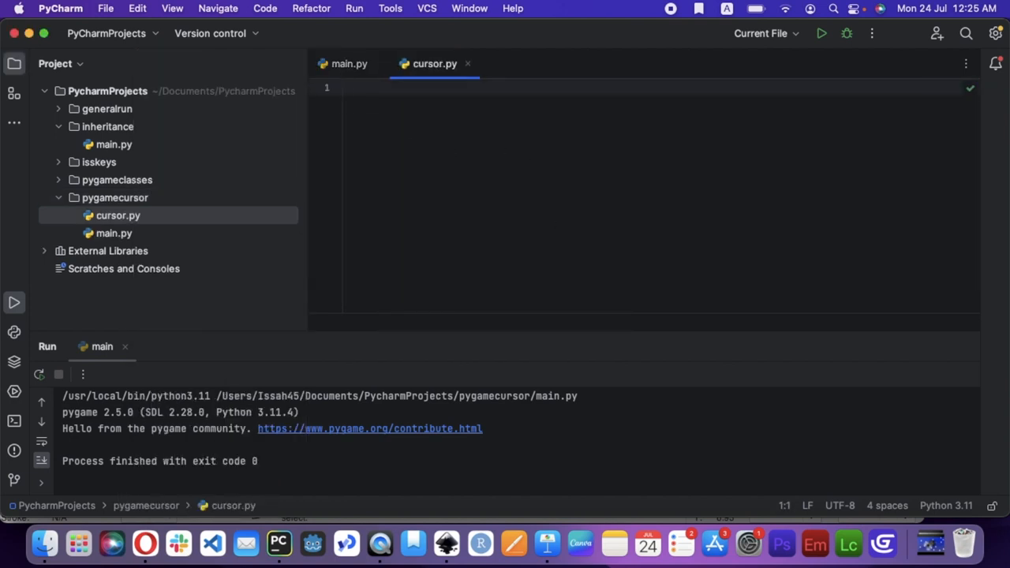
type("class C")
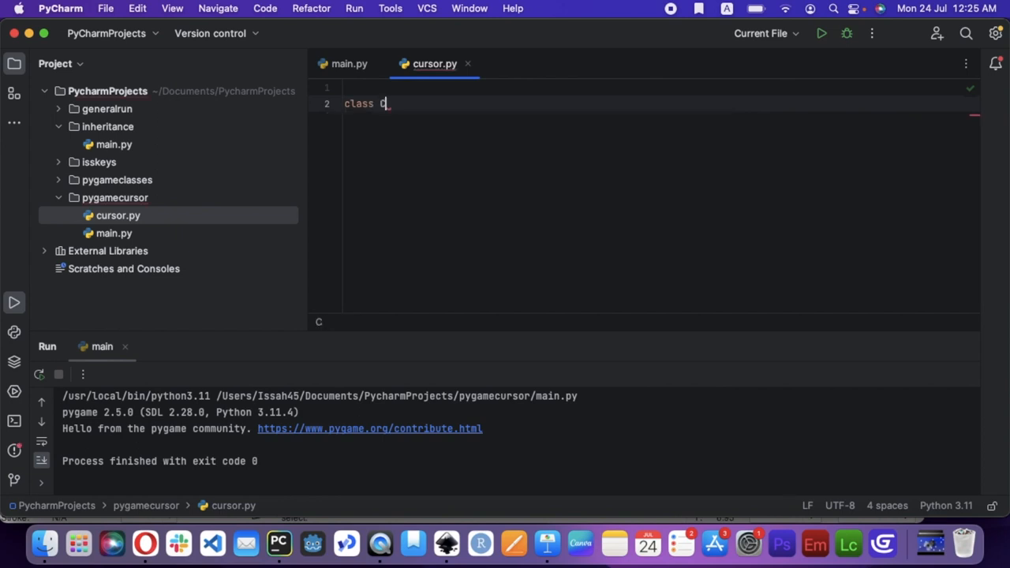
type("ursor(")
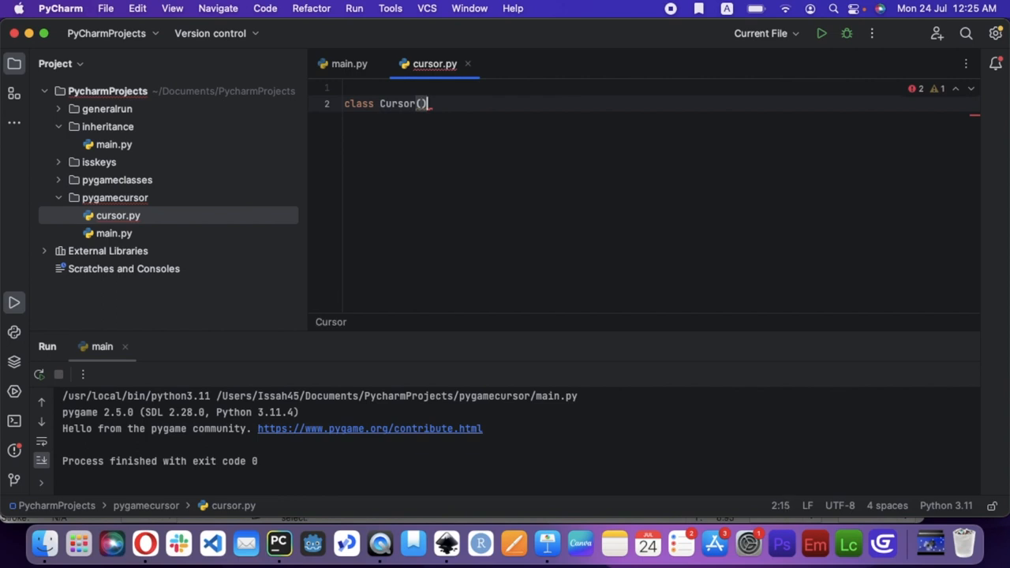
key("enter")
type("def __init__(self):")
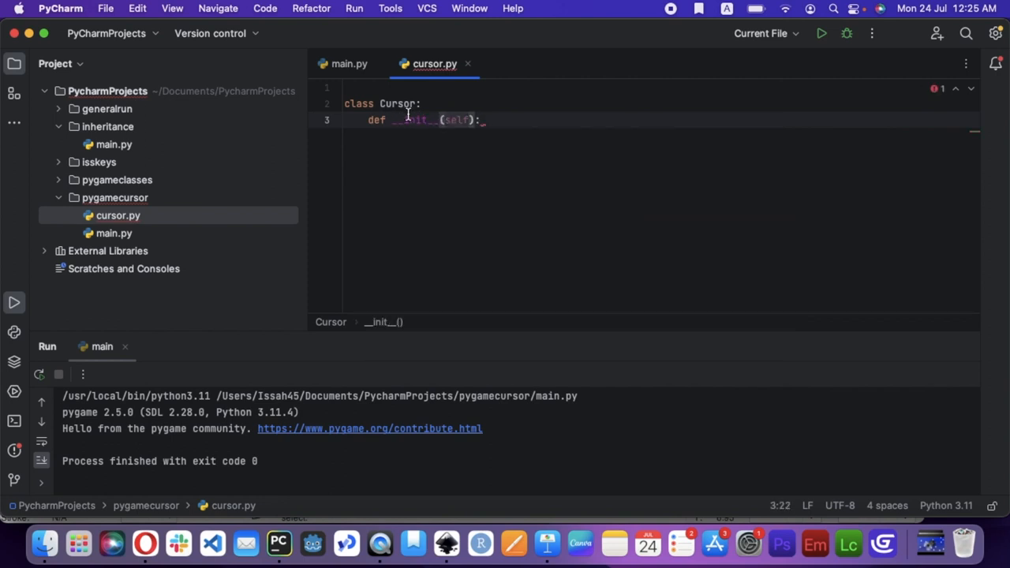
type("imopr")
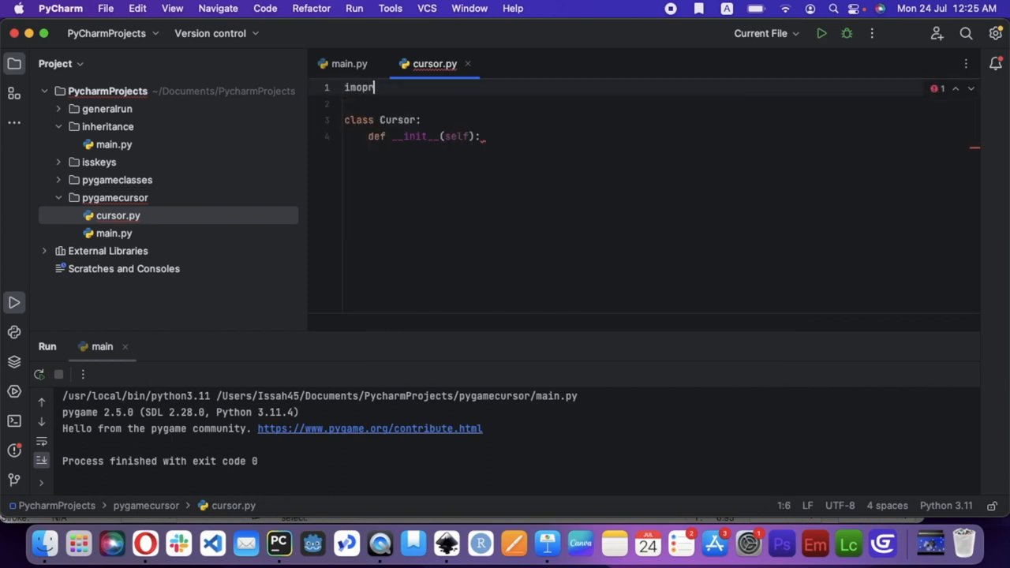
type("import pygame")
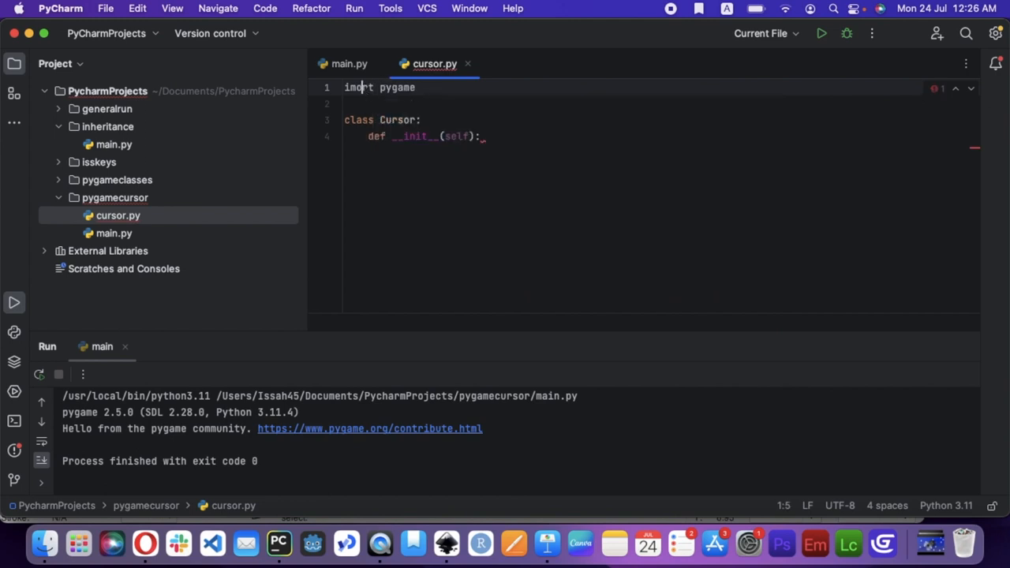
In Cursor.__init__ start assigning self.spr from pygame.image.load.
left_click(480, 136)
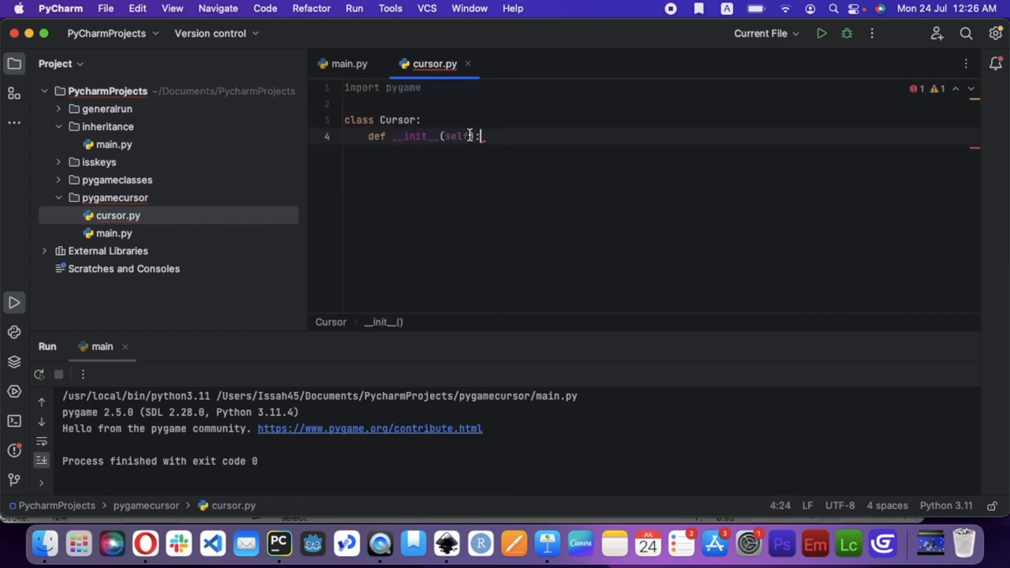
type(",")
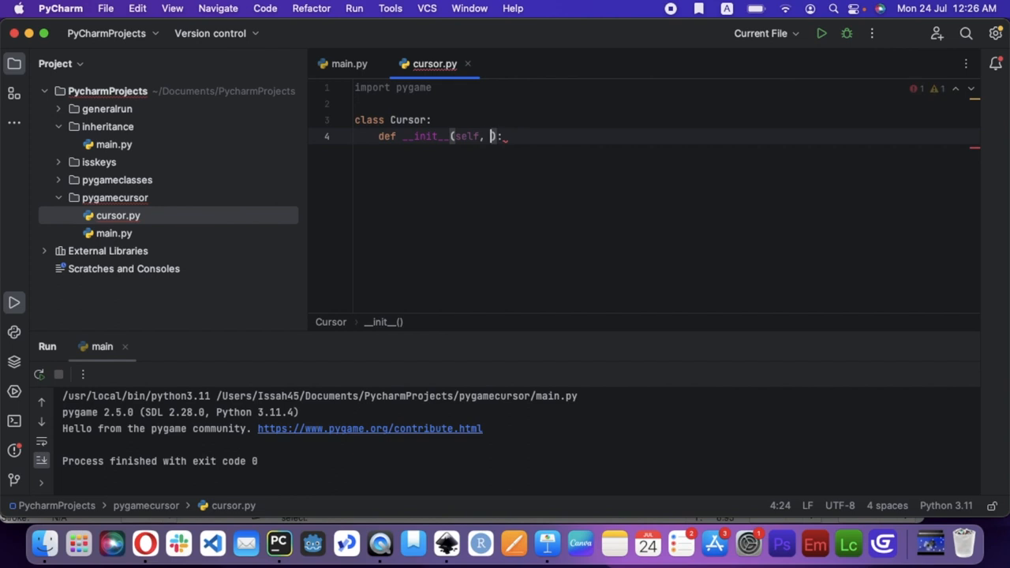
key("Backspace")
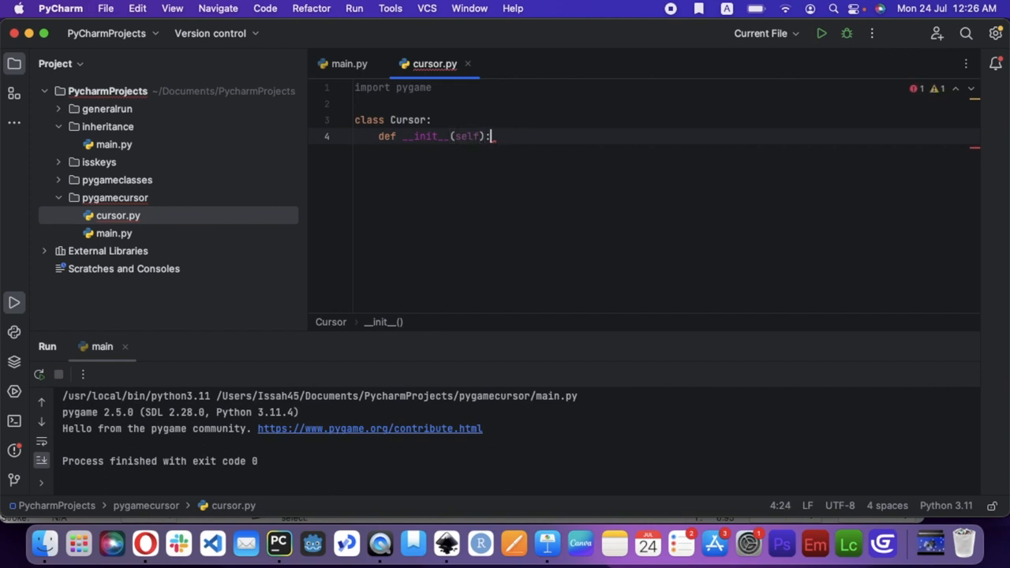
key("enter")
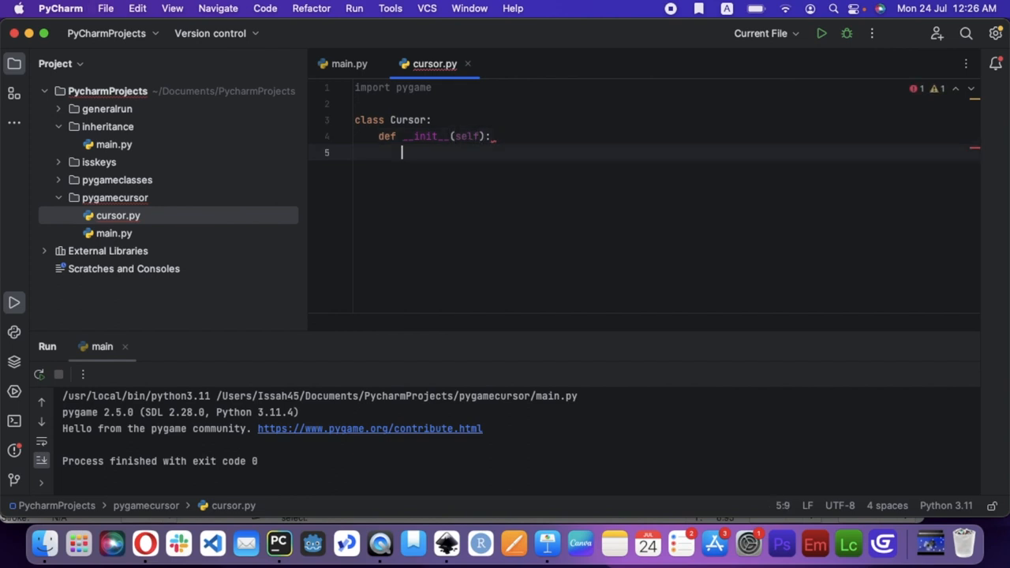
type("self.")
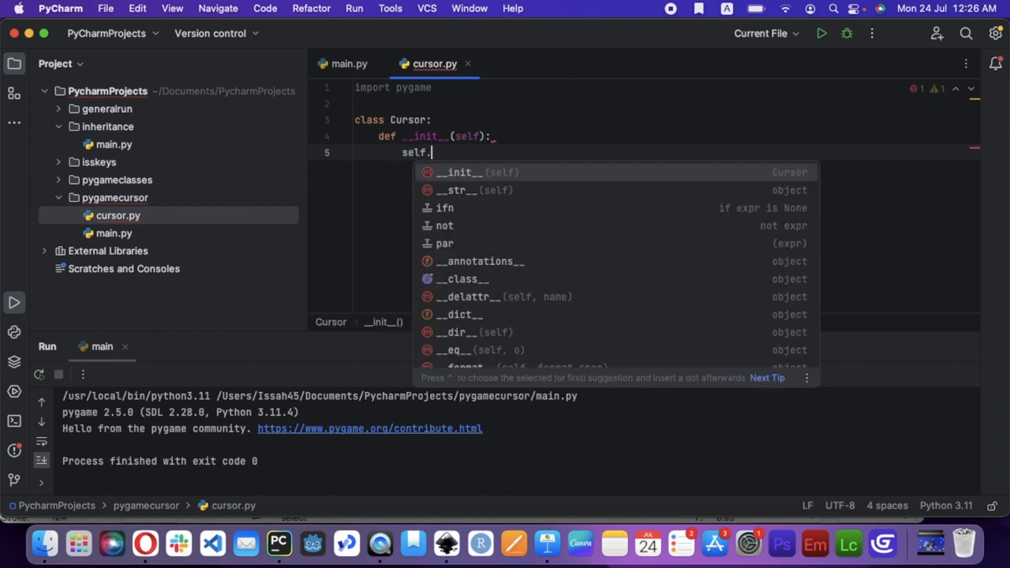
type("spr = pygame.image.load(\"")
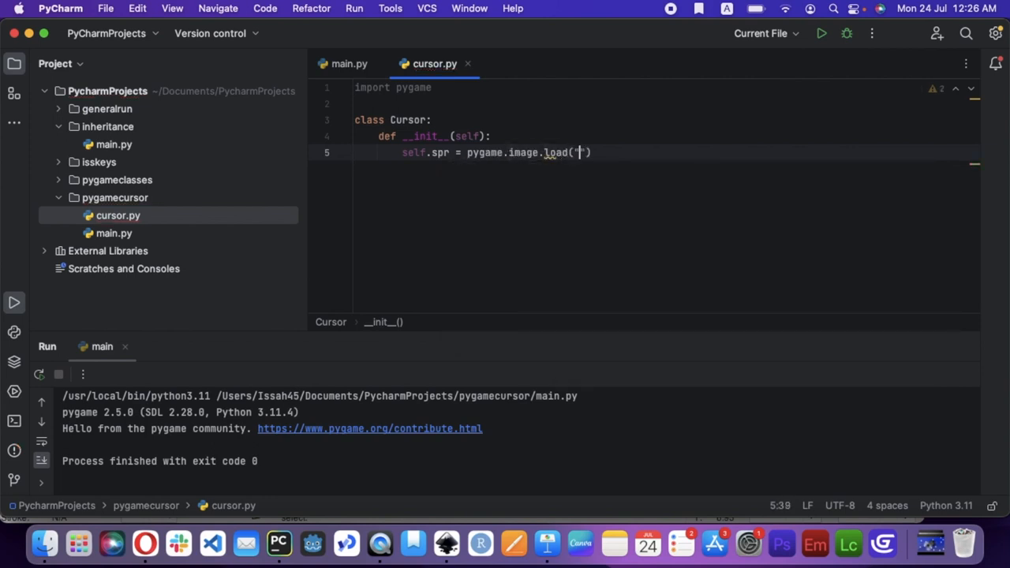
mouse_move(444, 543)
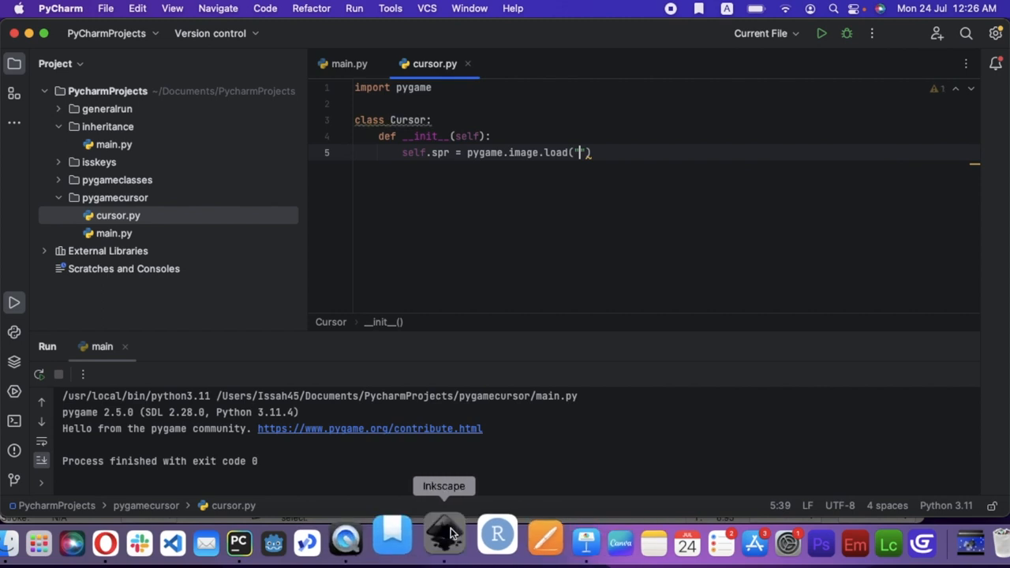
In Inkscape draw a black arrow cursor with the Calligraphy tool and fill it.
left_click(446, 541)
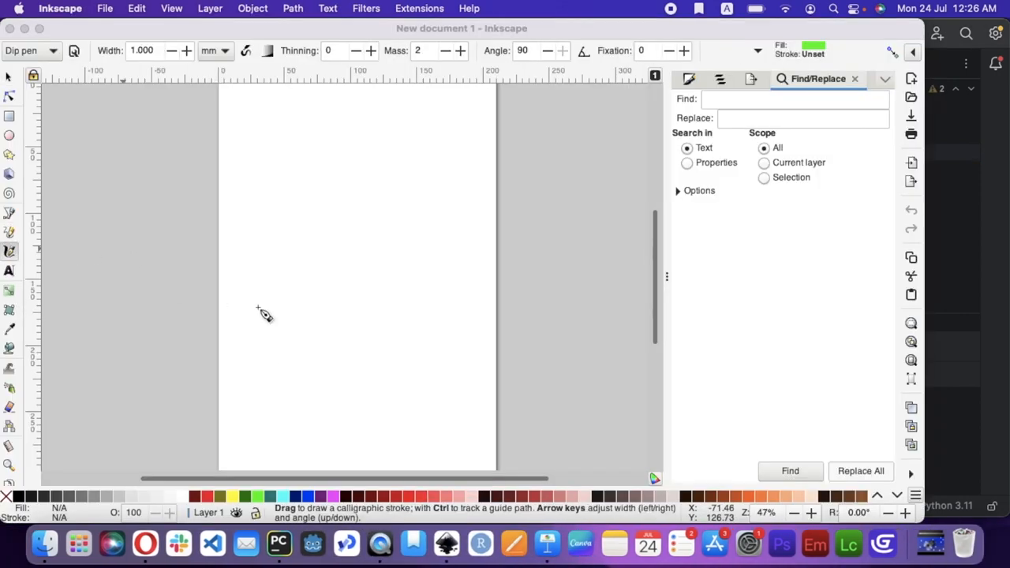
left_click_drag(263, 313, 319, 351)
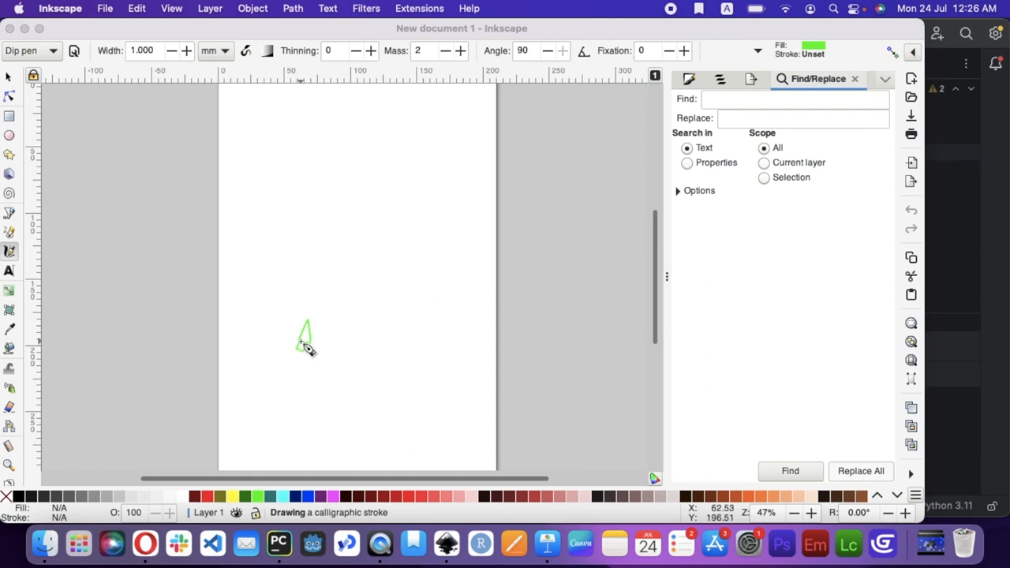
left_click(9, 77)
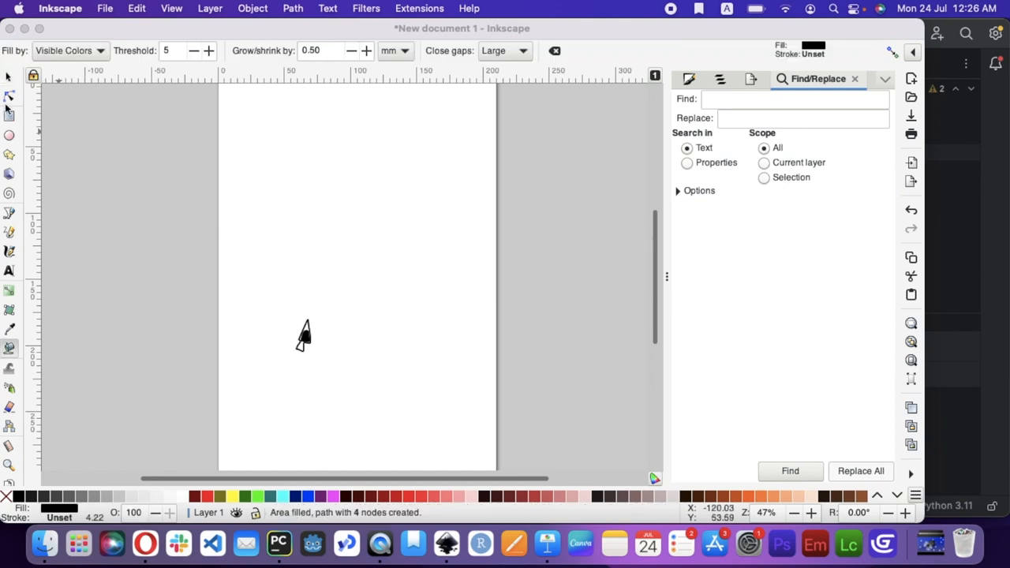
left_click(10, 78)
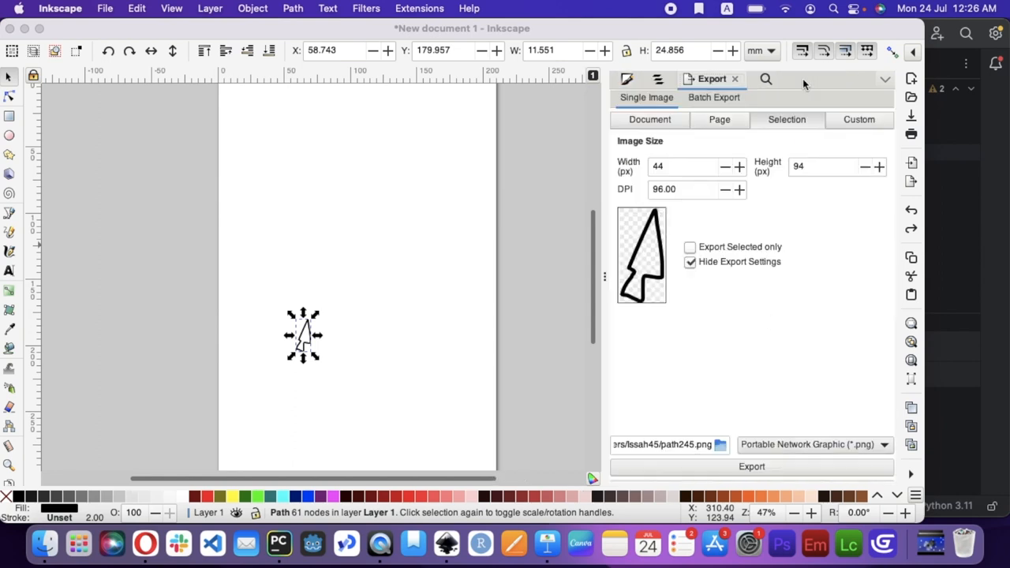
Export the arrow as a PNG into the pygamecursor project folder.
left_click(666, 445)
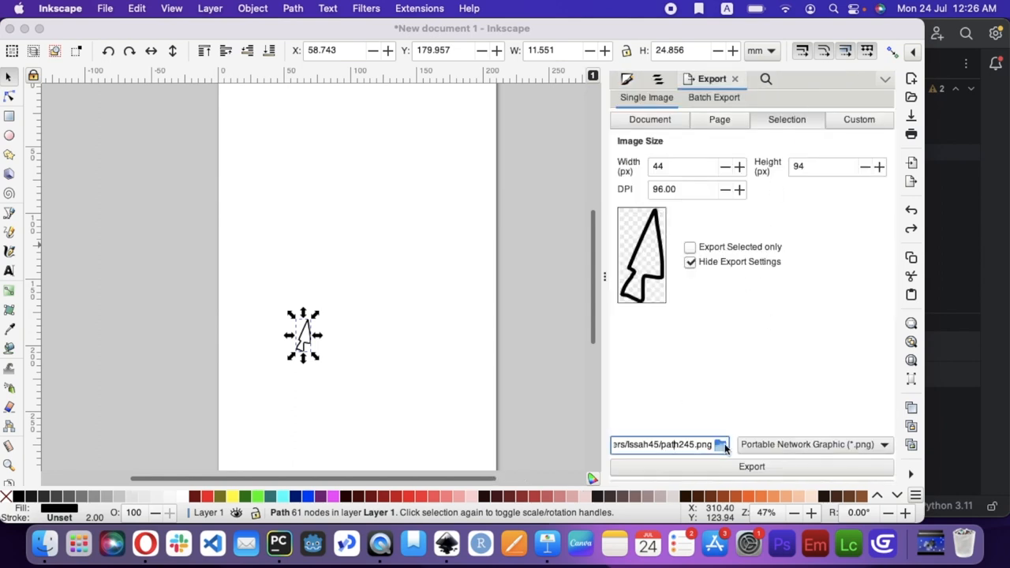
left_click(720, 445)
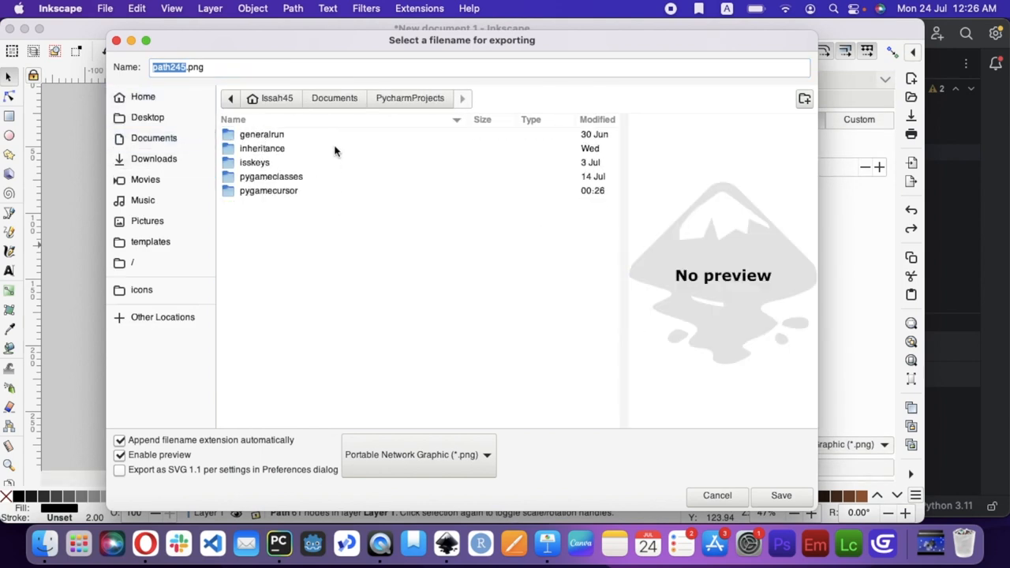
double_click(269, 190)
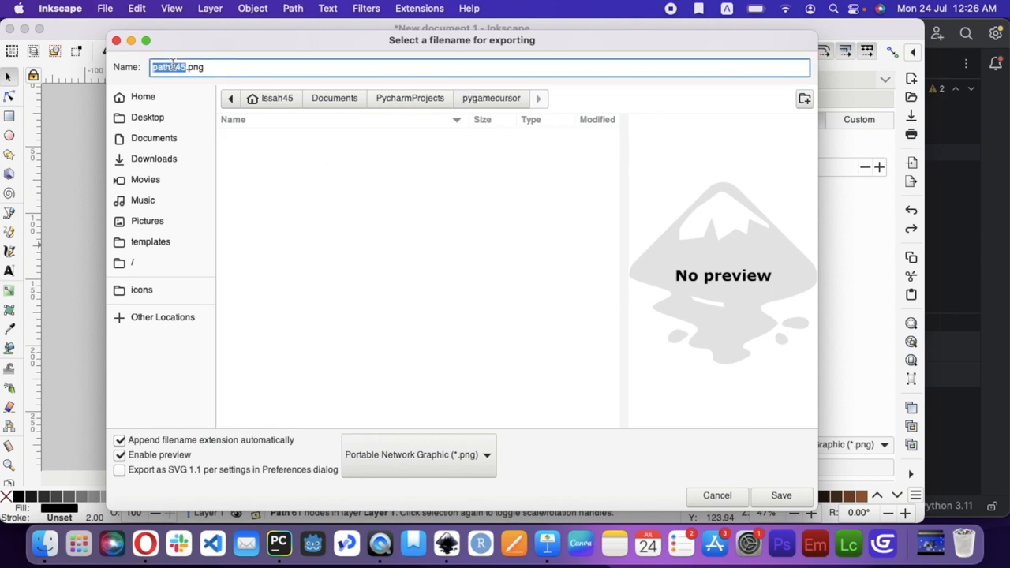
left_click(779, 496)
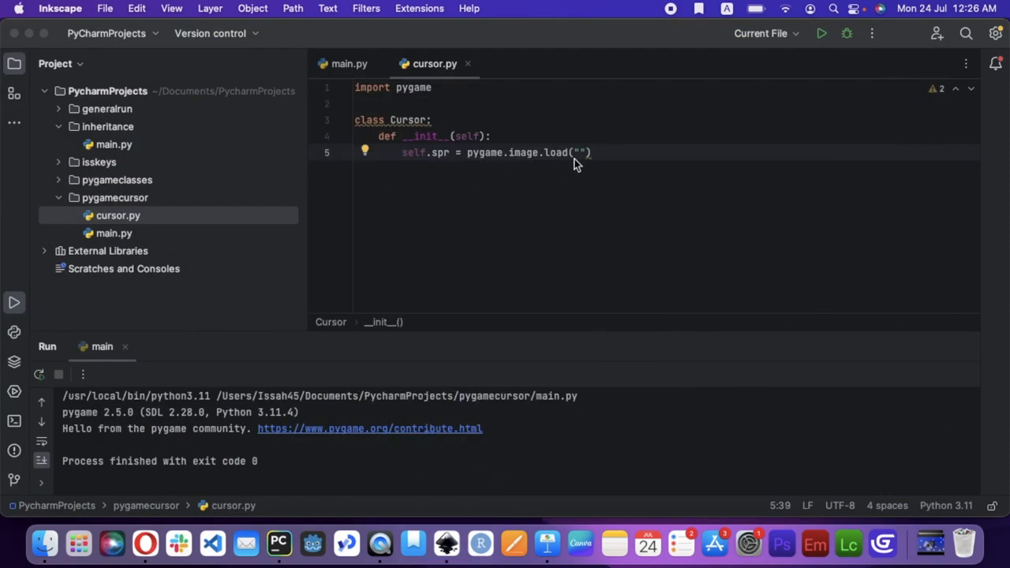
Load img.png and wrap it in pygame.transform.scale to 32 by 32.
type("img.pn")
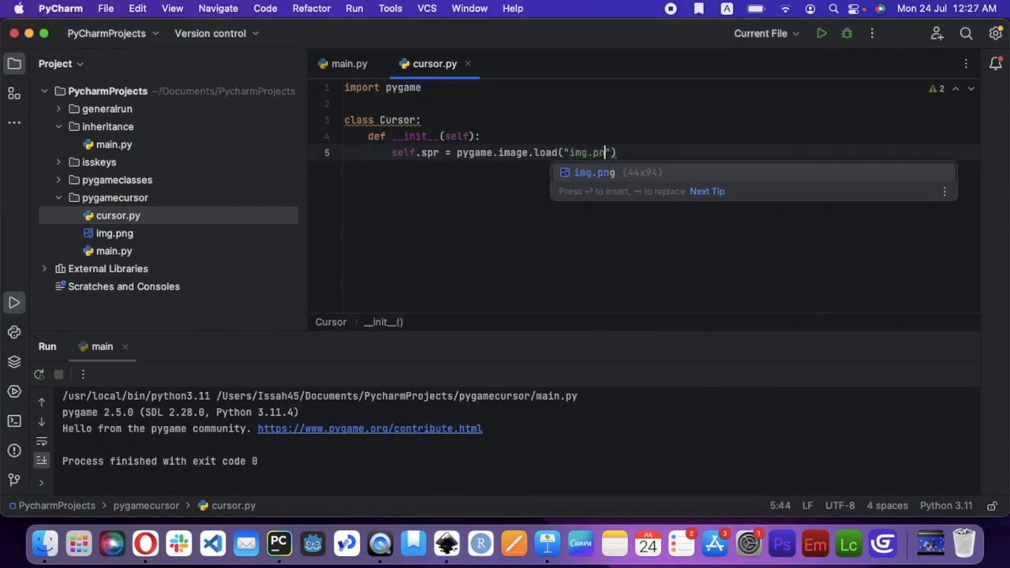
key("enter")
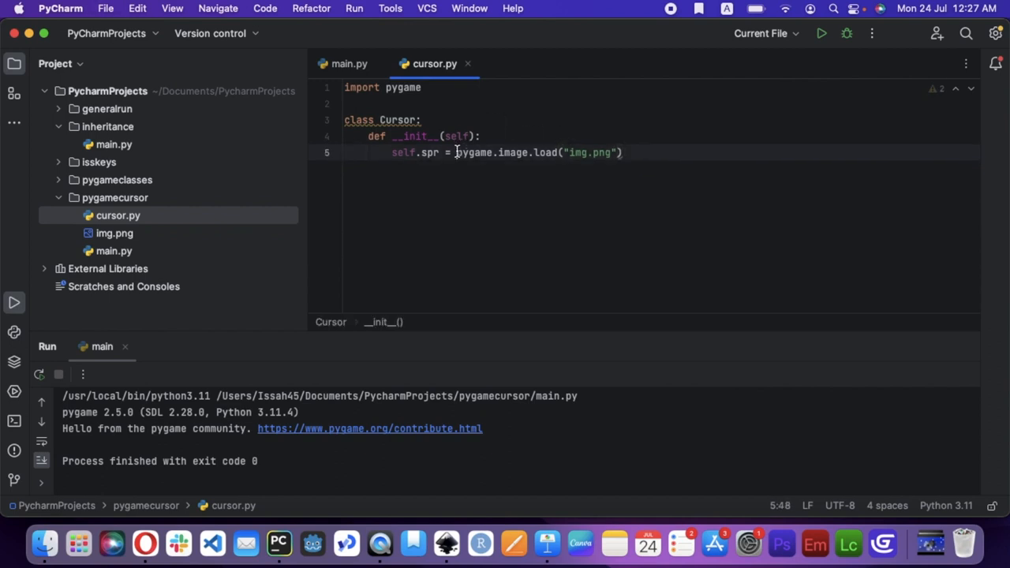
type("pygame")
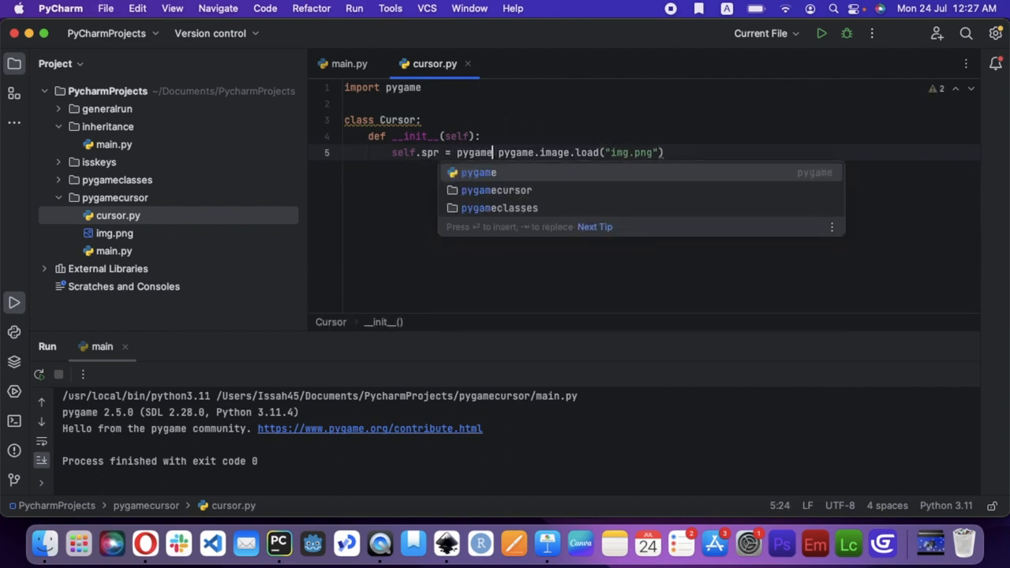
type(".transform")
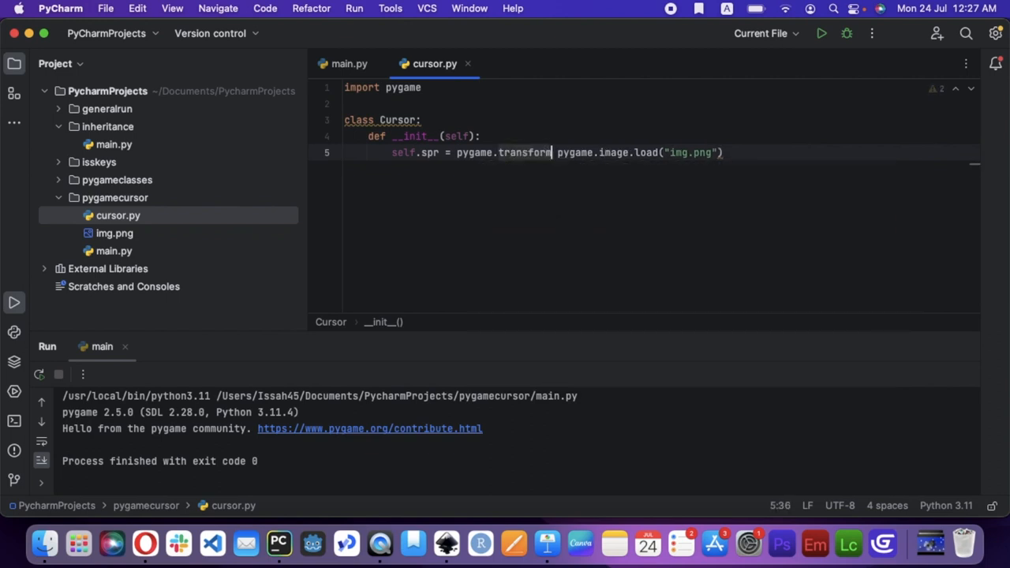
type(".scale(")
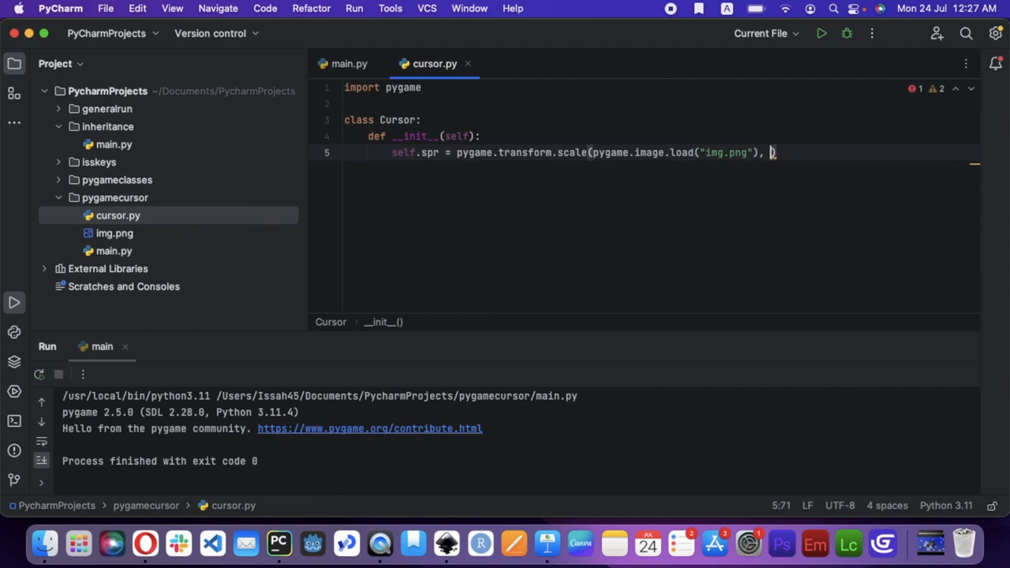
type("32,132")
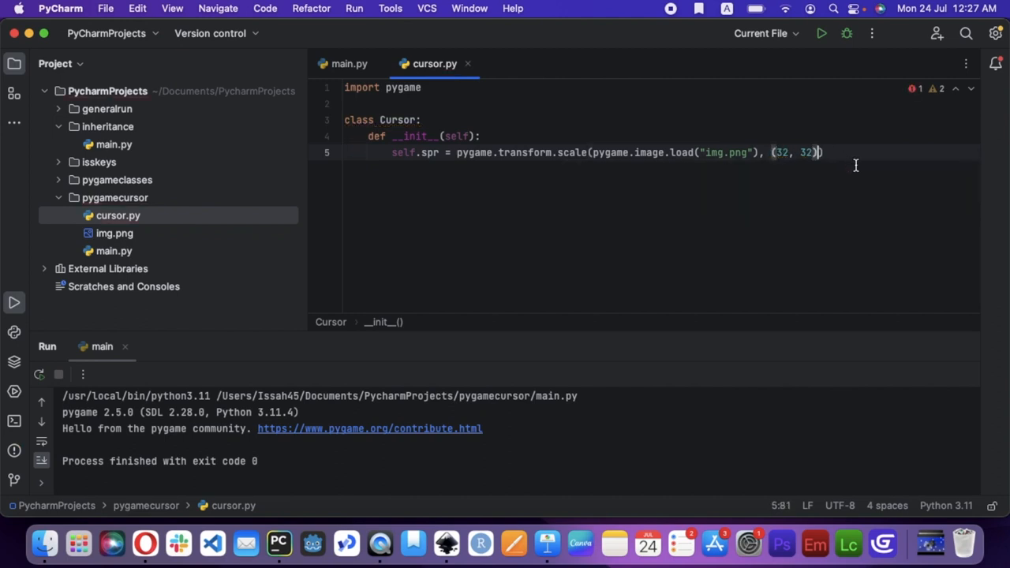
Add an empty draw(self) method after the constructor.
key("enter")
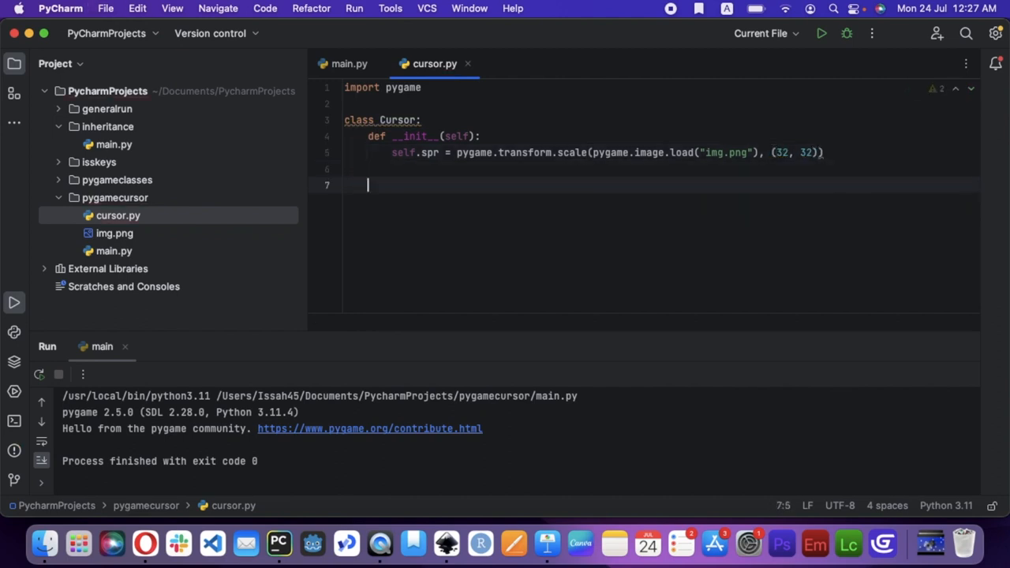
type("def draw(self):")
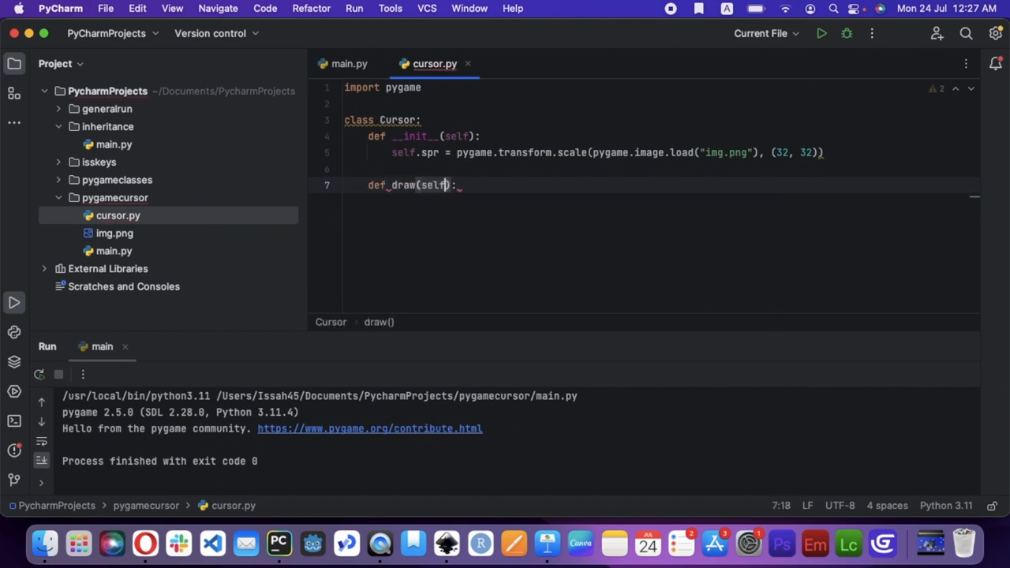
key("enter")
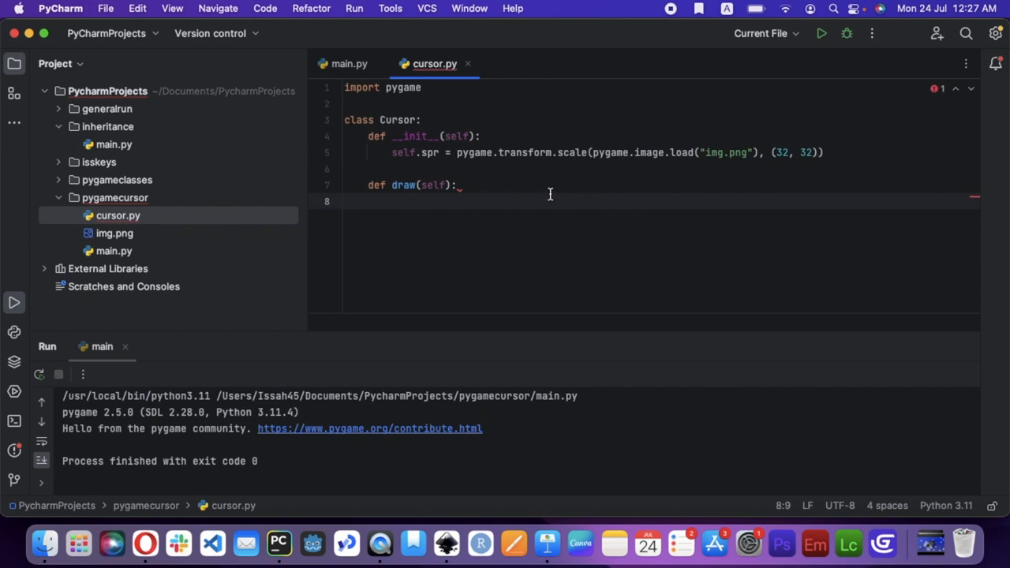
mouse_move(843, 143)
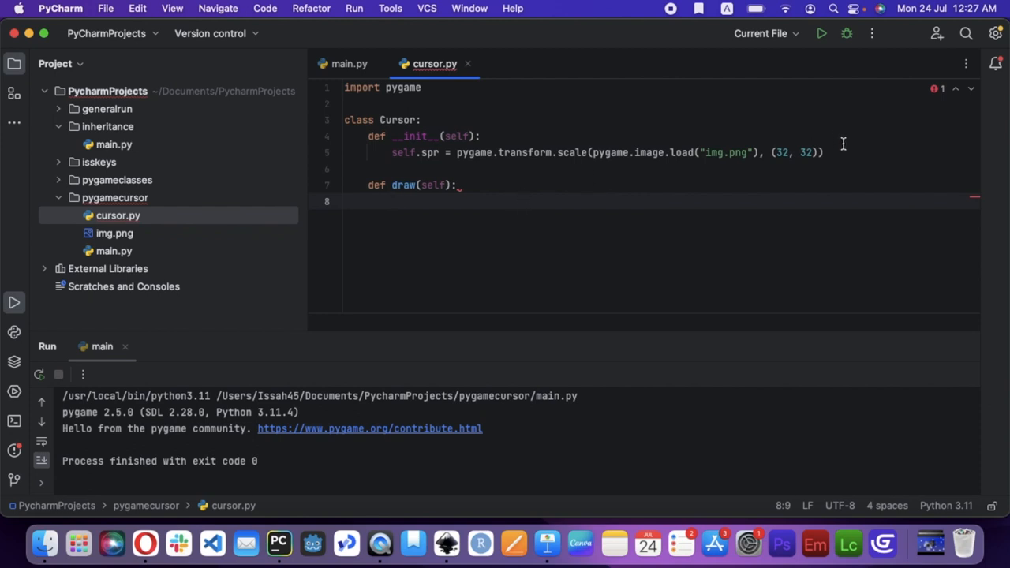
Initialise self.x to 0 and store pygame.display.get_surface() as self.root in __init__.
type("self.x =")
type("self.y =")
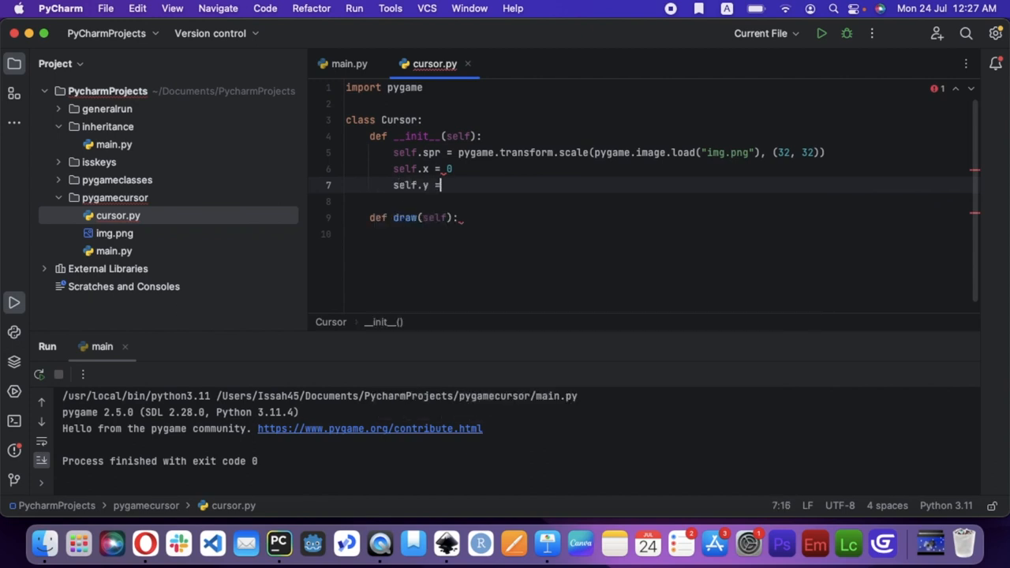
type("0")
type("de")
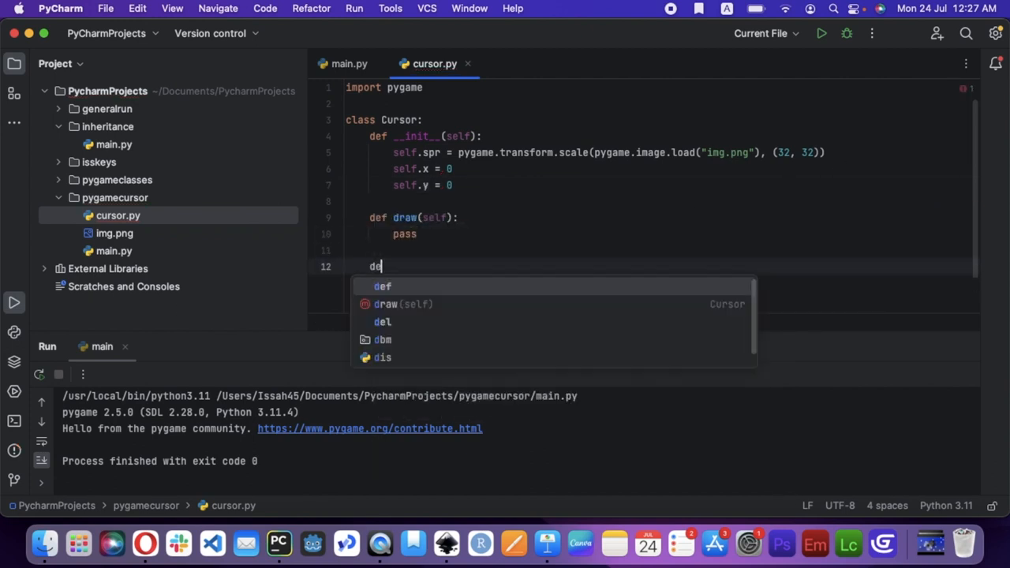
type("updes")
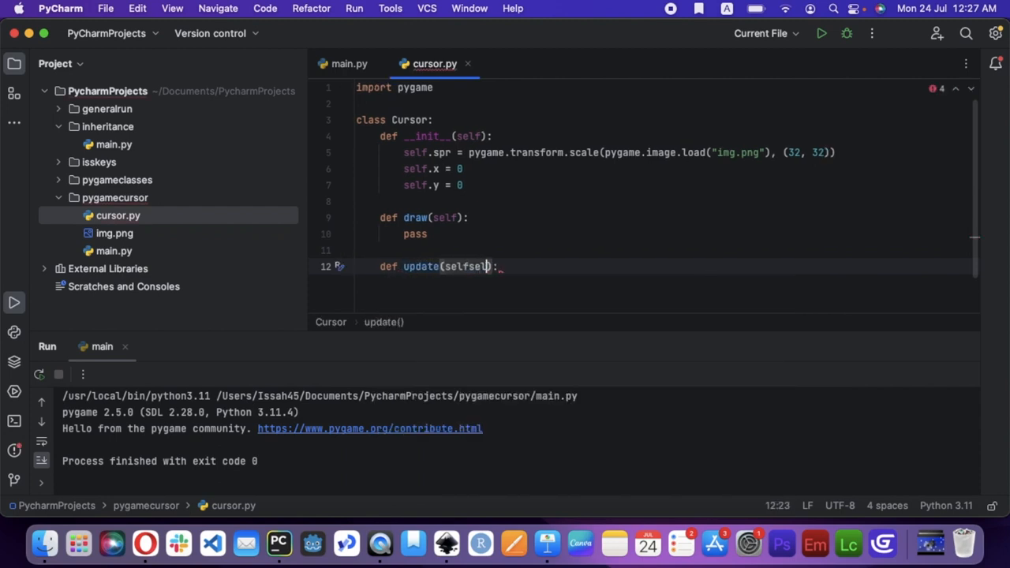
key("backspace")
type("pas")
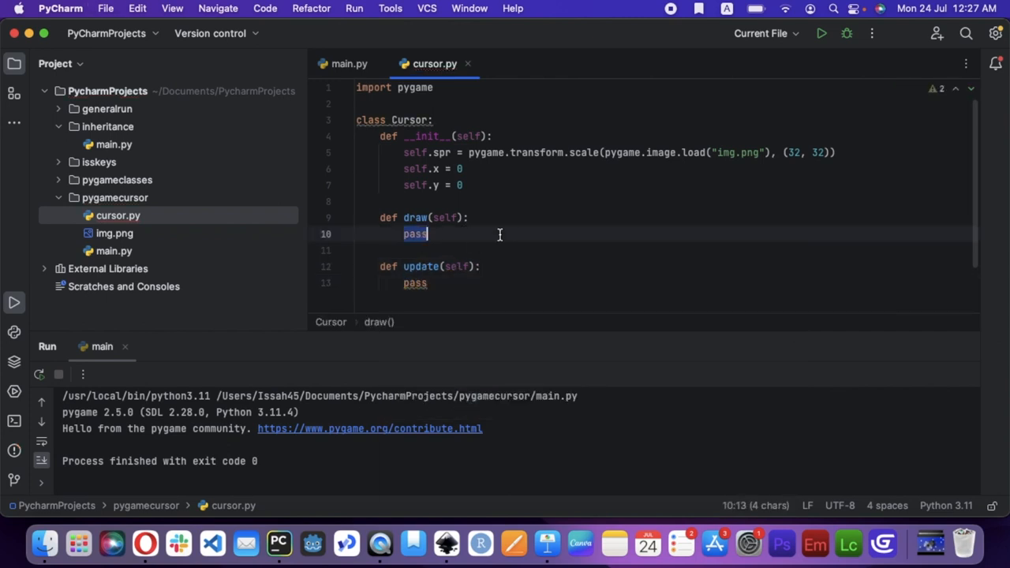
type("self.root = pygame")
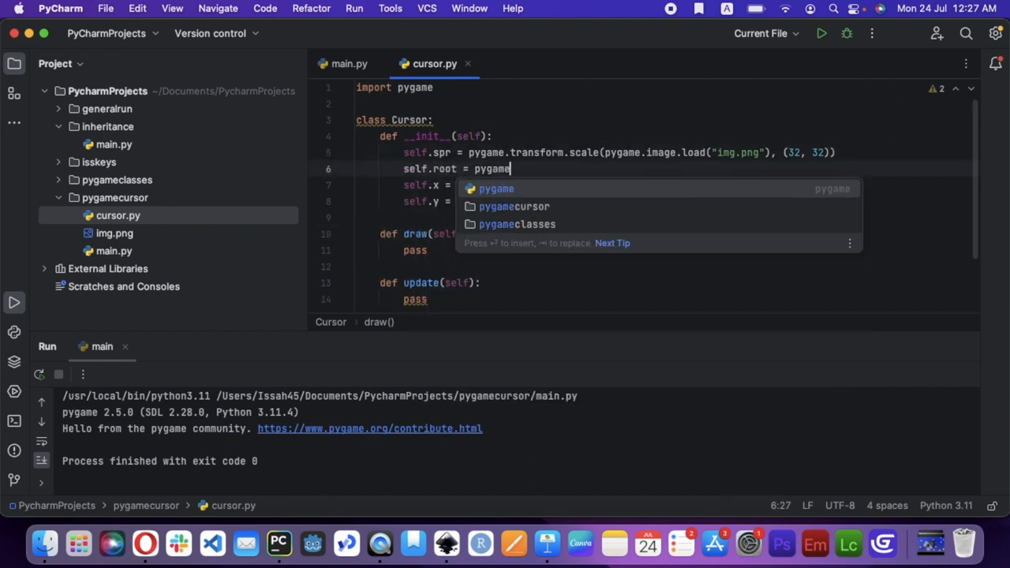
type(".surface.")
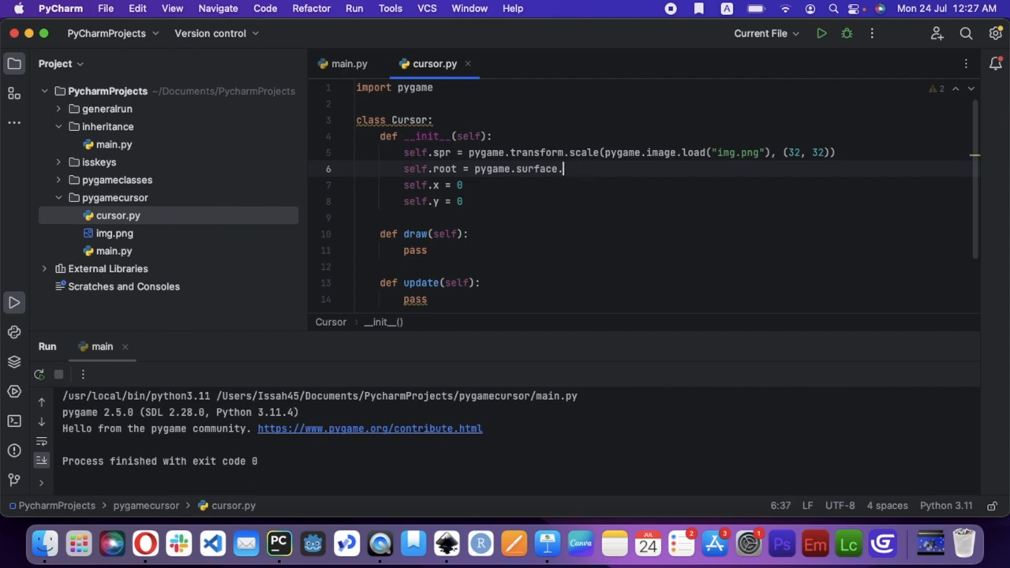
type("disp")
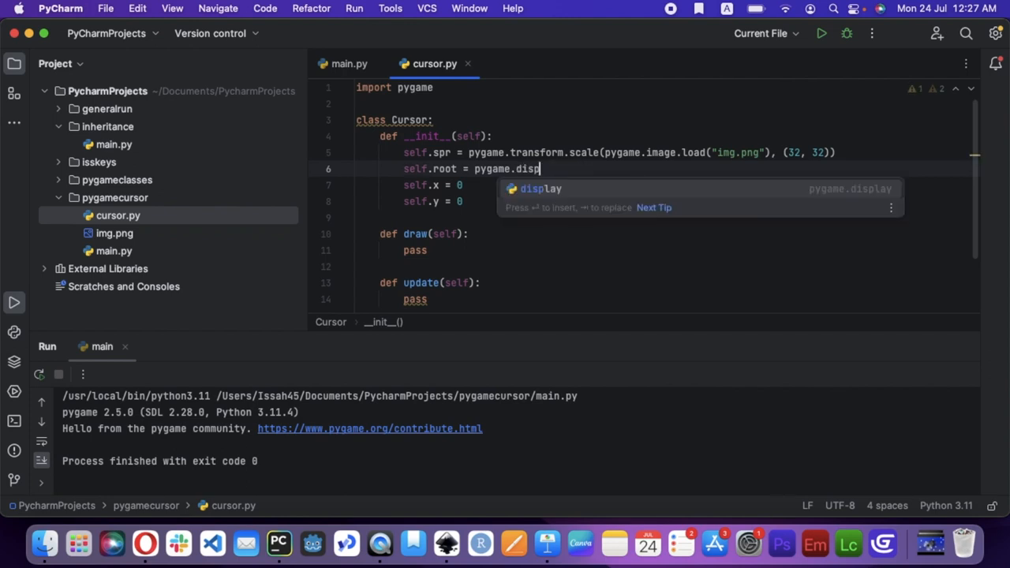
type("lay.get_surface()")
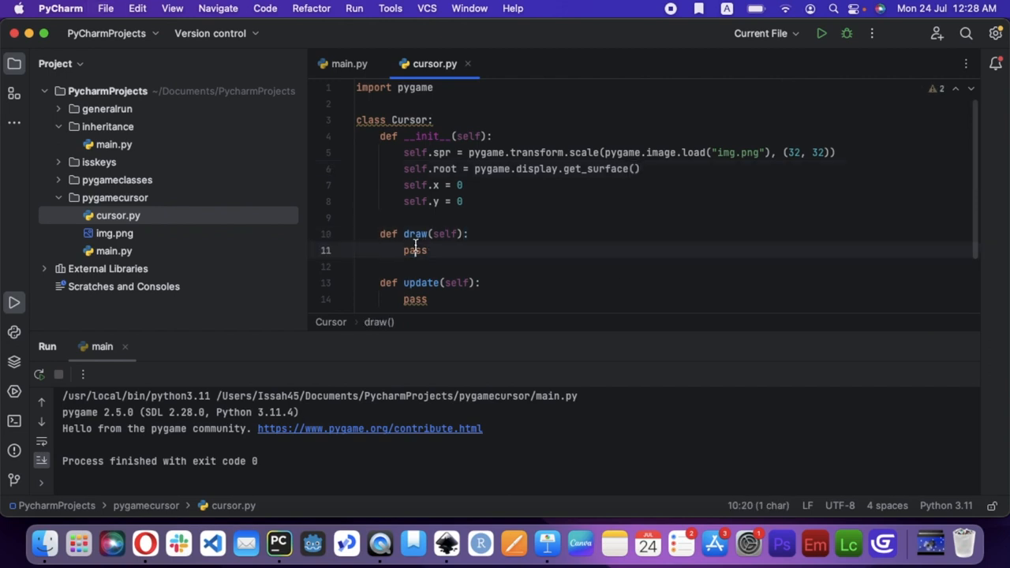
Make draw blit self.spr at self.x, self.y on self.root, then return to main.py.
type("self.root.blit(self.sp")
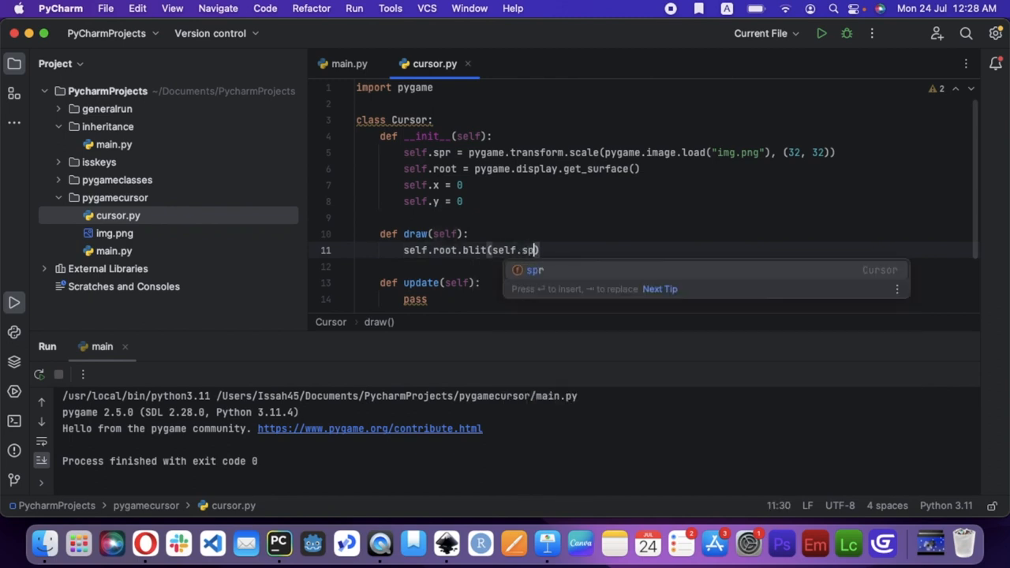
type("r, self.x, self.y")
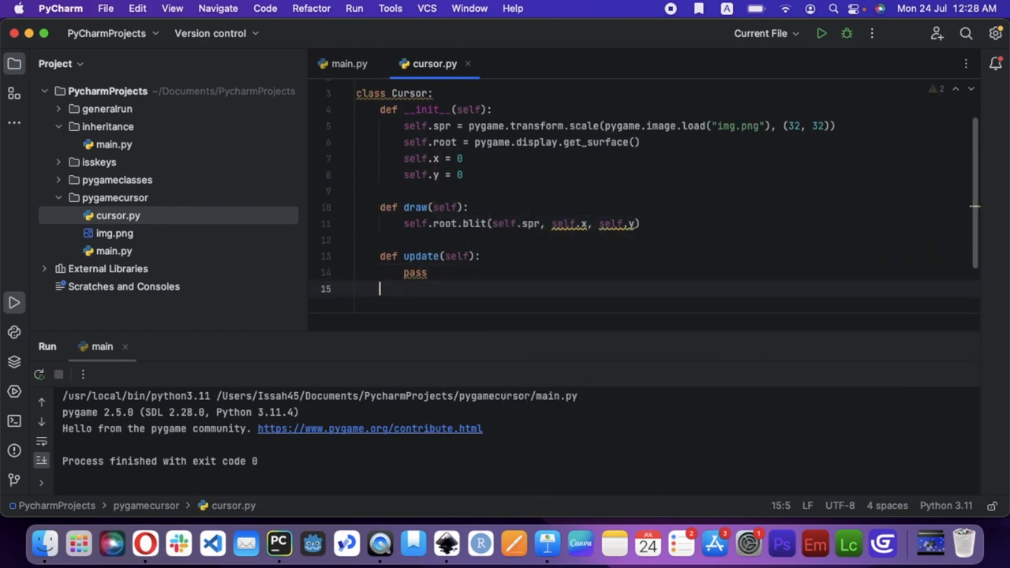
left_click(349, 63)
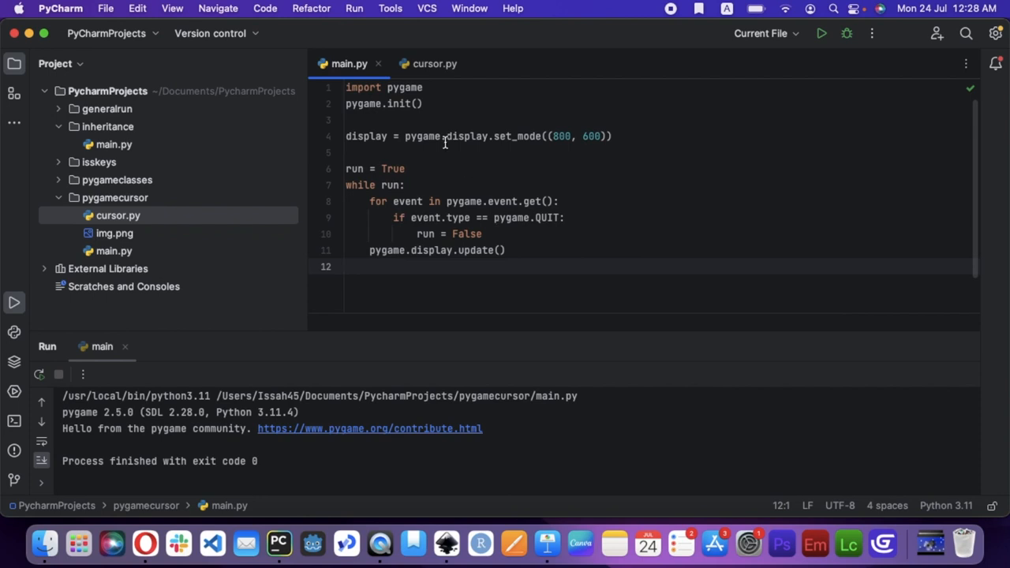
In main.py import Cursor from cursor, create c = Cursor() and call c.draw() in the loop.
type("c = Cursor")
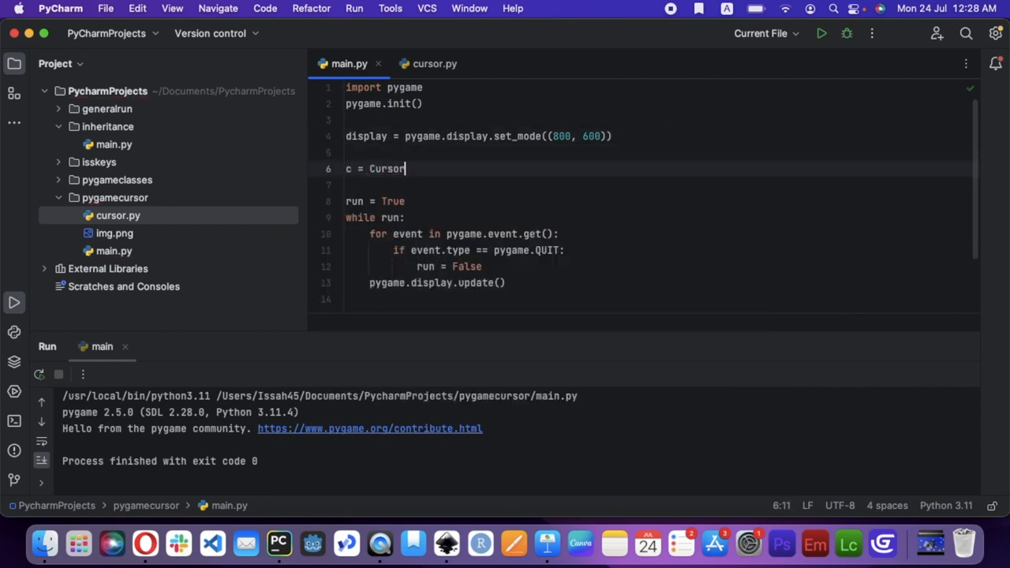
type("()")
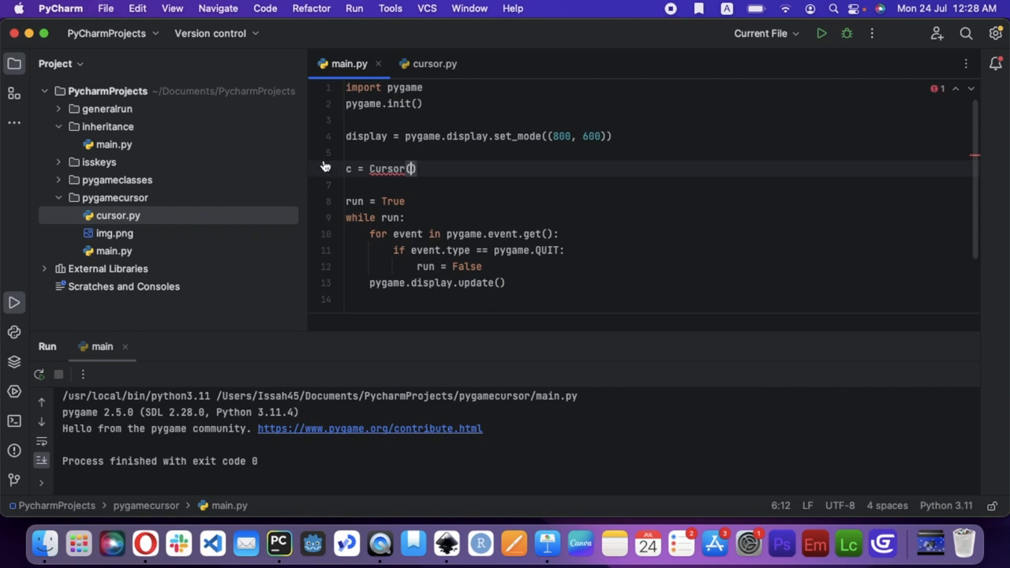
left_click(434, 63)
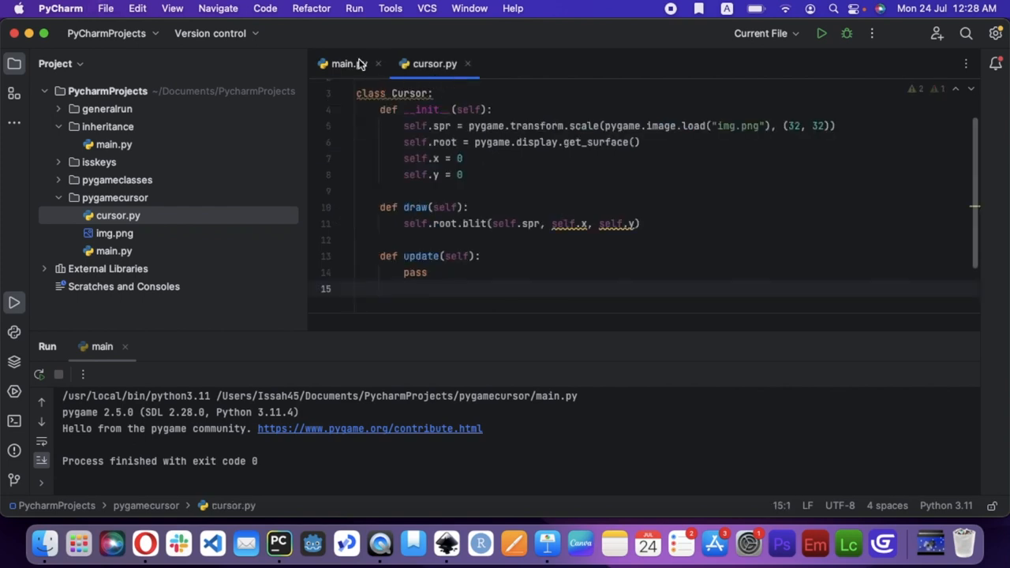
left_click(345, 63)
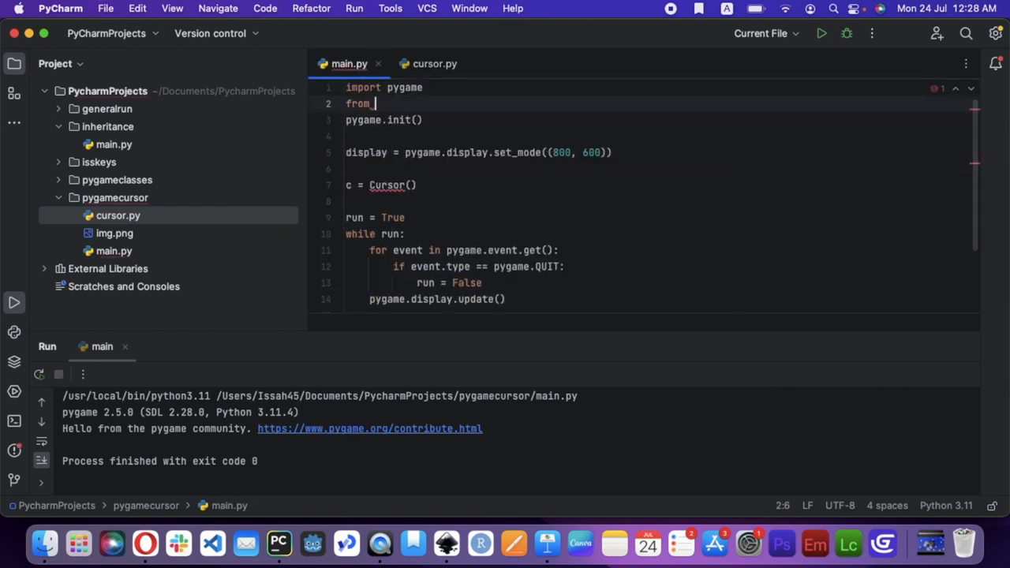
type("cursor imp")
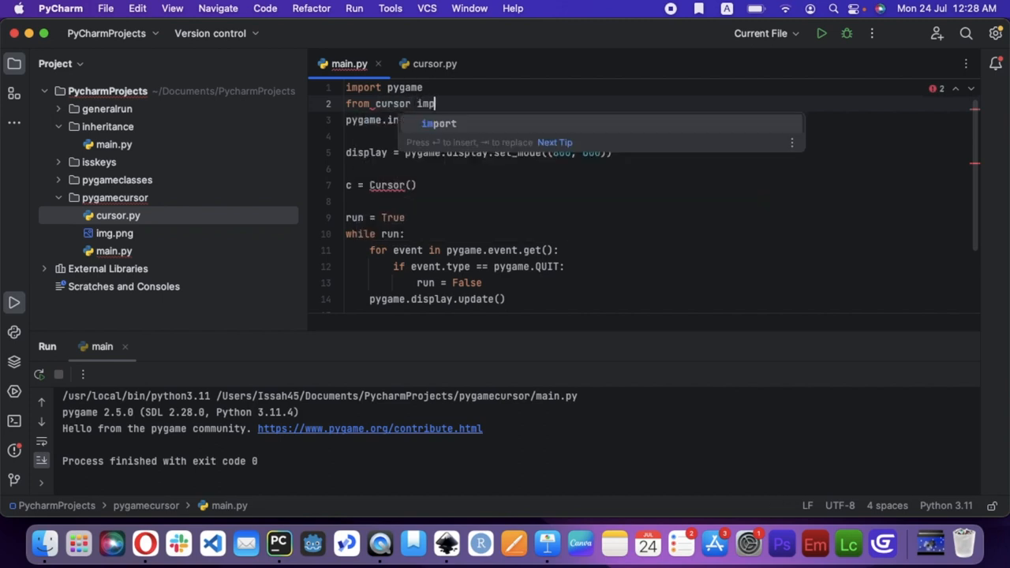
key("enter")
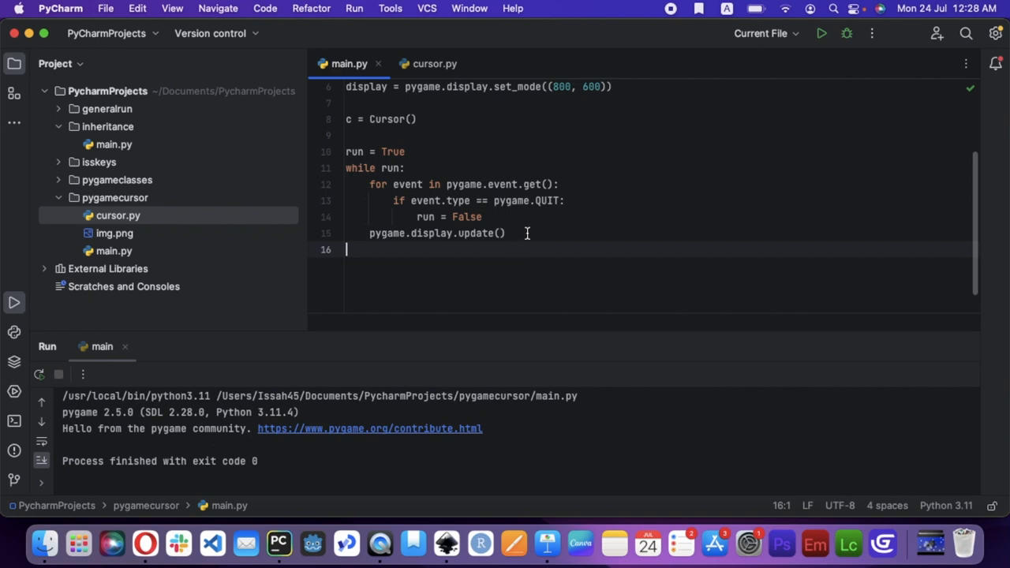
type("c.")
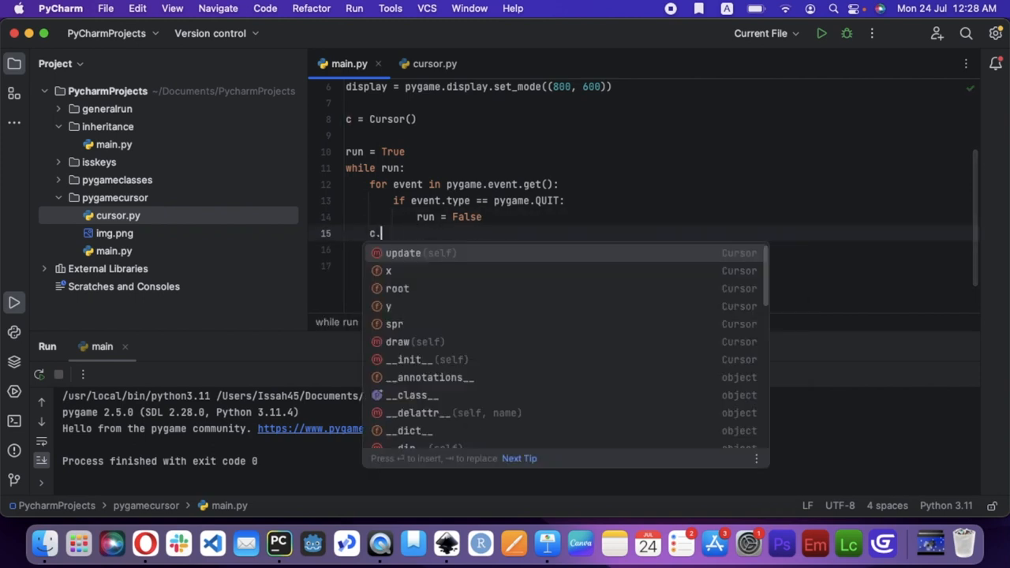
type("draw()")
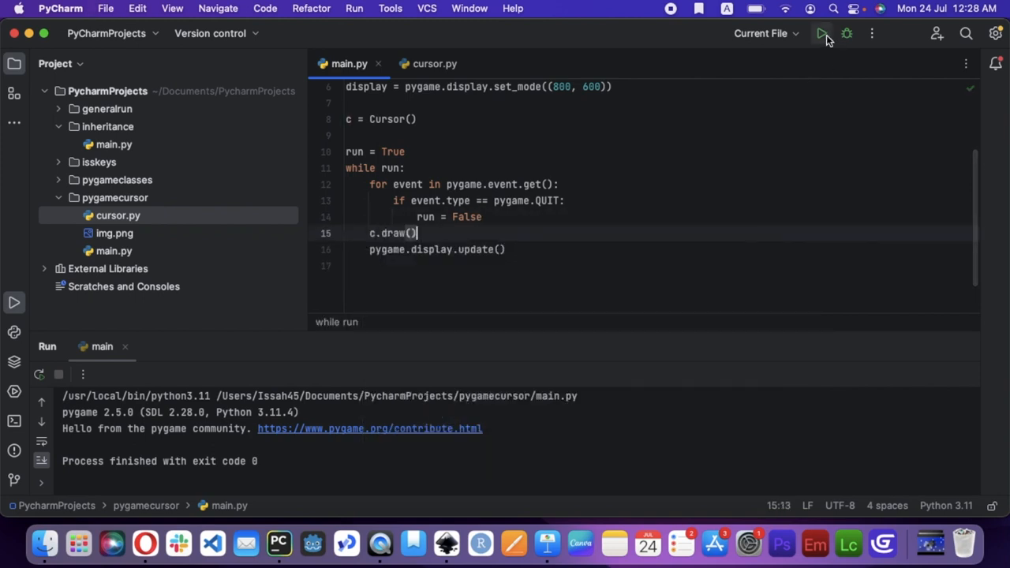
Run main.py, fix the blit position error, rerun and close the black pygame window.
left_click(821, 33)
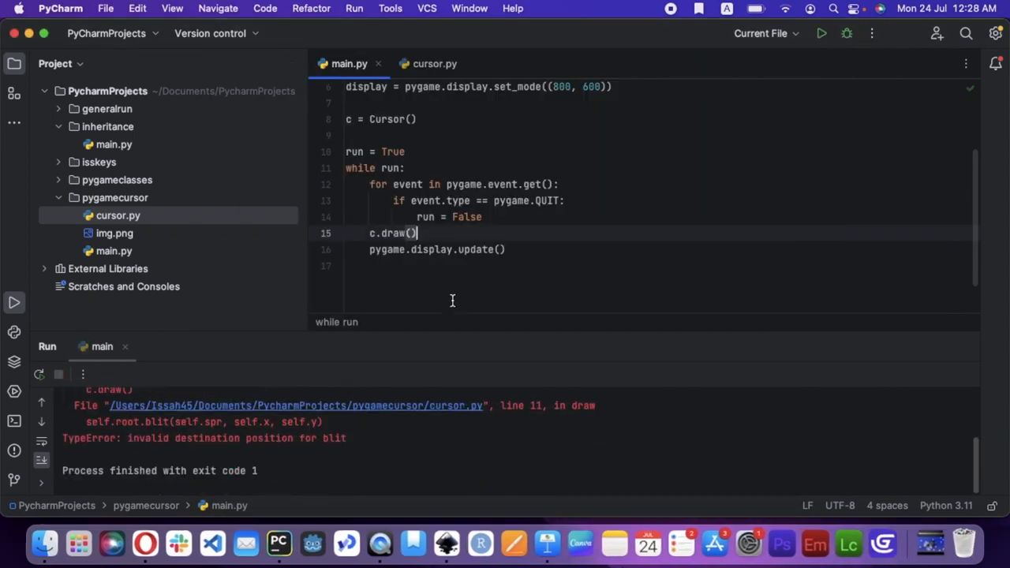
left_click(436, 63)
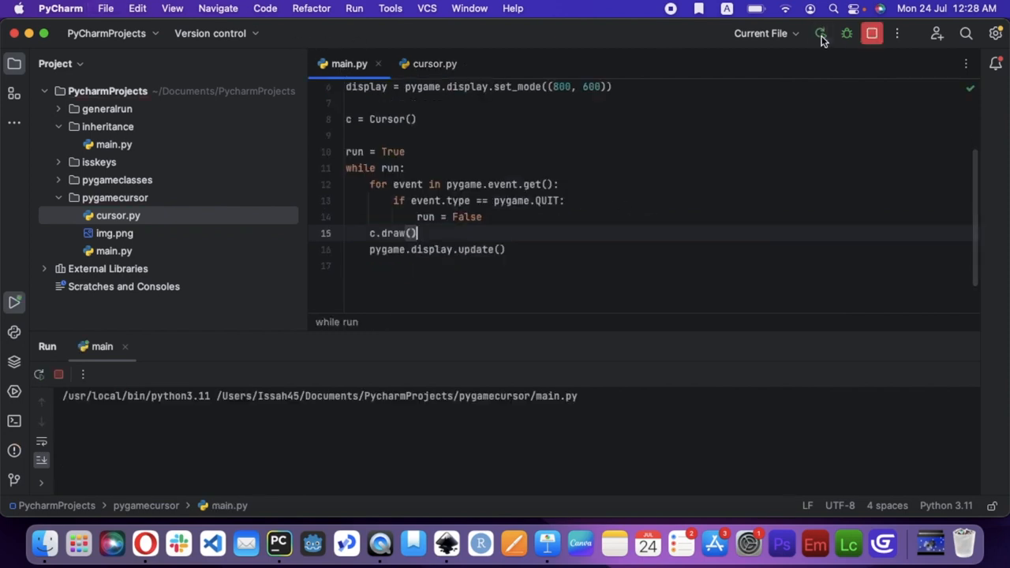
left_click(821, 33)
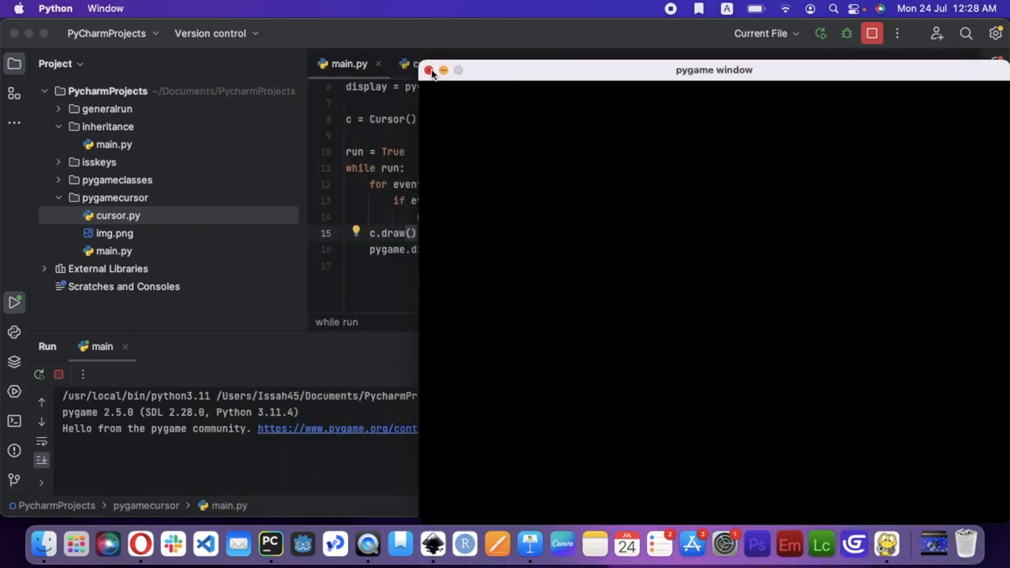
left_click(431, 69)
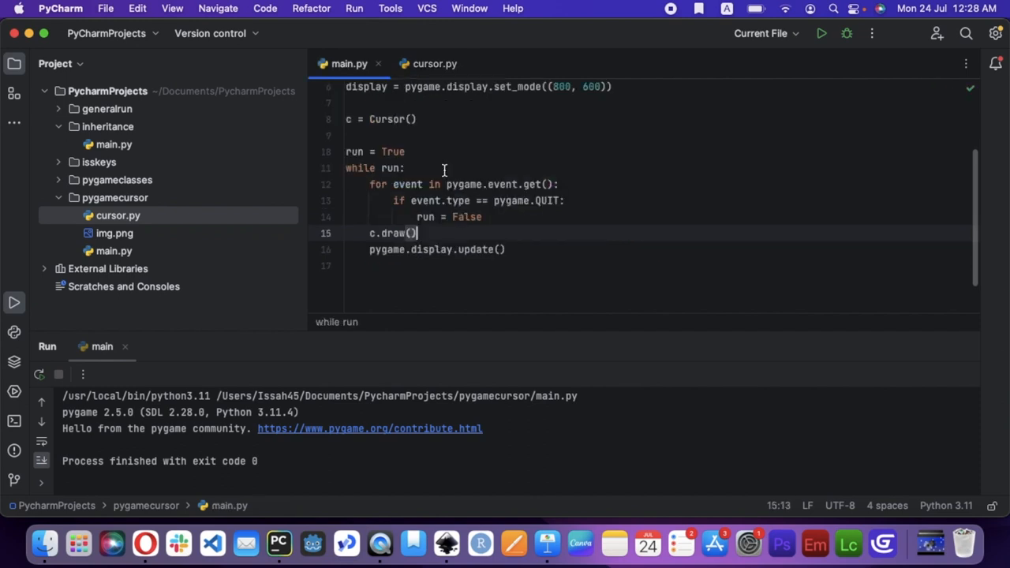
key("enter")
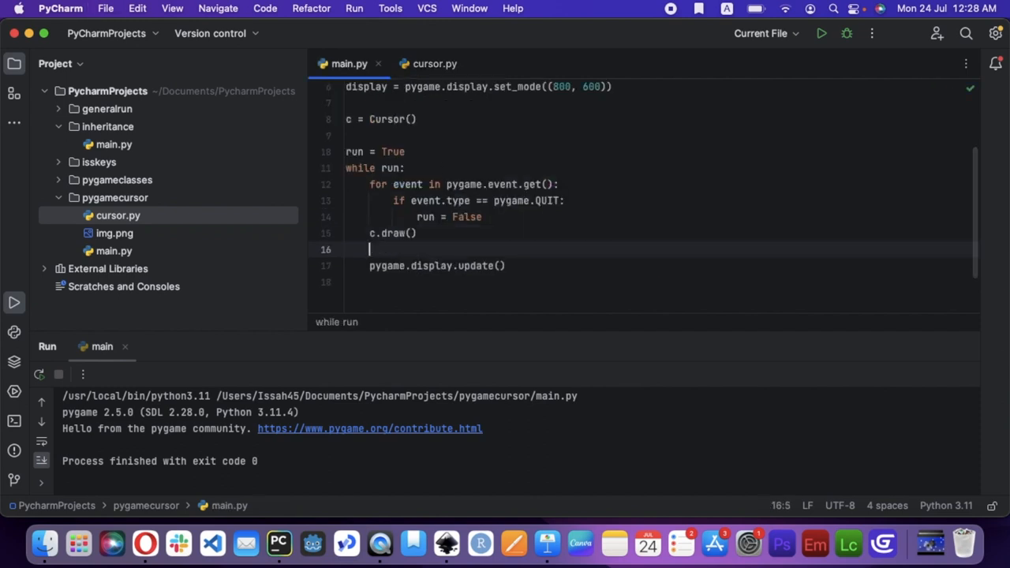
Fill the display with white (255, 255, 255) each loop, fix the tuple argument and confirm a white window.
type("pygame.w")
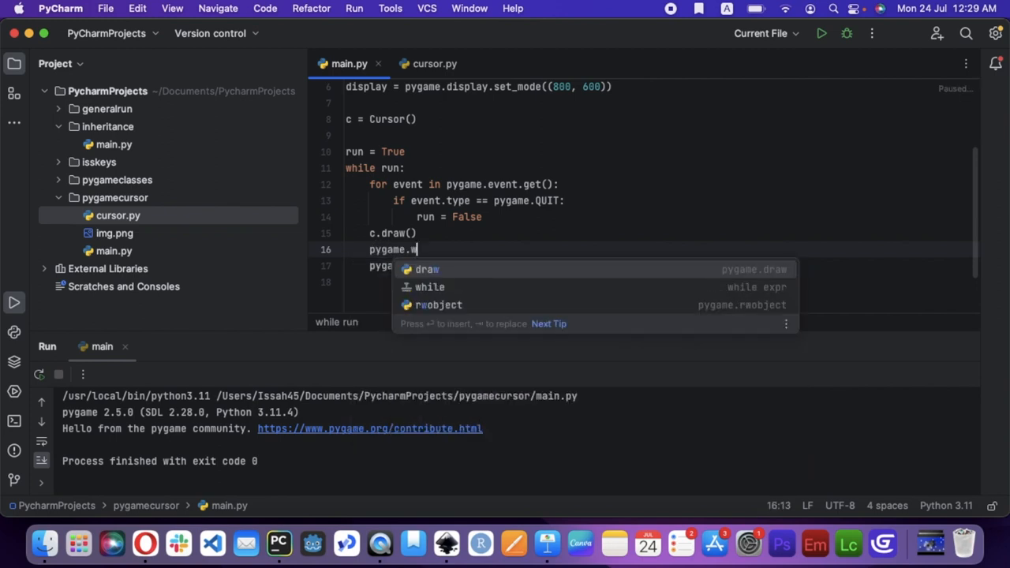
type("display")
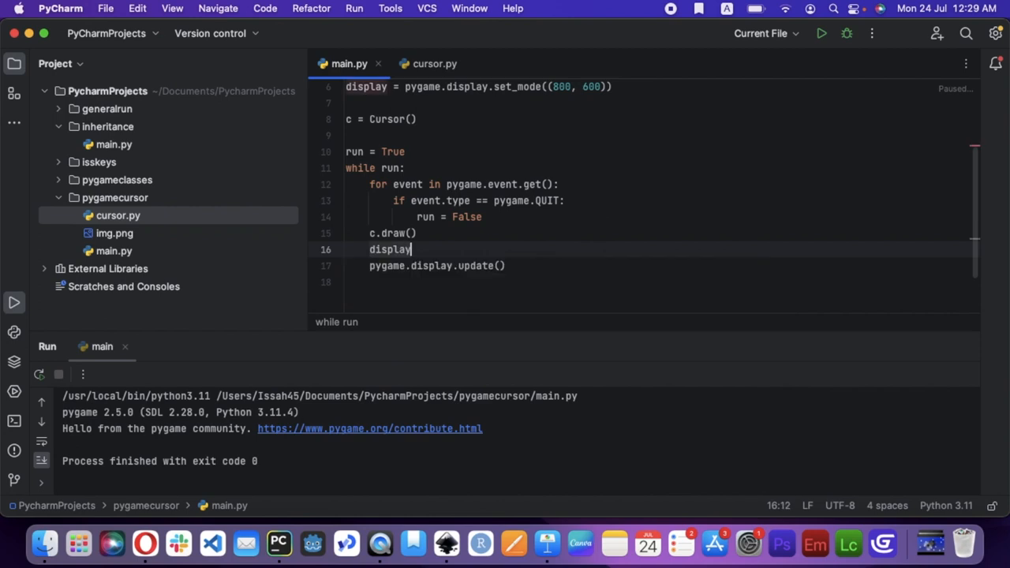
type(".fill(255)")
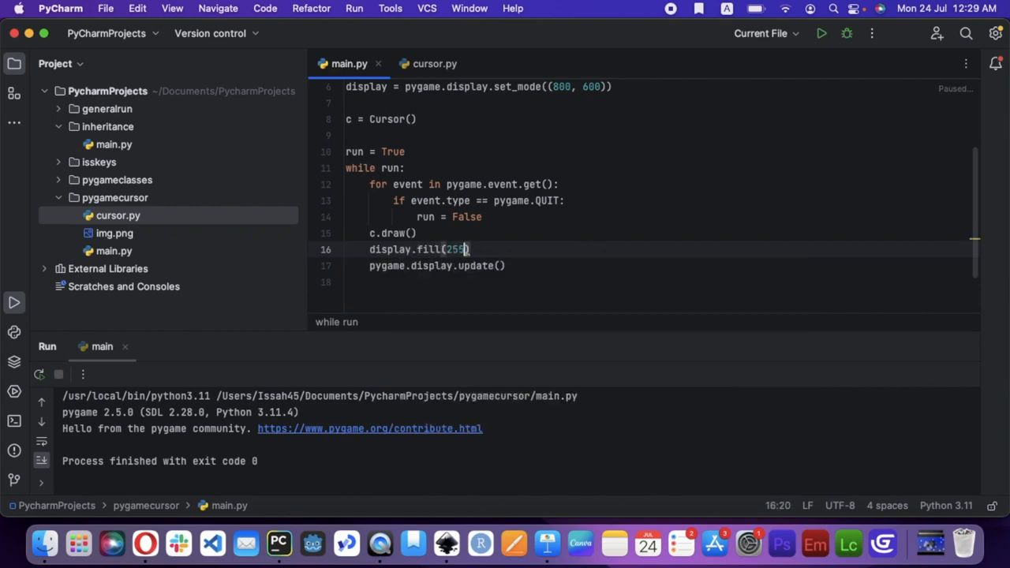
type(", 255, 255")
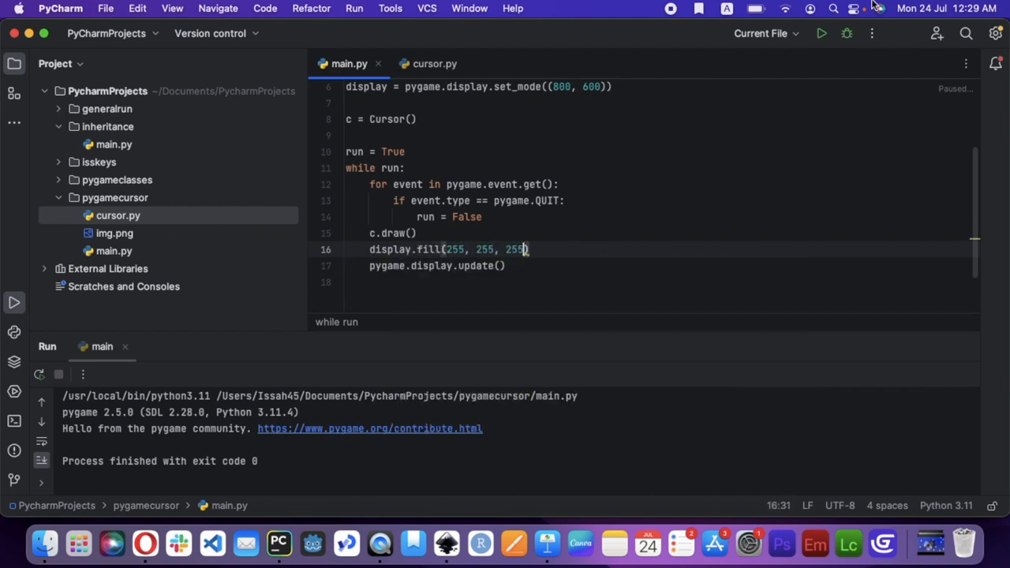
left_click(821, 33)
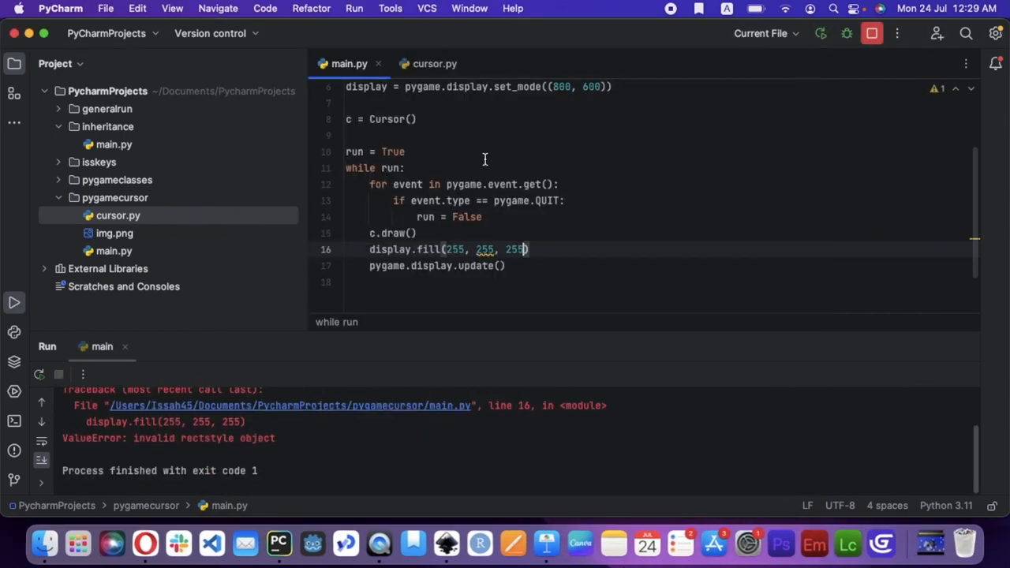
left_click(530, 249)
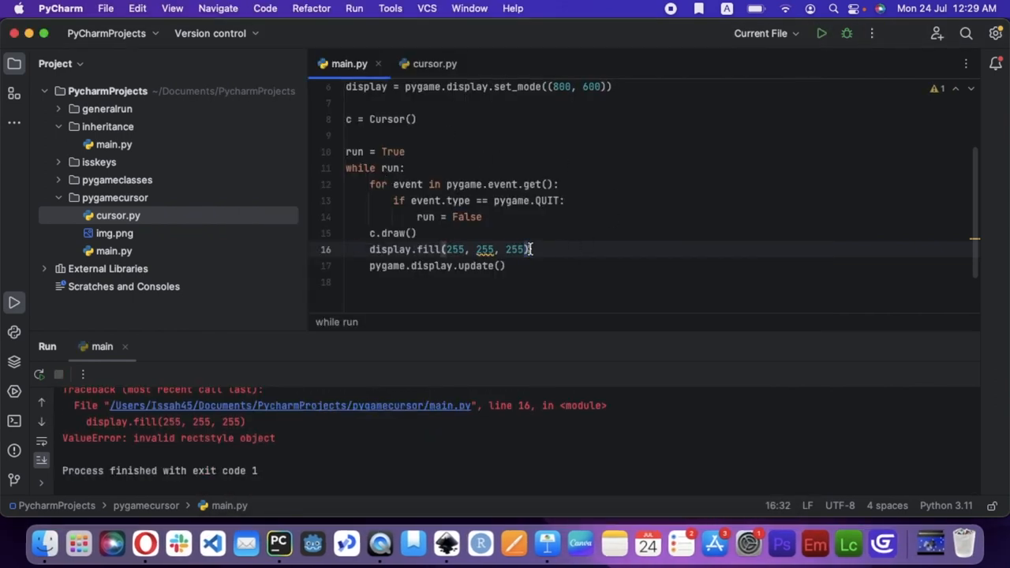
type("(")
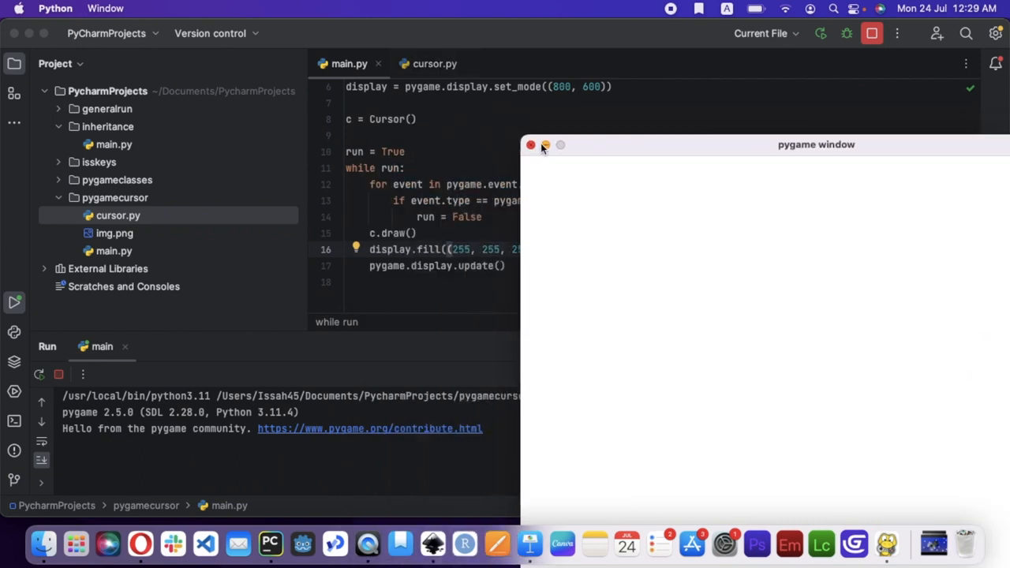
left_click(436, 63)
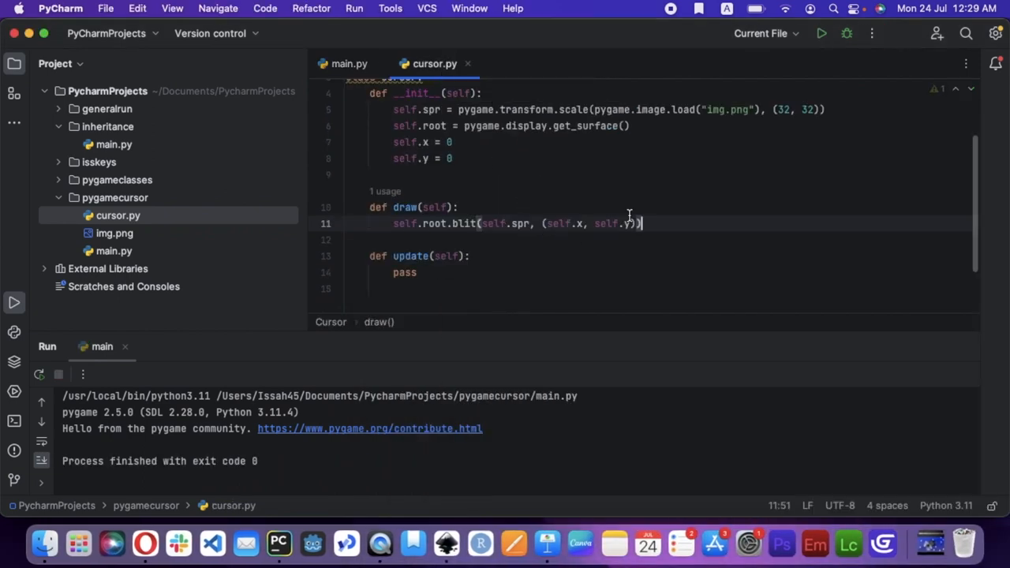
Make Cursor.update set self.x and self.y to 50.
left_click(515, 271)
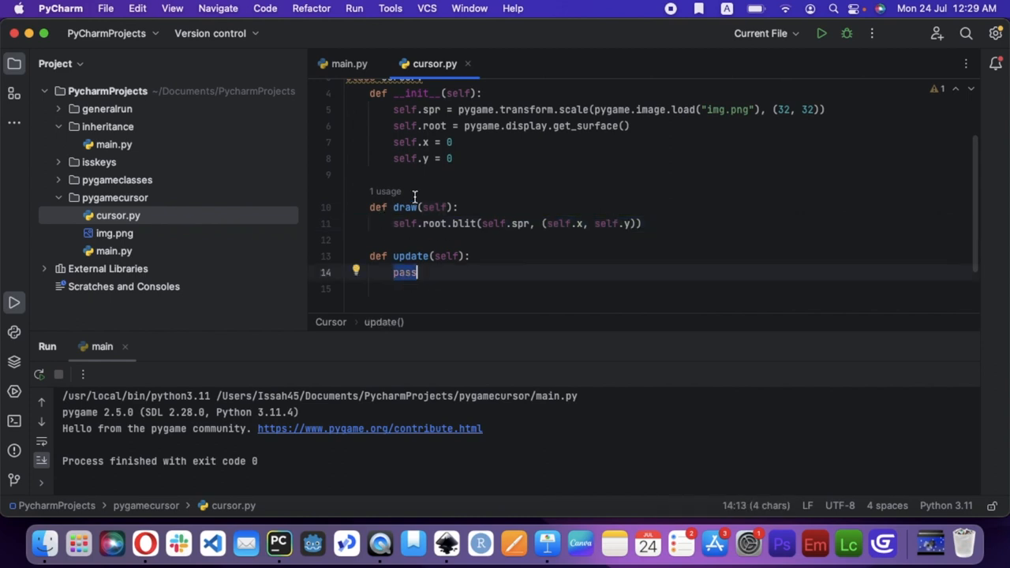
type("s")
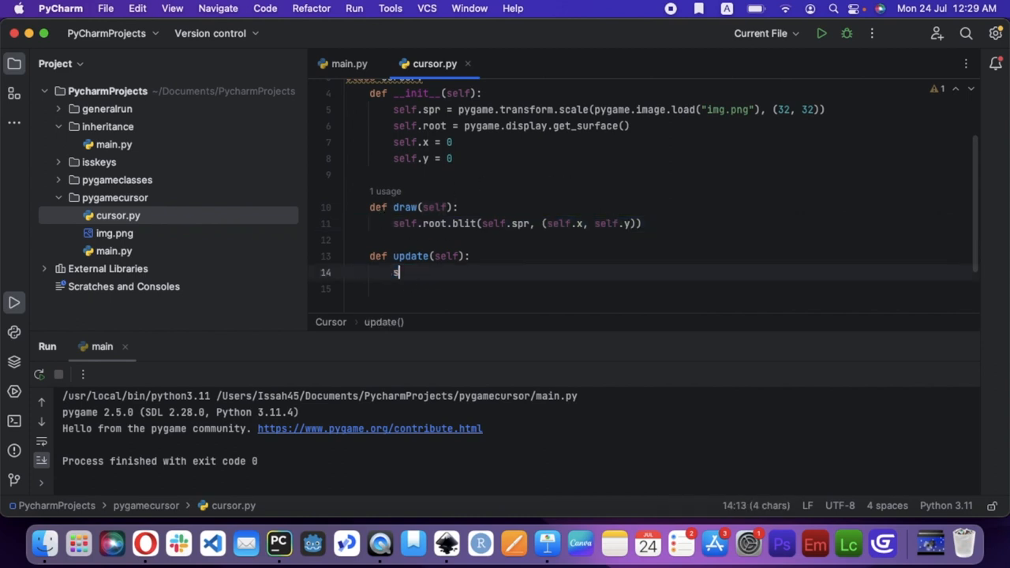
type("elf.x = 50")
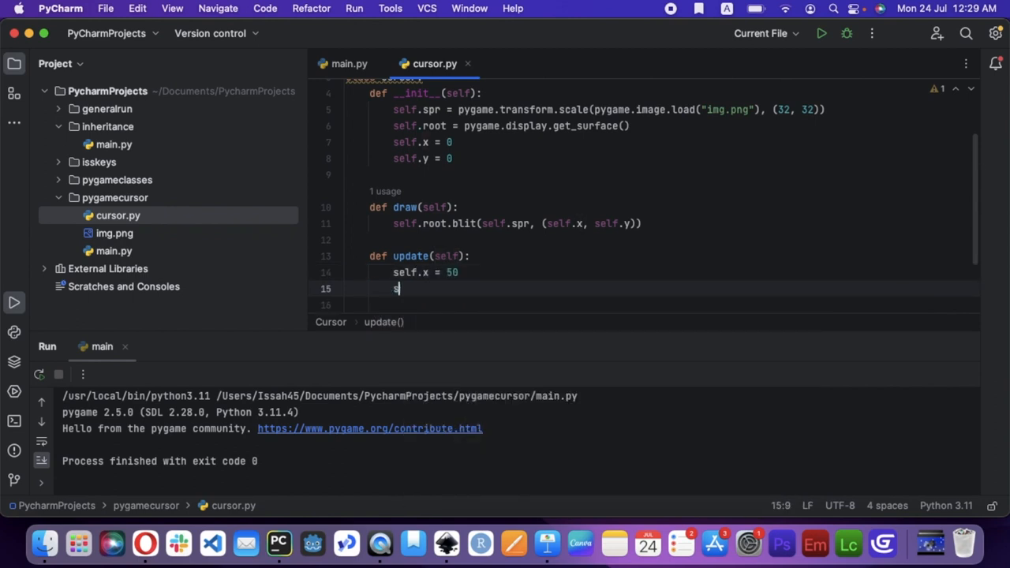
type("elf.y = 50")
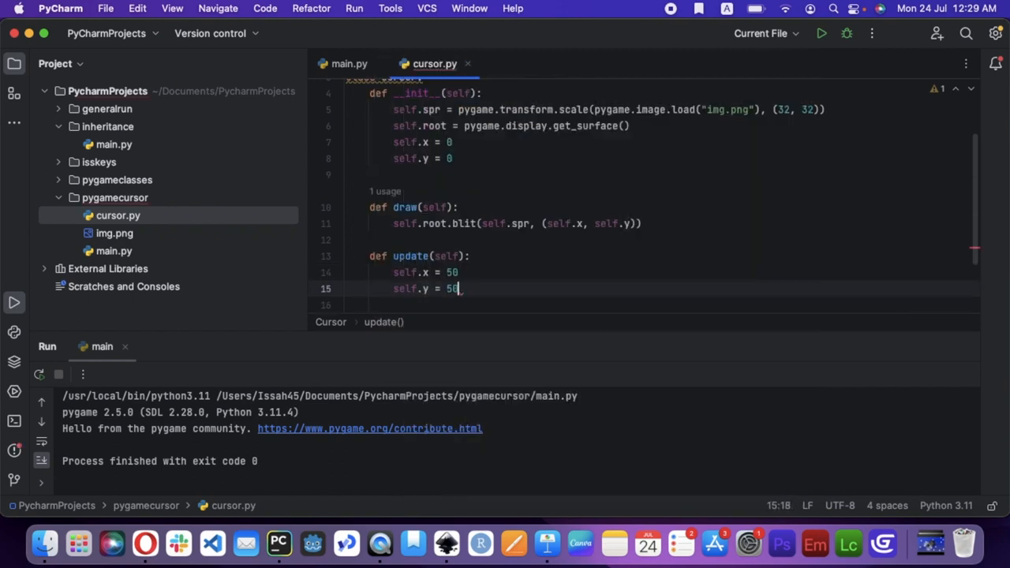
Call c.update() and c.draw() after the white fill in main.py and run the game.
left_click(349, 63)
type("c.")
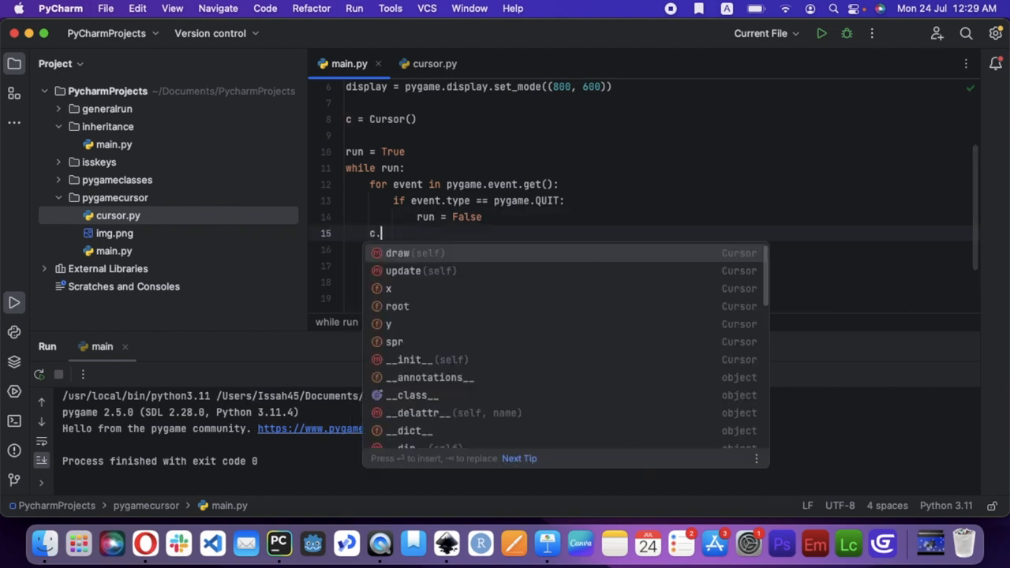
left_click(436, 63)
type("update()")
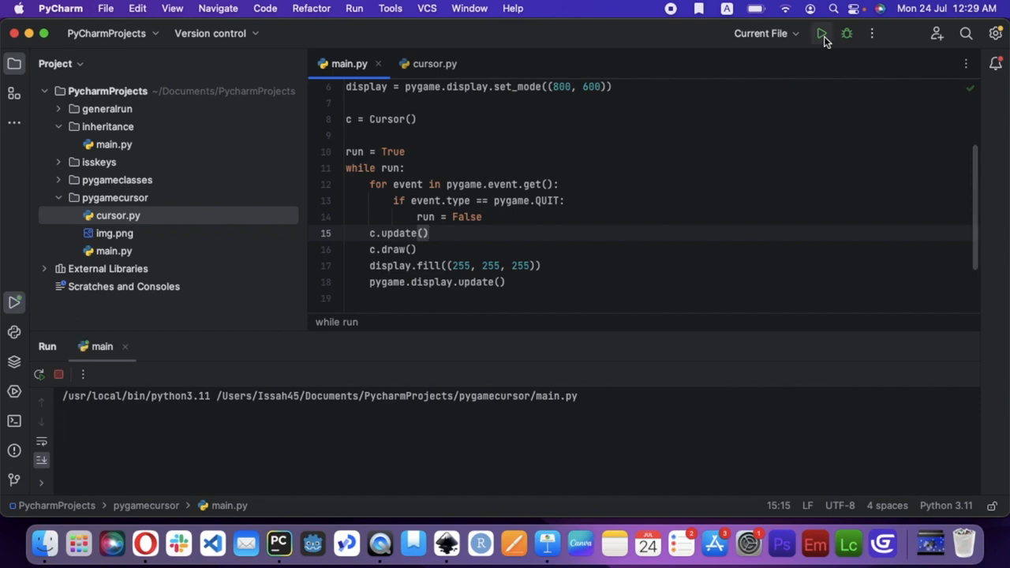
left_click(821, 33)
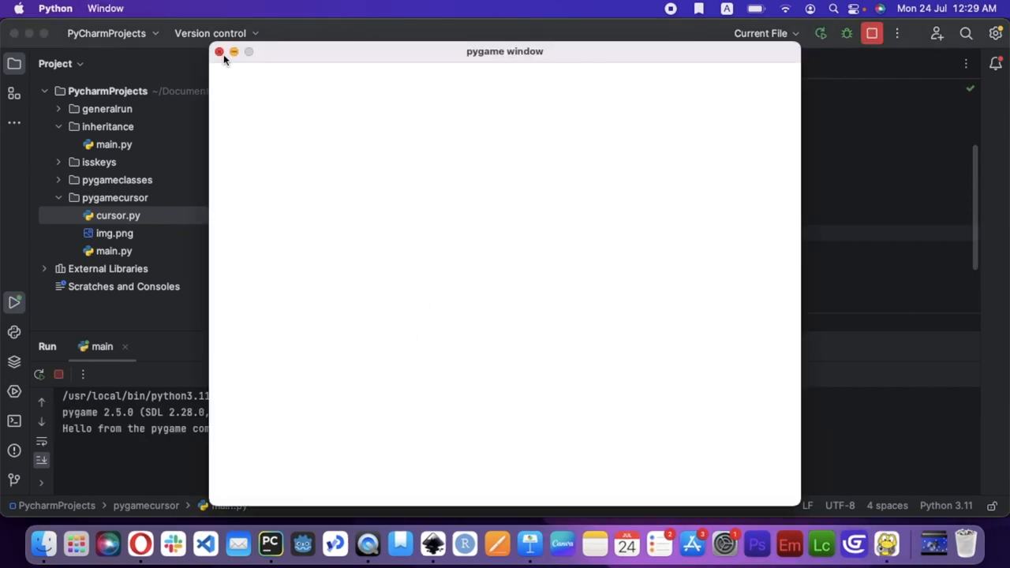
left_click(220, 50)
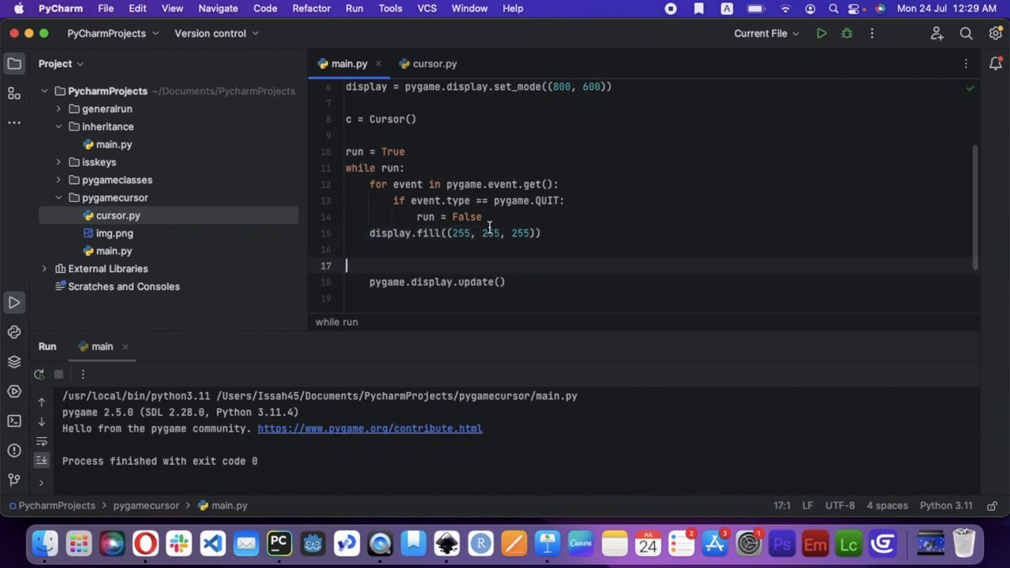
key("Backspace")
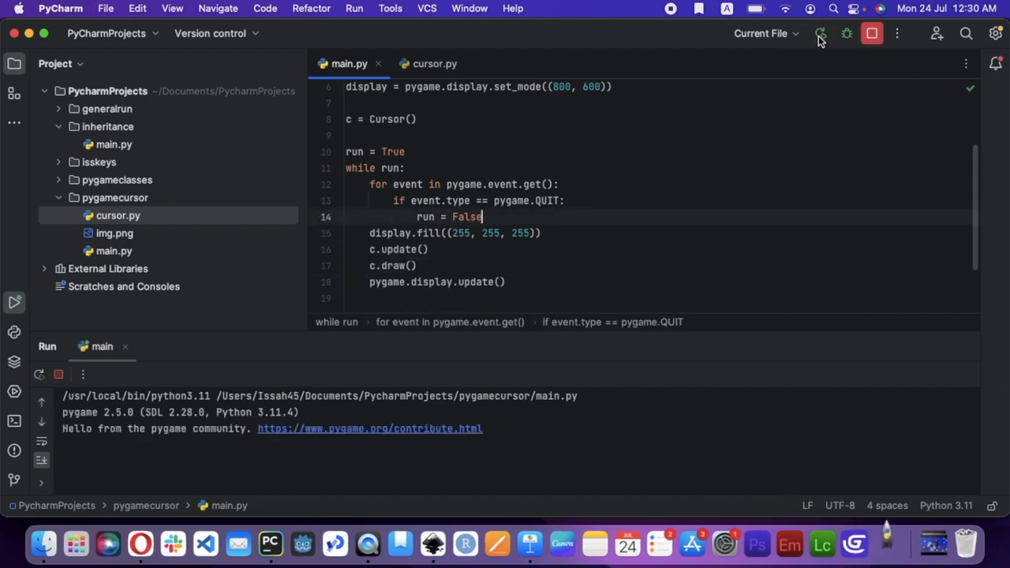
left_click(821, 33)
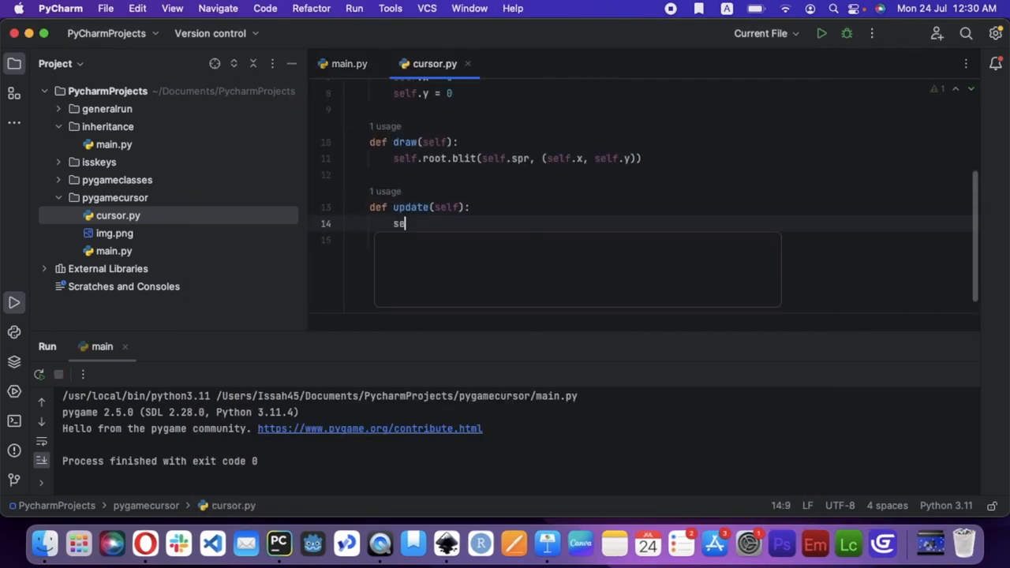
Start taking self.x from pygame.mouse in update and test-run the game.
type("lf.x = pt")
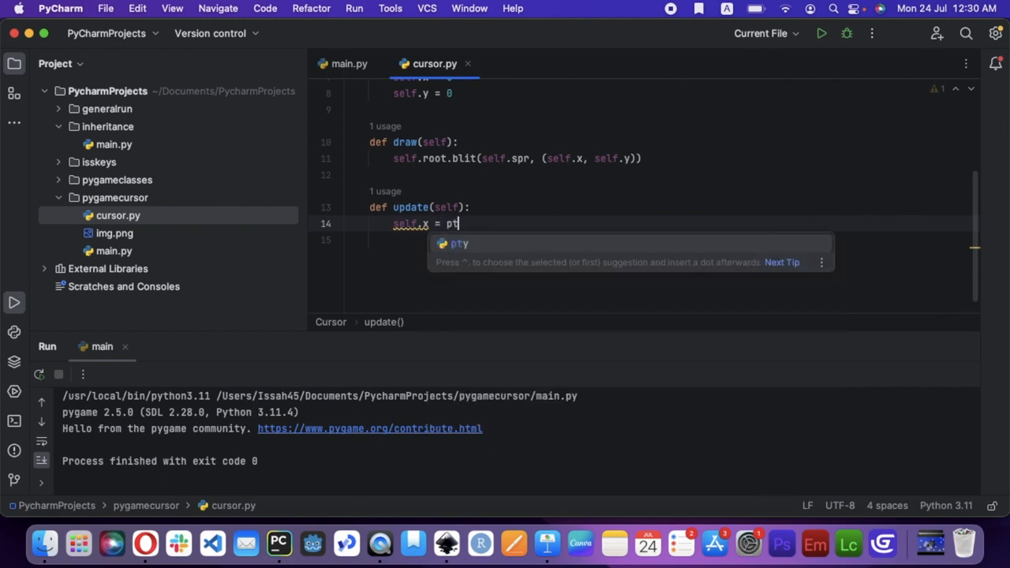
type("ygame.mouse.get_cursor()[0")
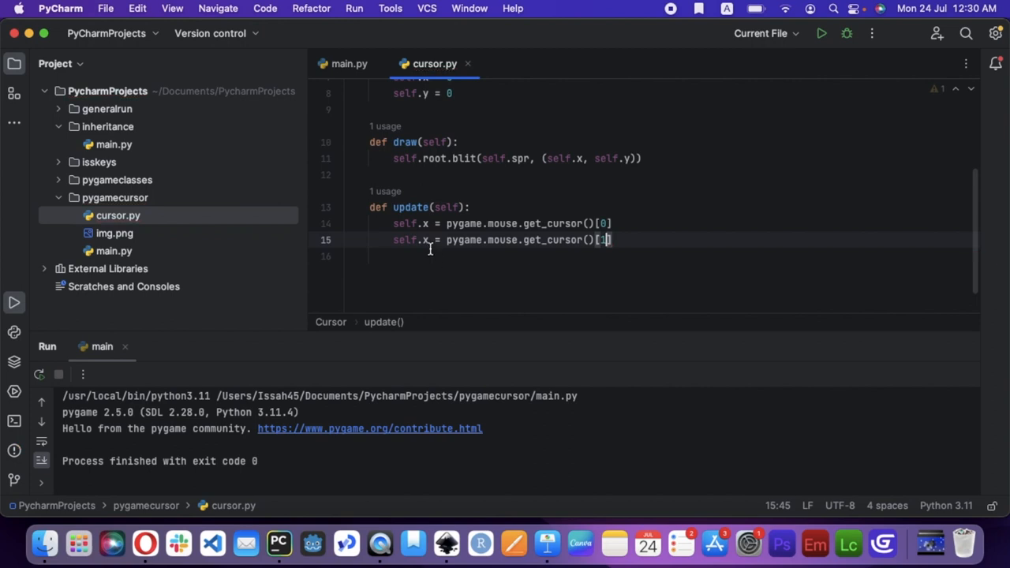
left_click(349, 64)
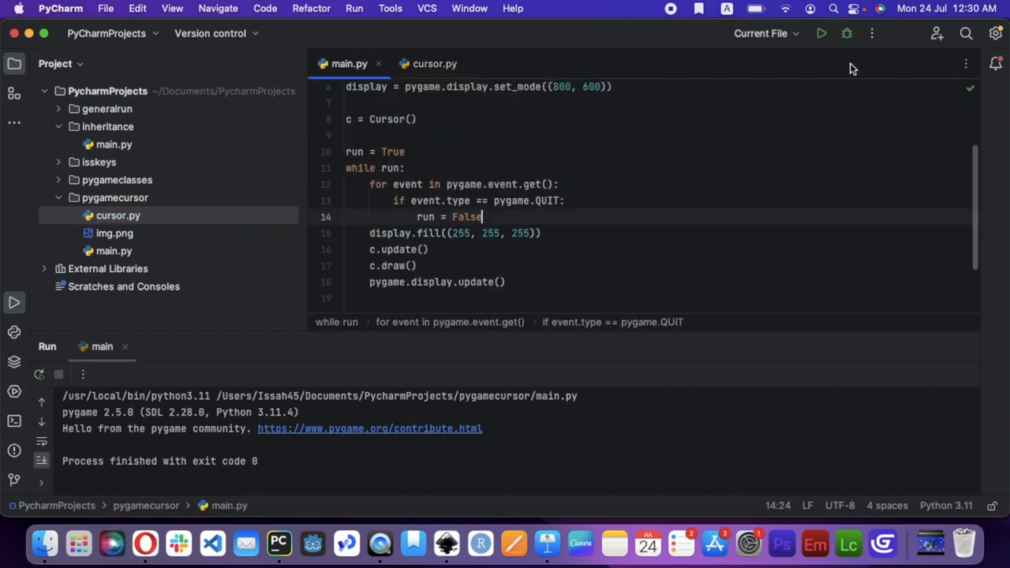
left_click(821, 33)
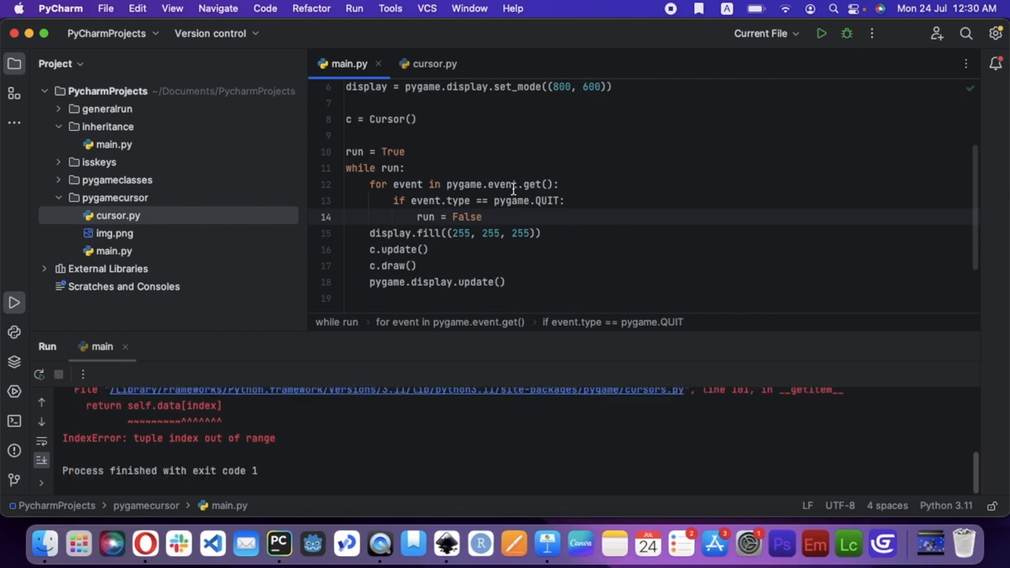
left_click(434, 63)
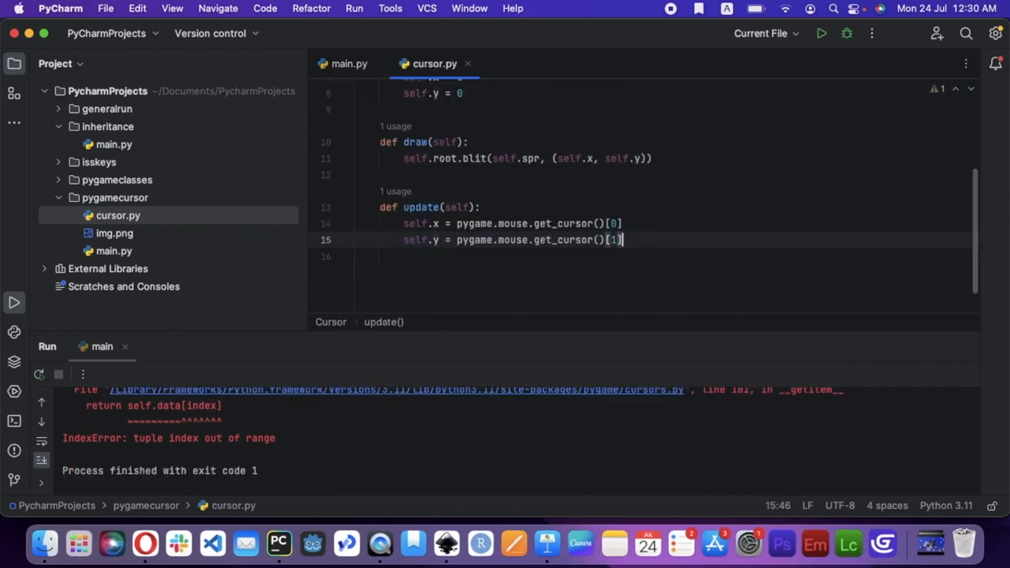
Set self.x and self.y from pygame.mouse.get_pos() and run to show the sprite on the white window.
type("self.x = pygam")
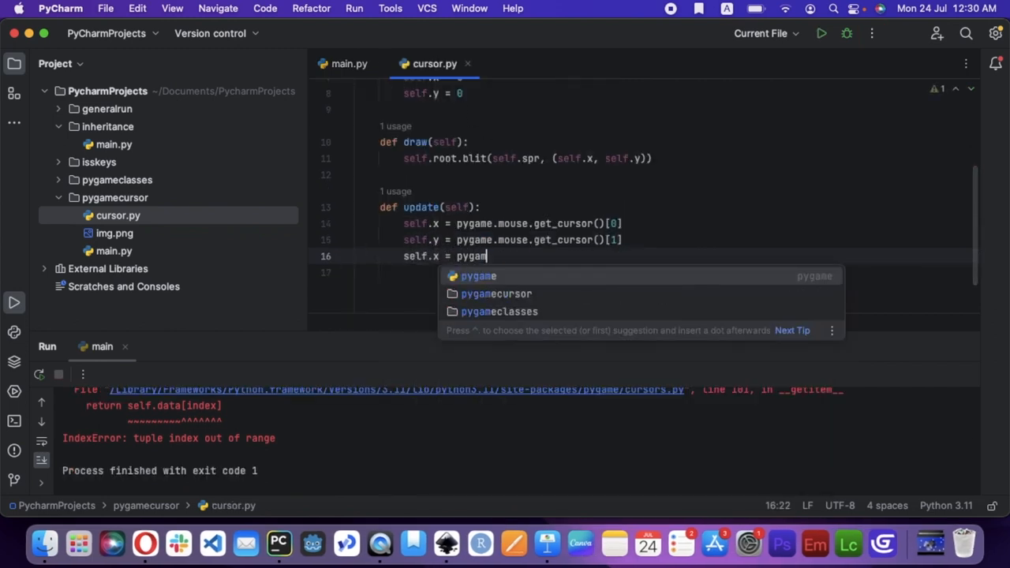
type("e.mouse.")
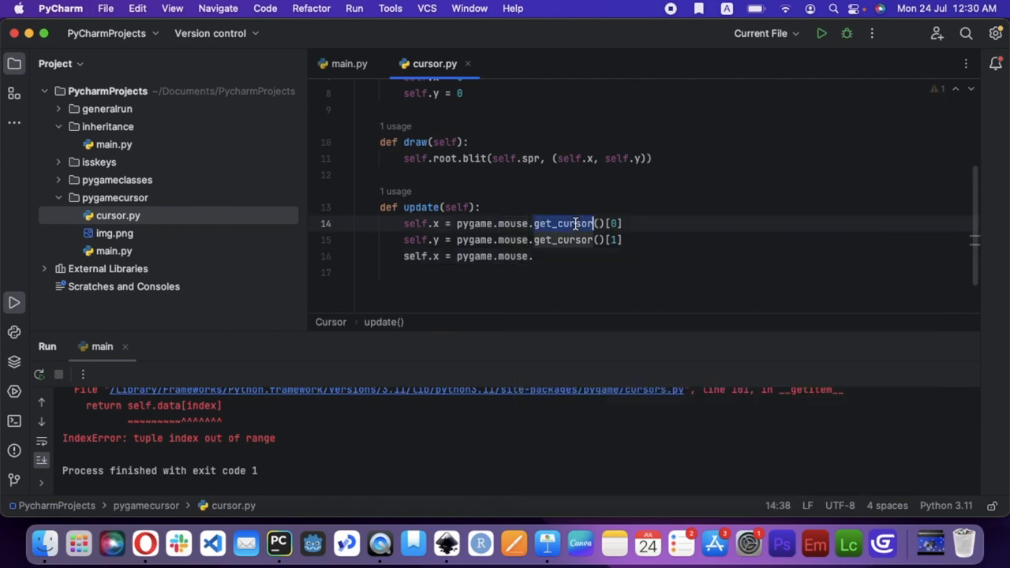
type("get_pos")
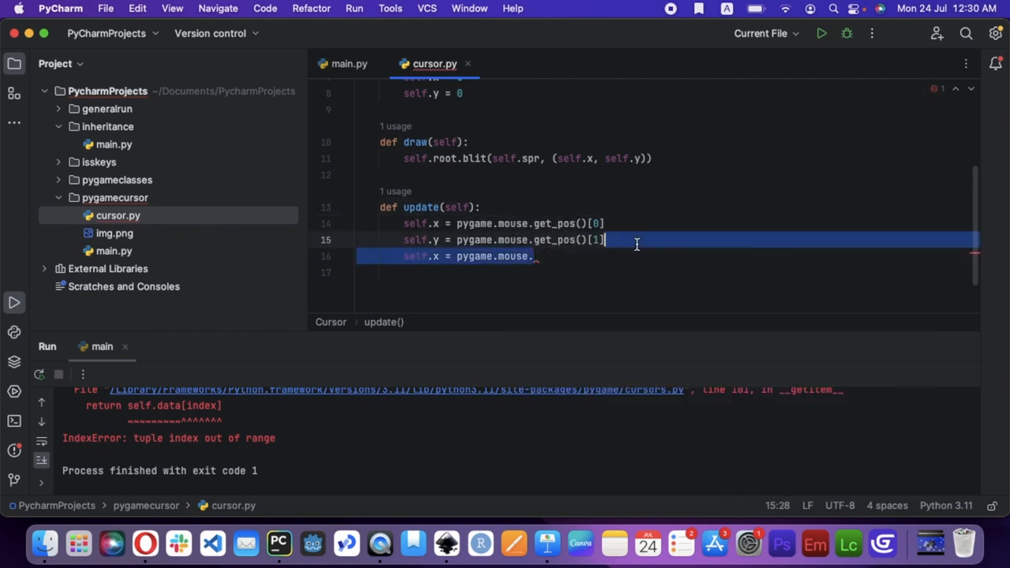
left_click(349, 63)
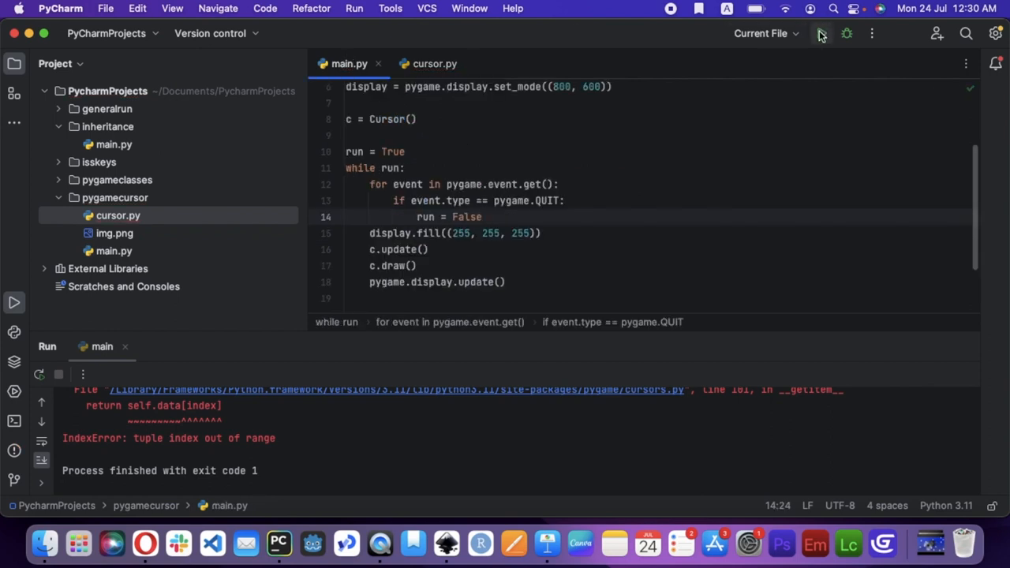
left_click(821, 33)
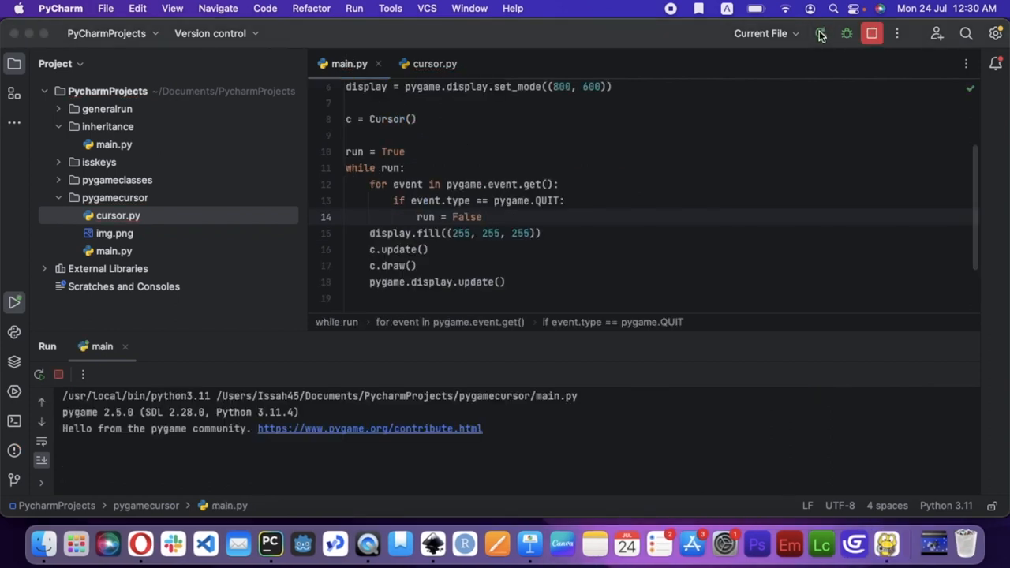
left_click(821, 33)
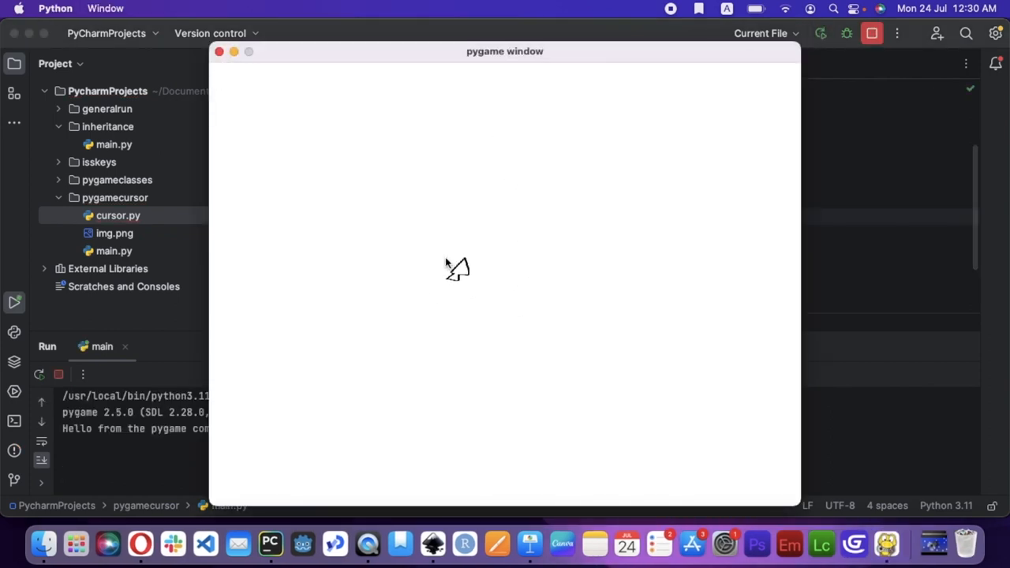
mouse_move(456, 366)
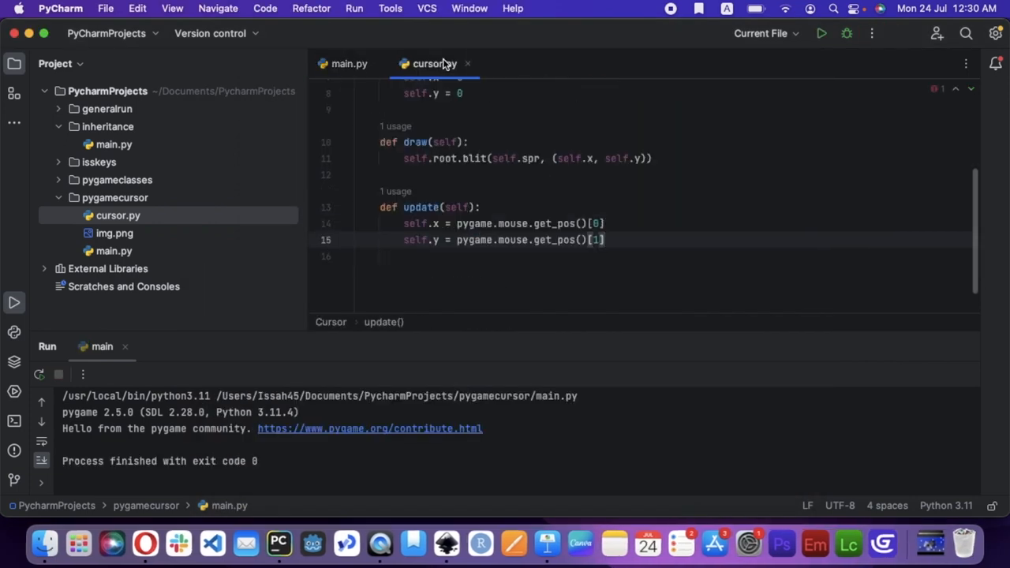
Subtract 16 from both mouse coordinates in Cursor.update so the sprite centres on the mouse.
type("- 2")
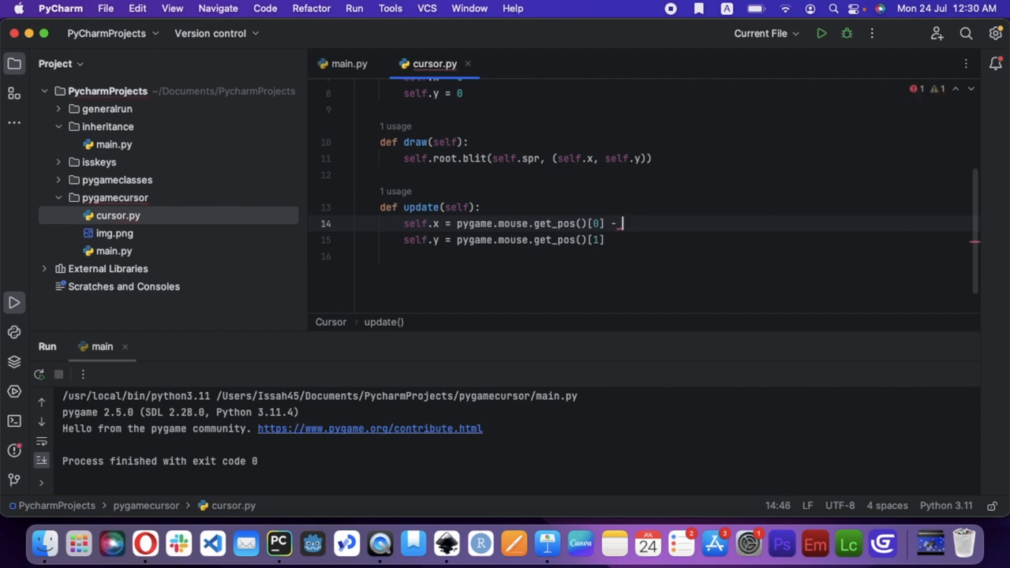
type("16")
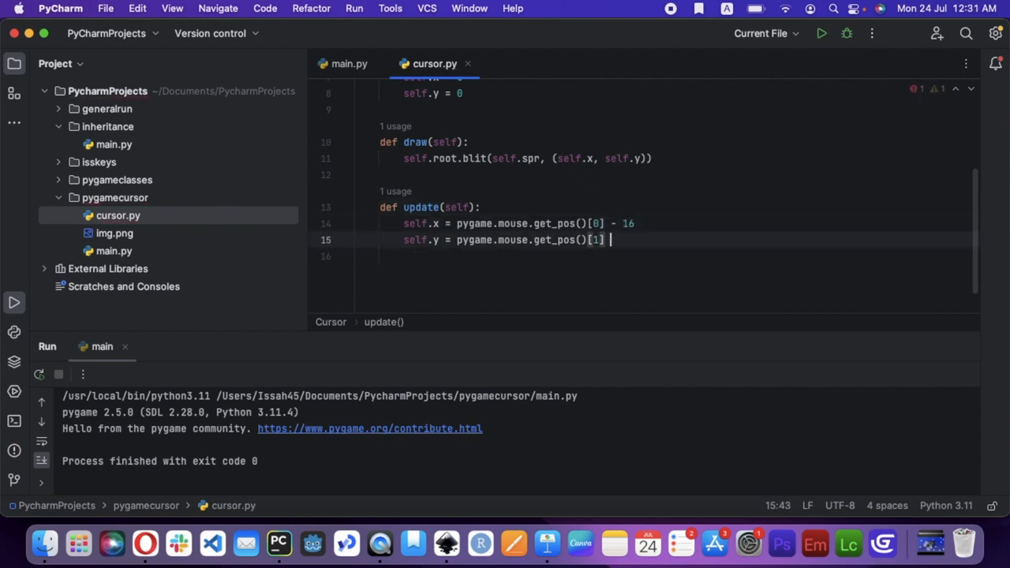
type("- 16")
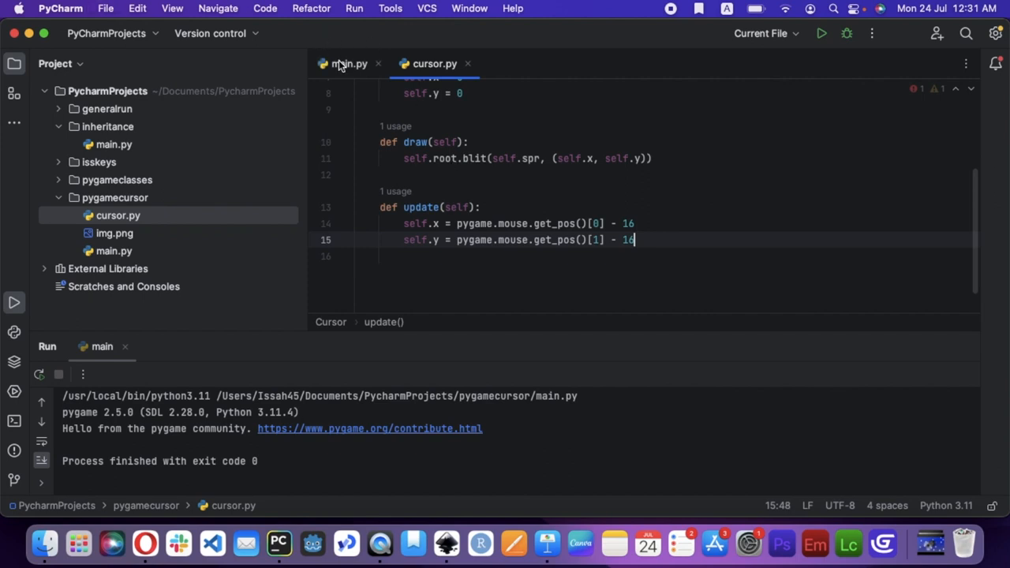
Rerun the game from main.py to test the centring, then return to cursor.py.
left_click(350, 63)
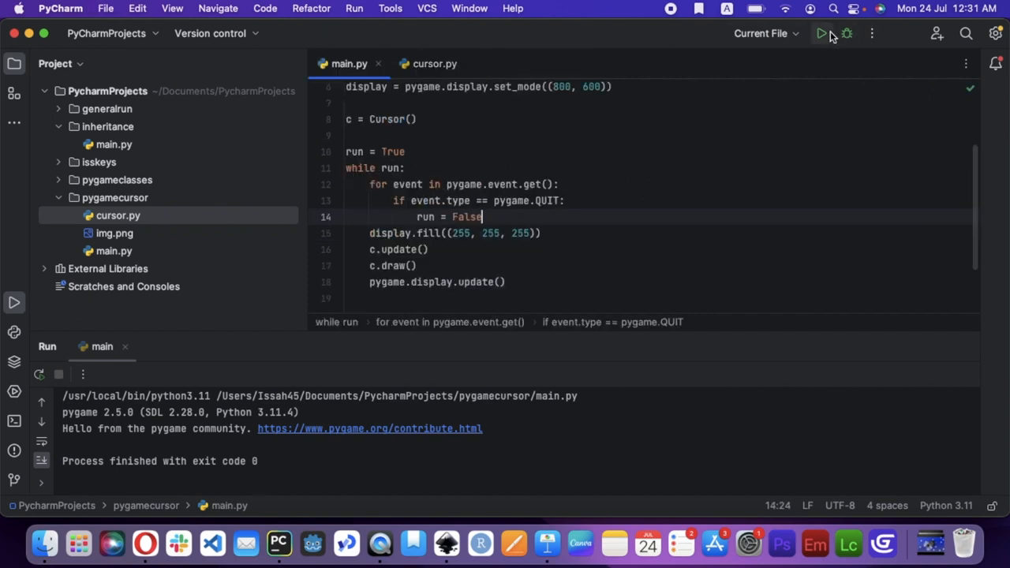
left_click(821, 33)
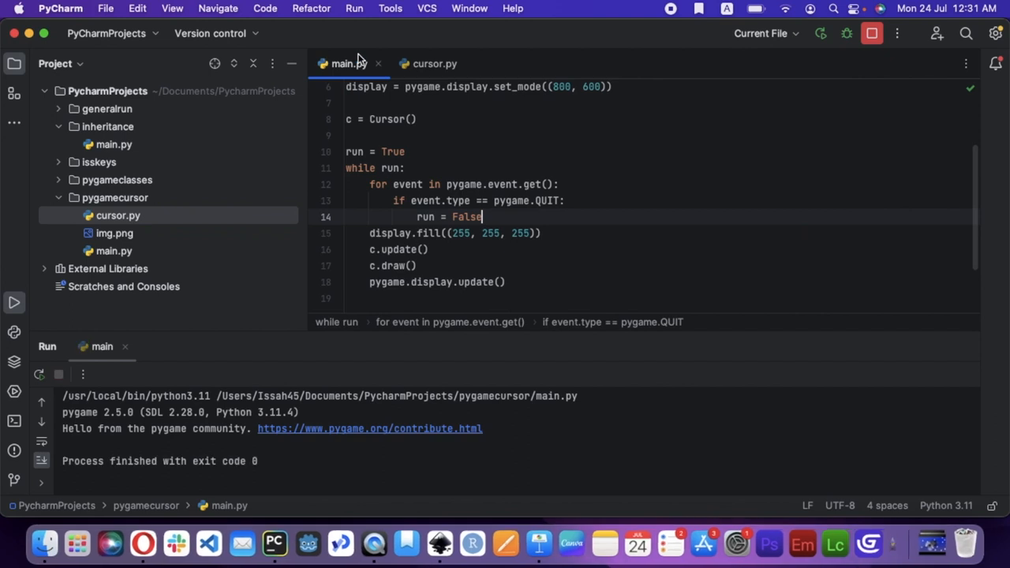
left_click(434, 63)
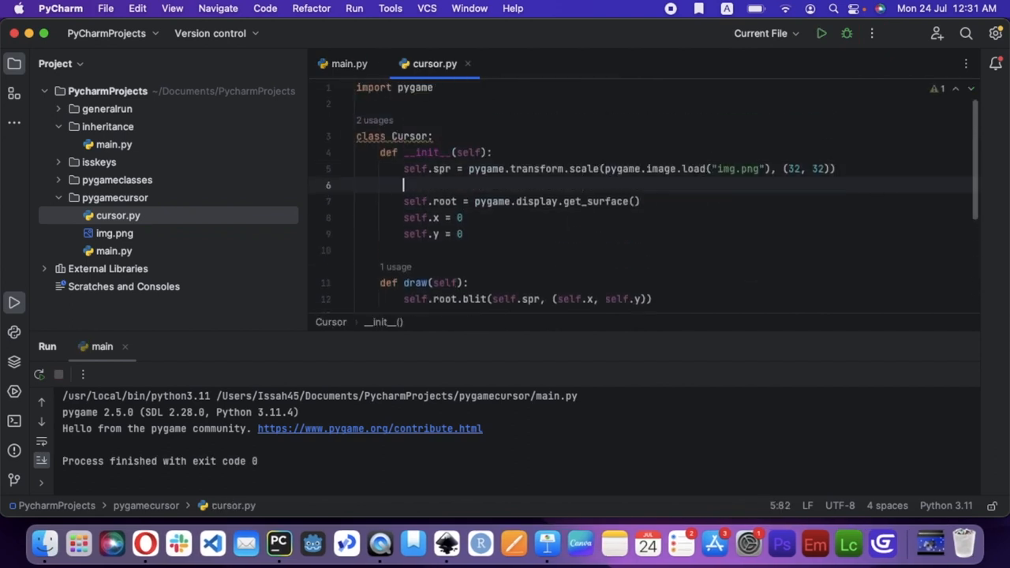
Define self.rect as pygame.rect.Rect(self.x, self.y, 32, 32) in the Cursor constructor.
type("self.rect = pygame.rect.")
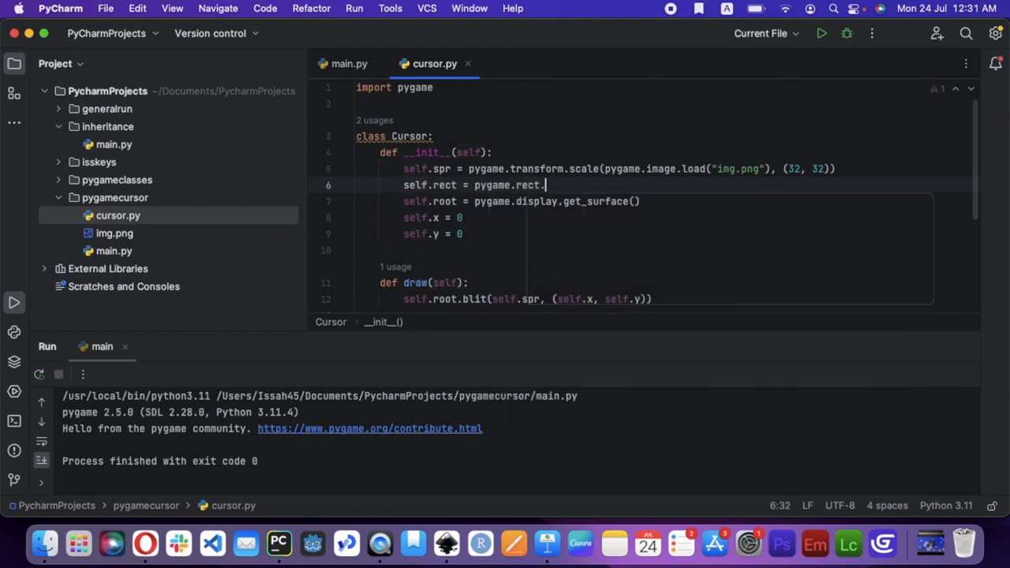
type("Rect()")
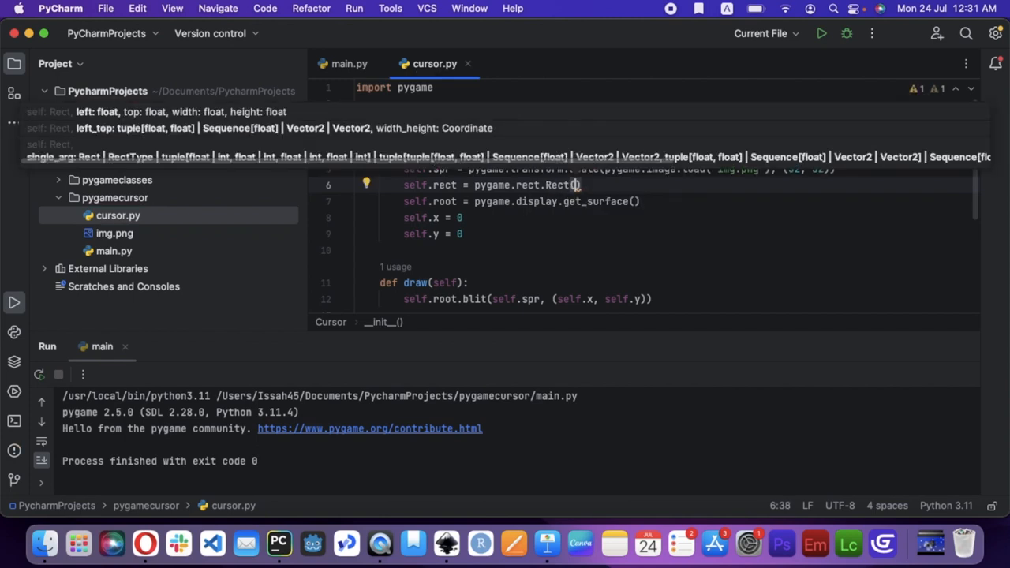
mouse_move(717, 230)
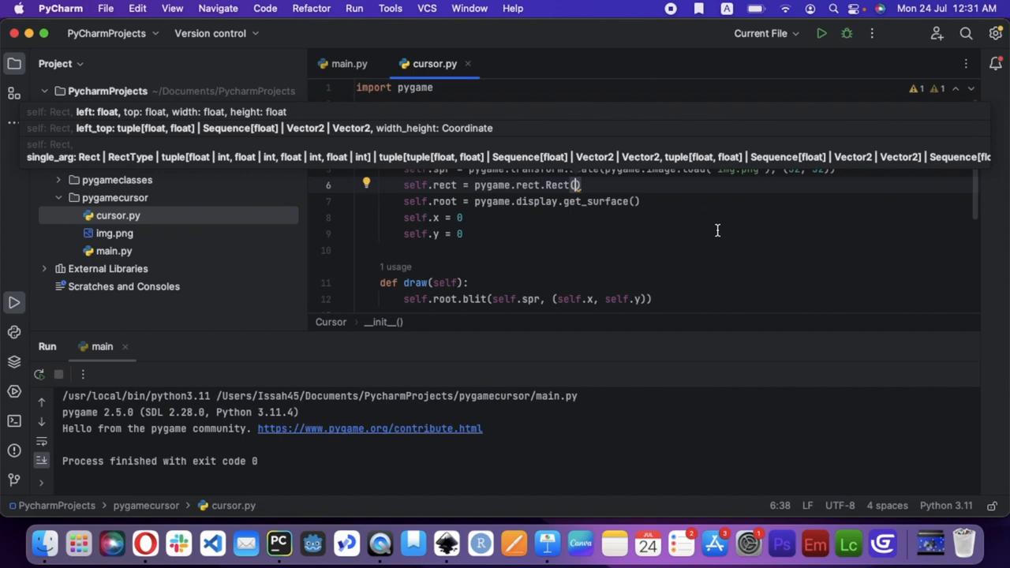
type("50,")
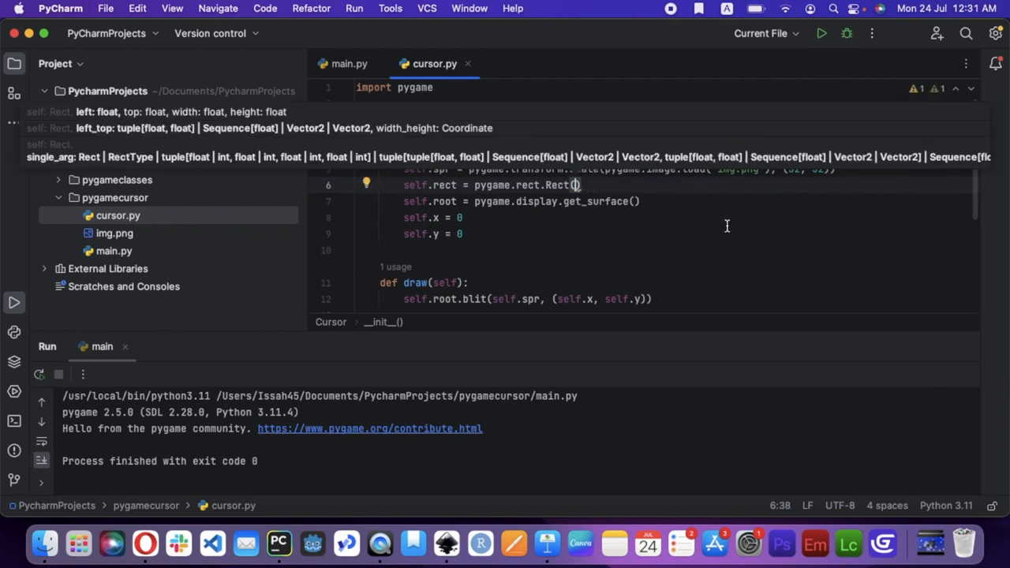
type("self.x,")
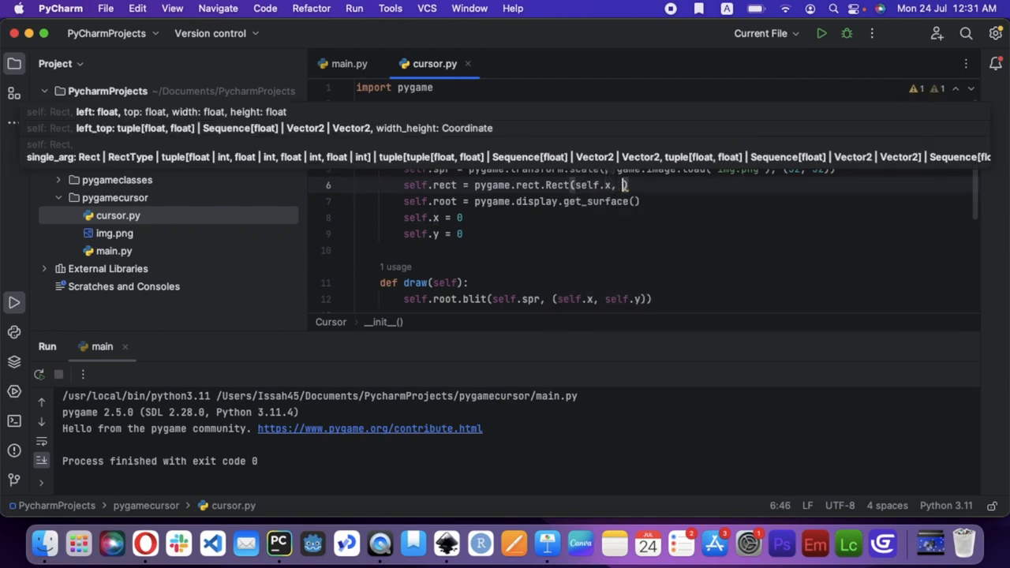
type("self.y,")
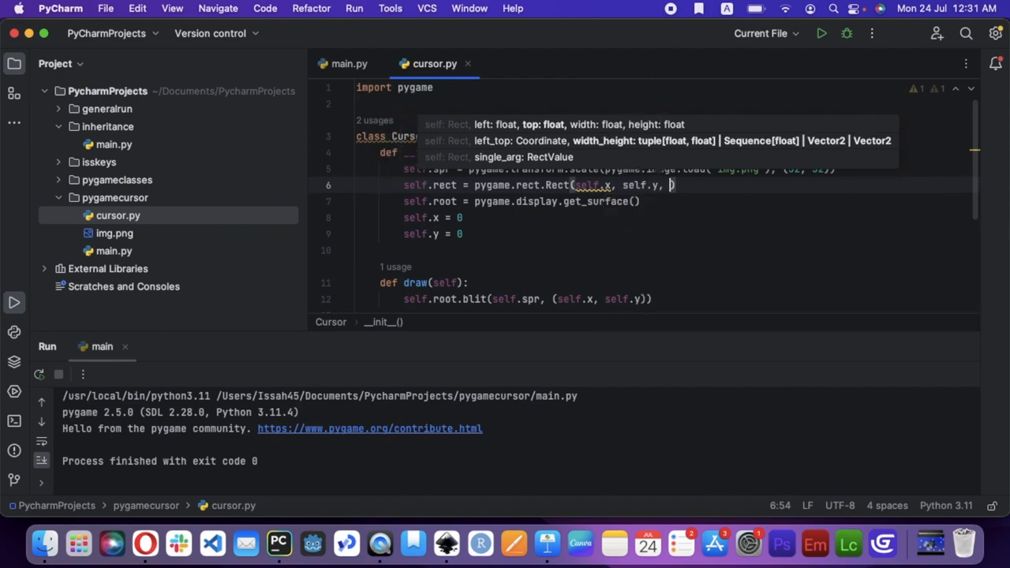
type("32, 32")
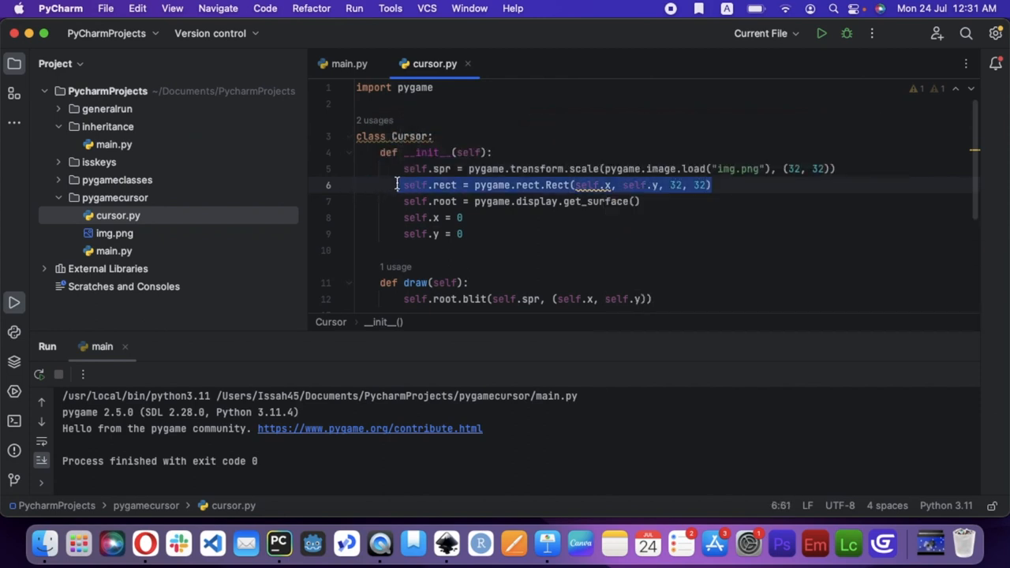
key("Backspace")
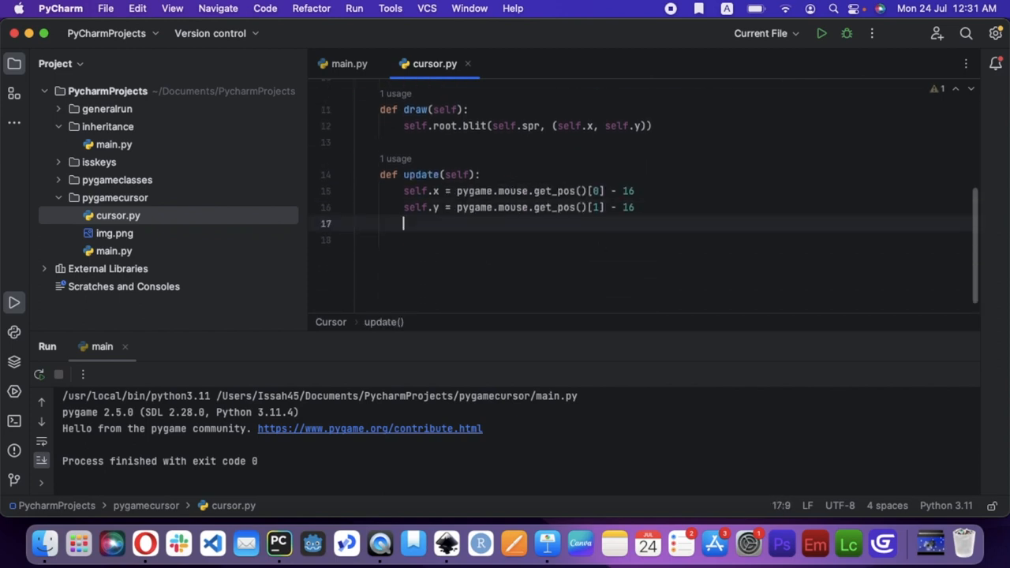
Rebuild the 32×32 Rect in update and start a second blit of self.rect at (self.x, self.y) in draw.
type("self.rect = pygame.rect.Rect(self.x, self.y, 32, 32)")
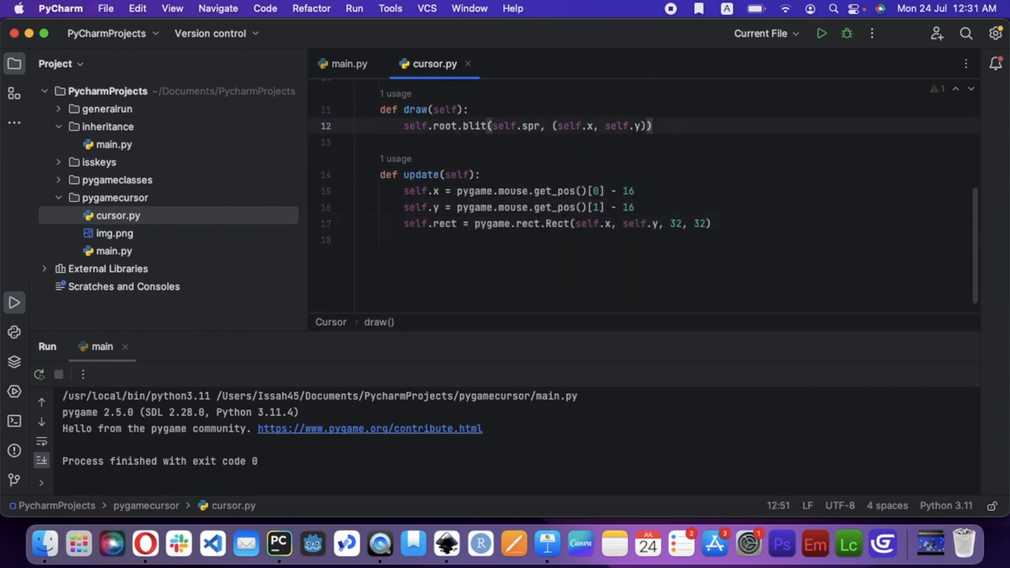
type("self.root.")
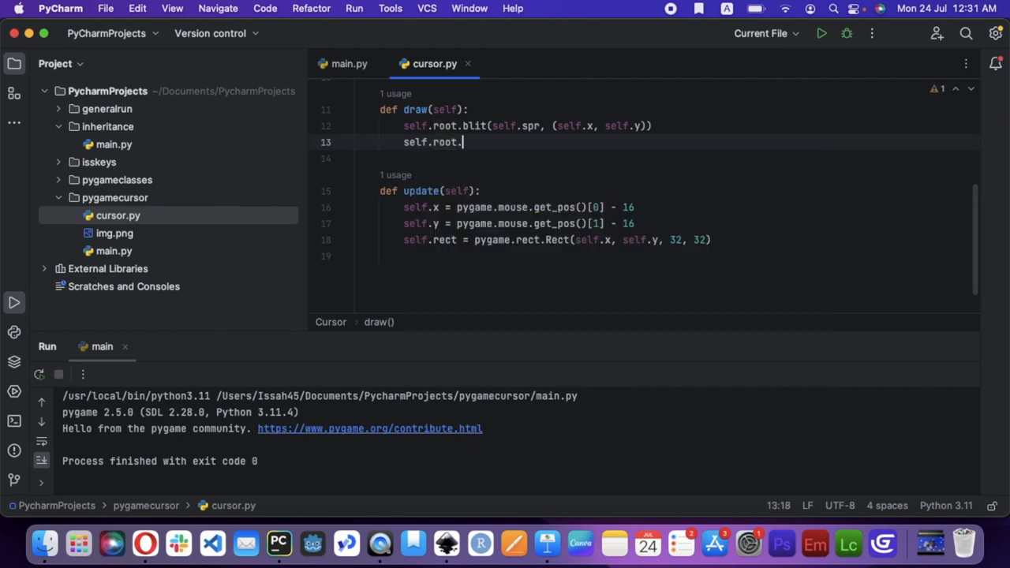
type("blit()")
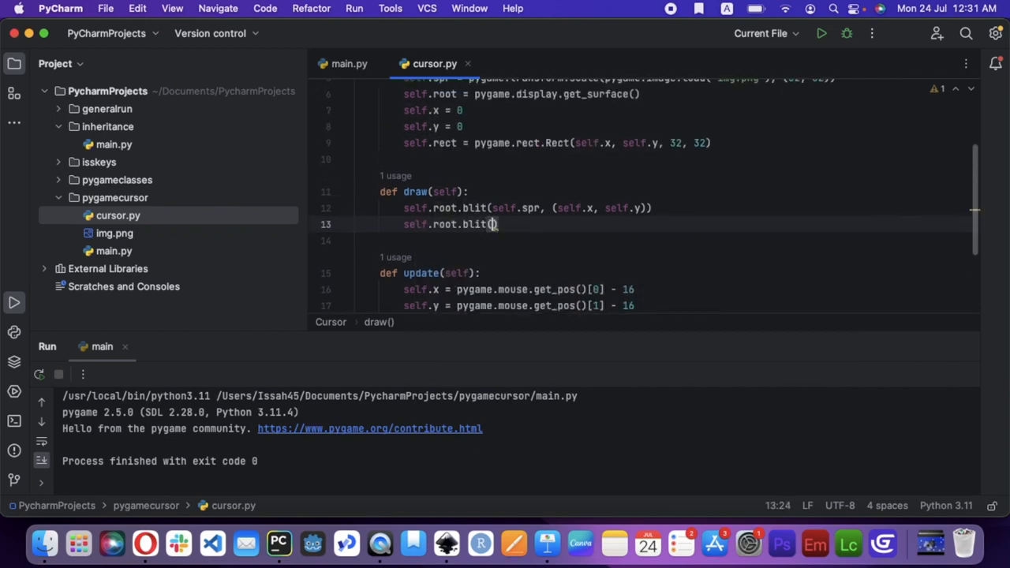
type("self.rect")
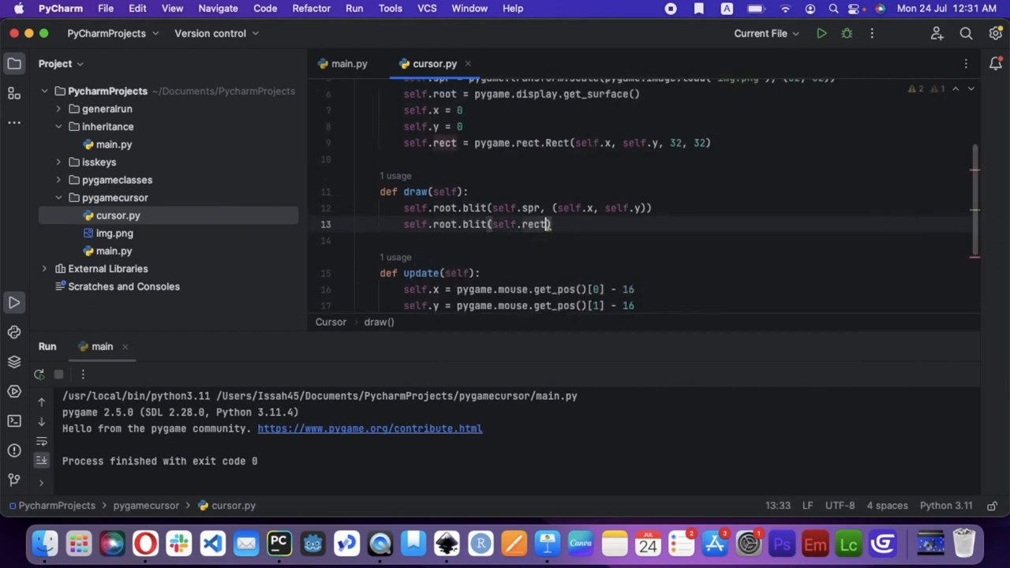
type(", (")
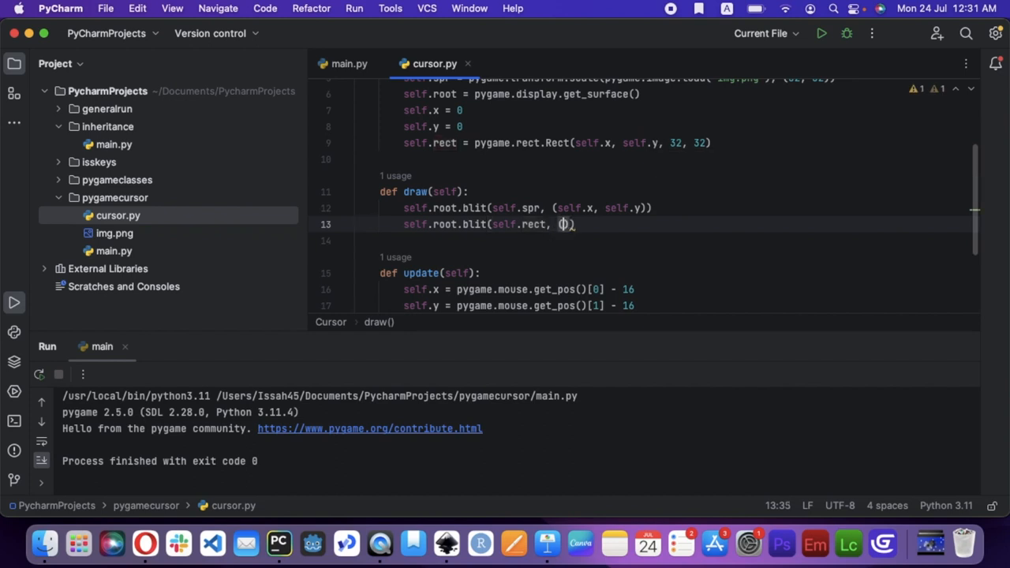
type("self.x, self.y")
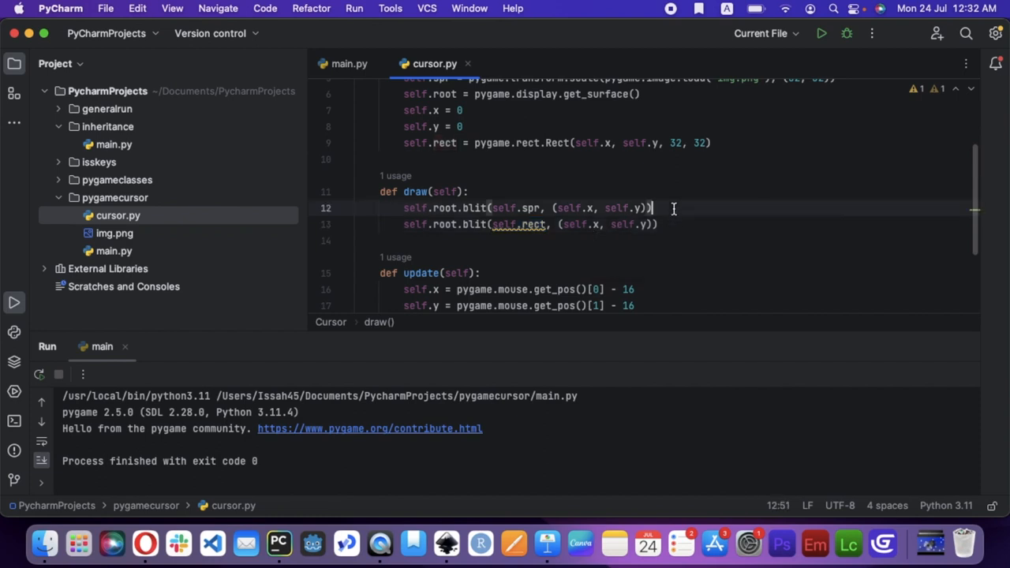
Create a pygame.Surface s sized from the rect and 32, 32, and blit s instead of self.rect.
type("s = pygame.Surface(")
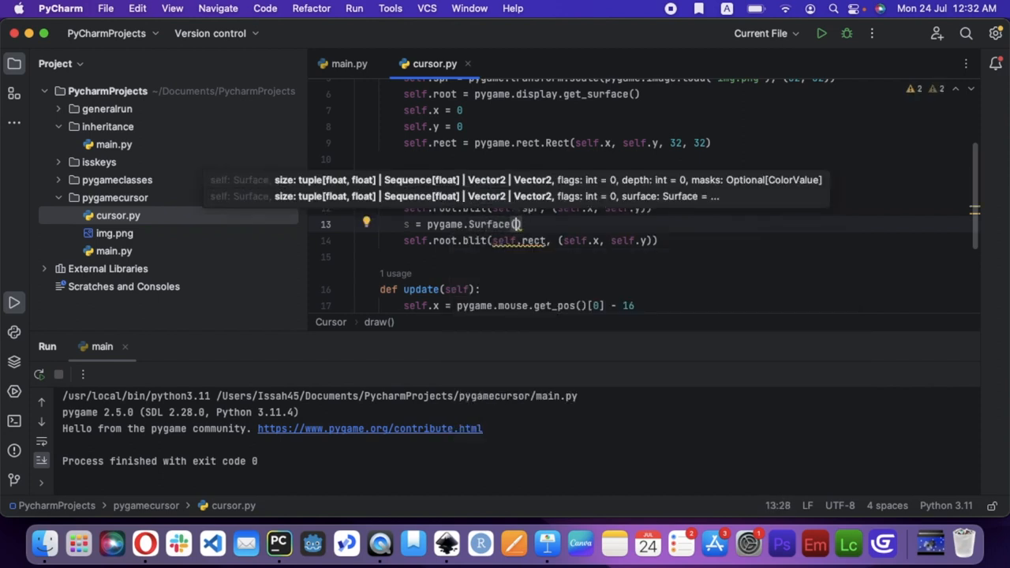
type("32,")
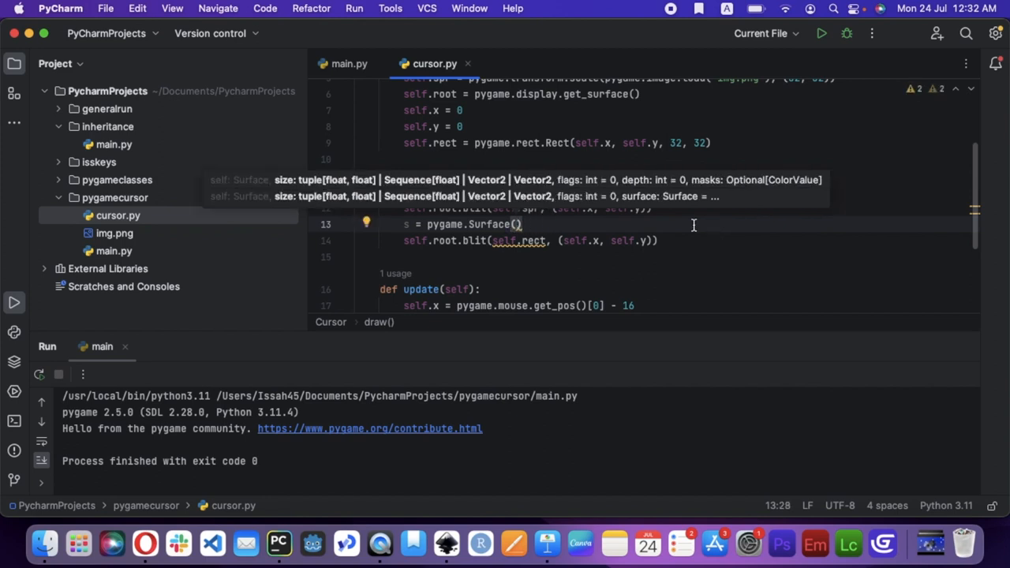
type("self.rect.")
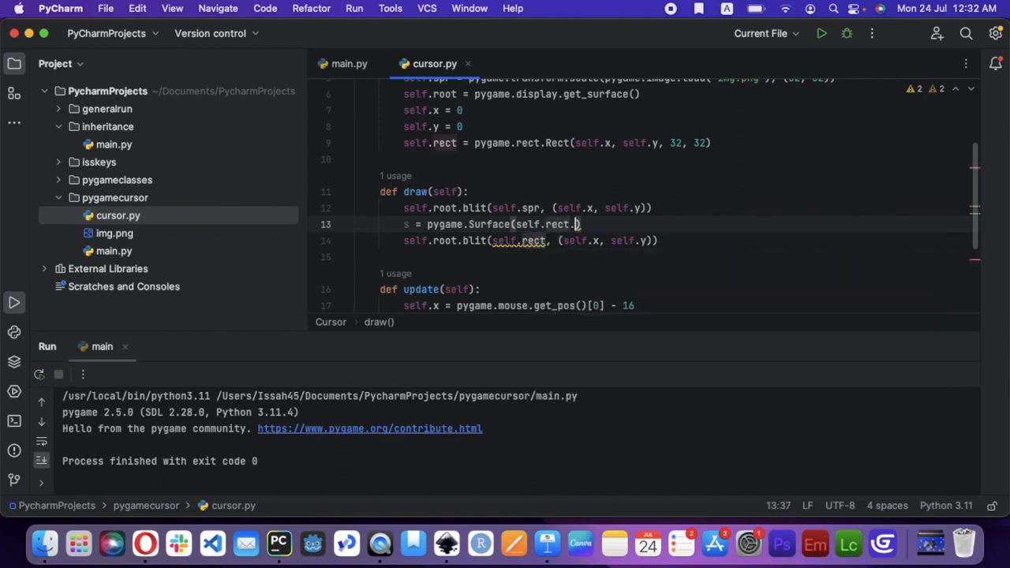
type("x,")
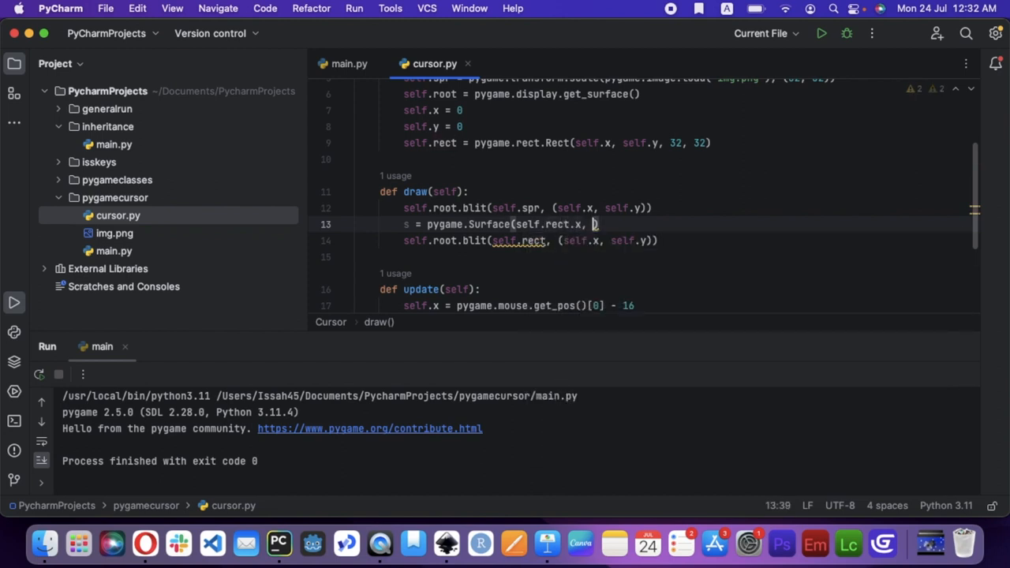
type("self.rect.y, 32, 32")
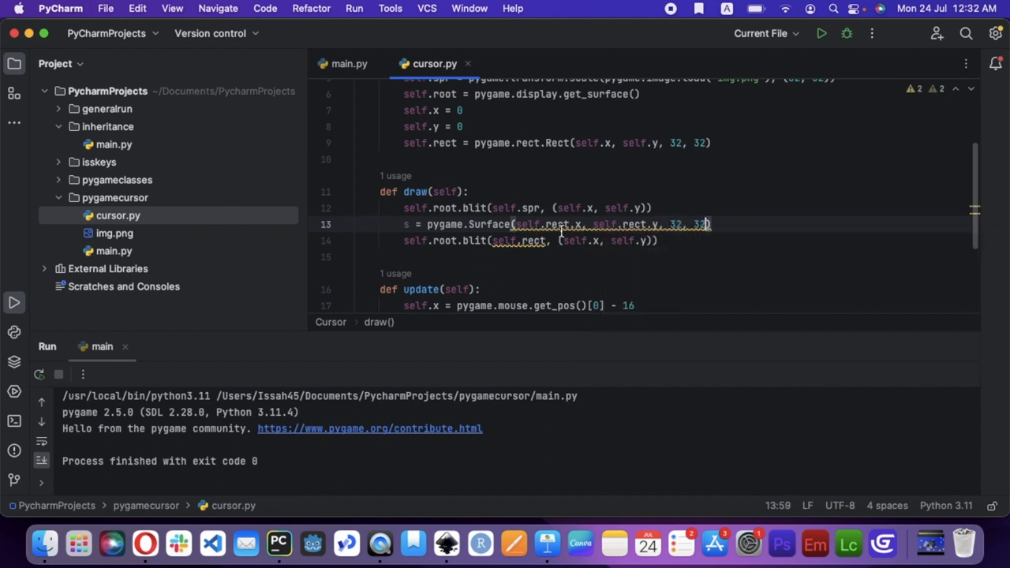
double_click(530, 240)
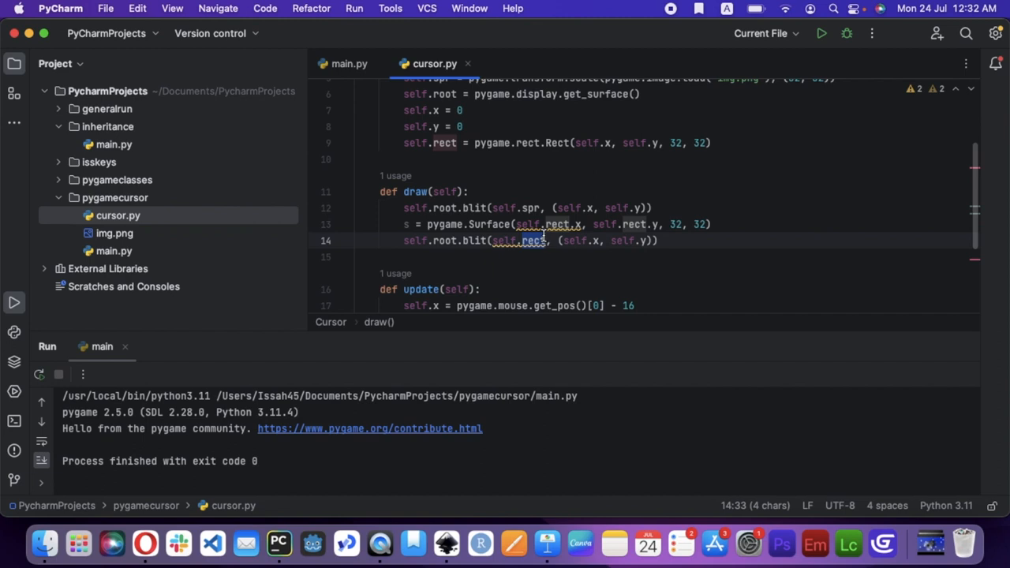
key("backspace")
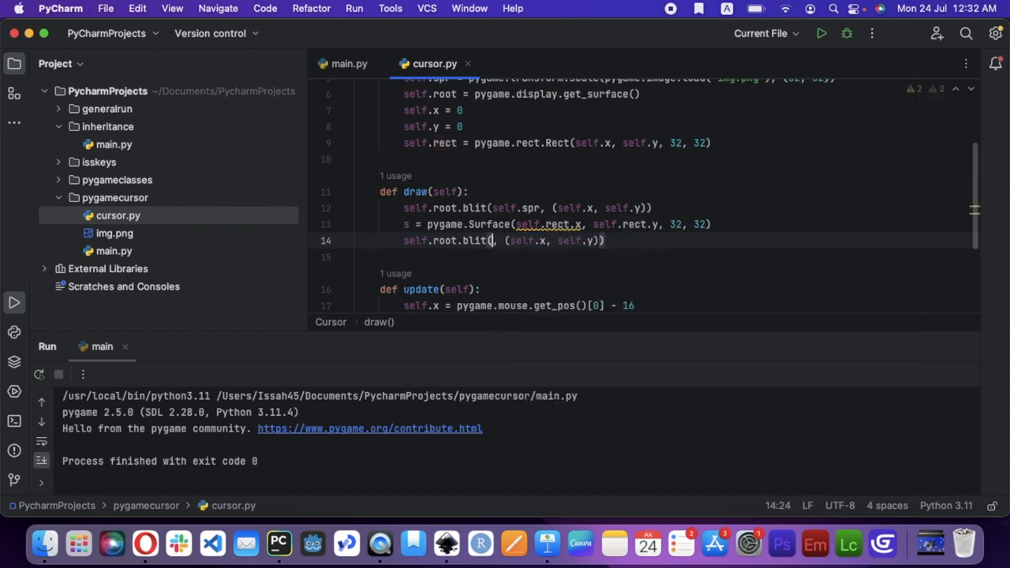
type("s")
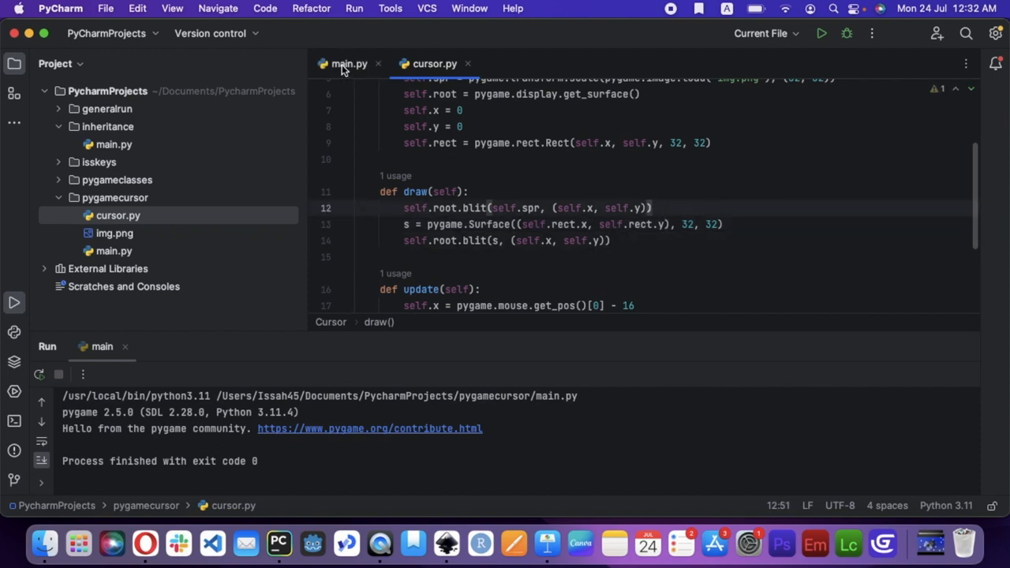
left_click(349, 63)
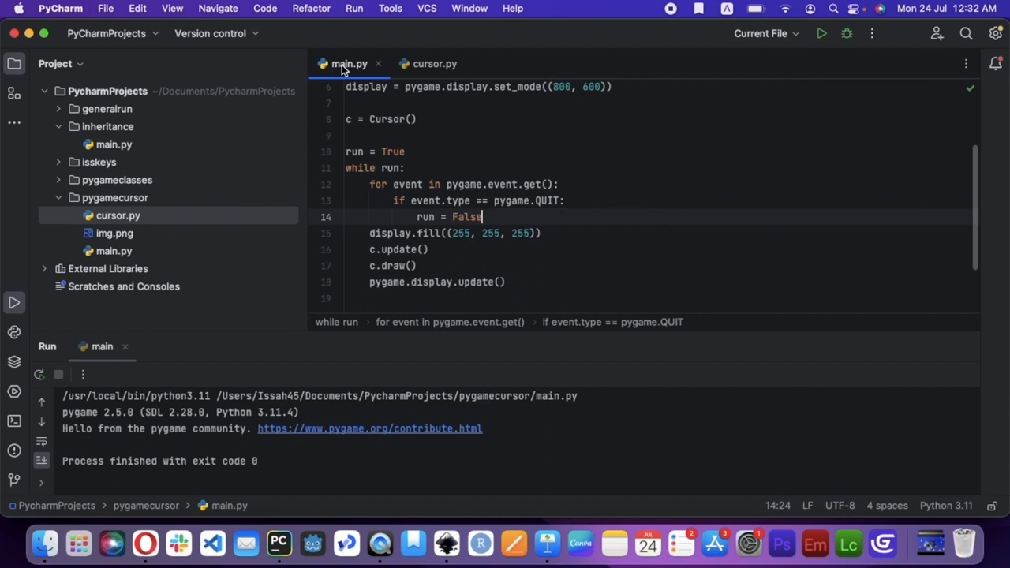
Fix the invalid-resolution error: Surface((32, 32)) blitted at (self.rect.x, self.rect.y), then rerun the game.
left_click(821, 33)
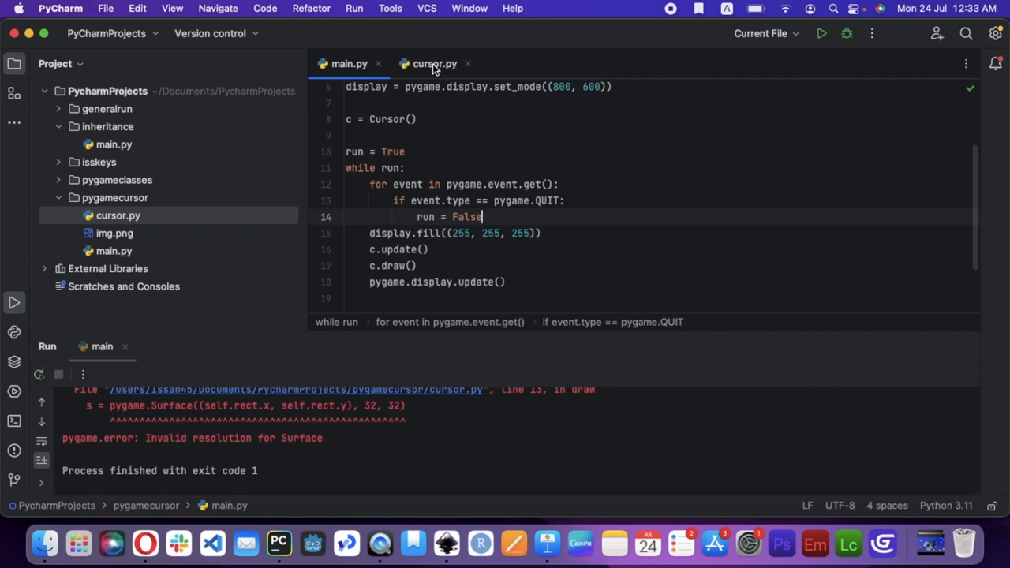
left_click(434, 63)
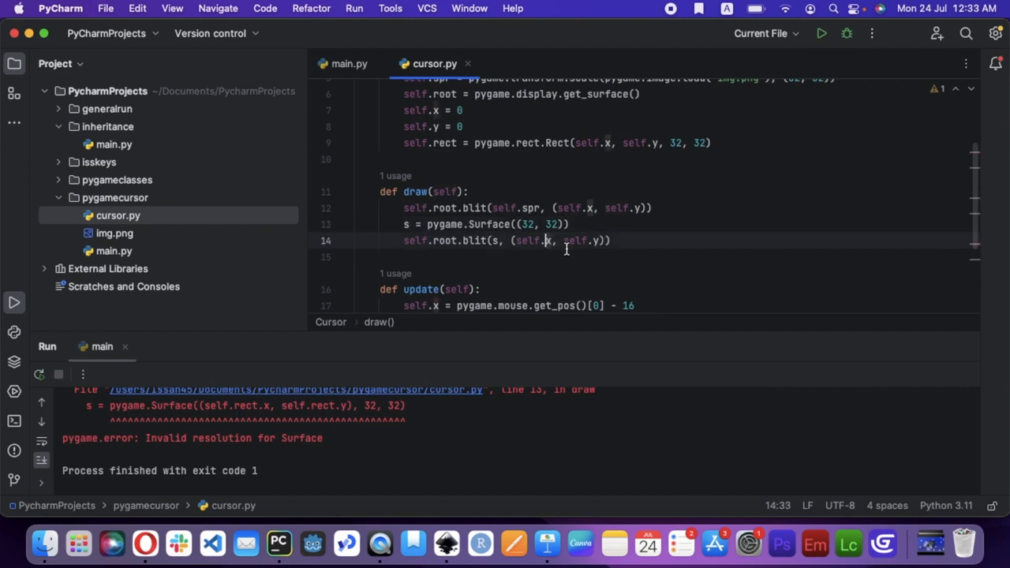
type("ect.")
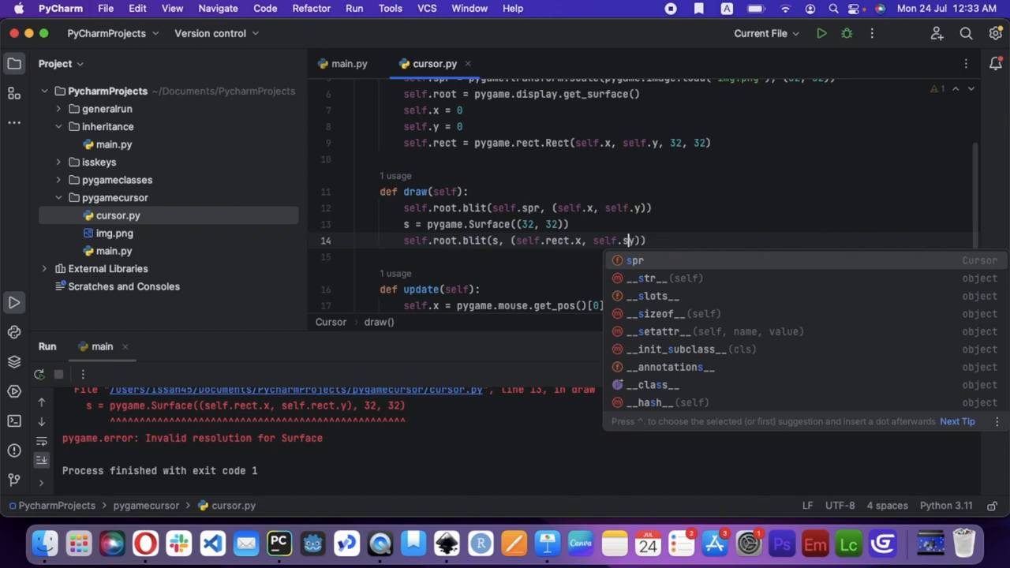
left_click(349, 63)
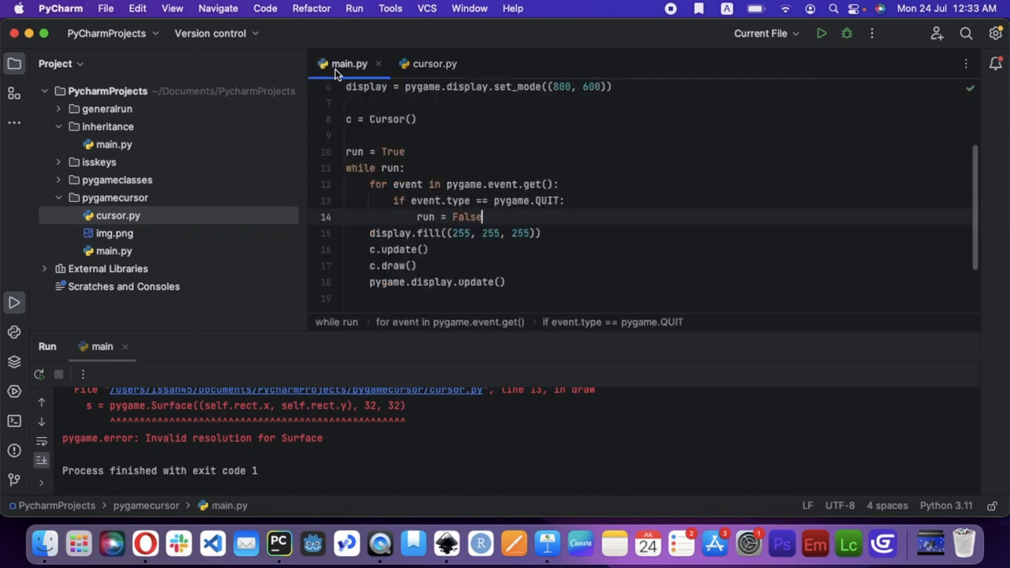
left_click(821, 33)
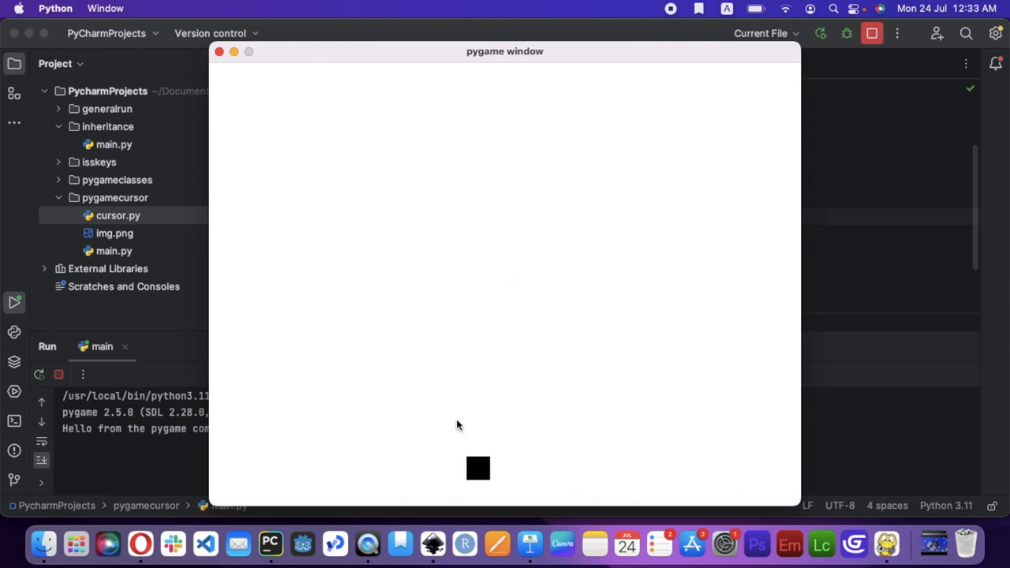
Remove the debug Surface blit from Cursor.draw and rerun to show the arrow sprite on white.
left_click(219, 51)
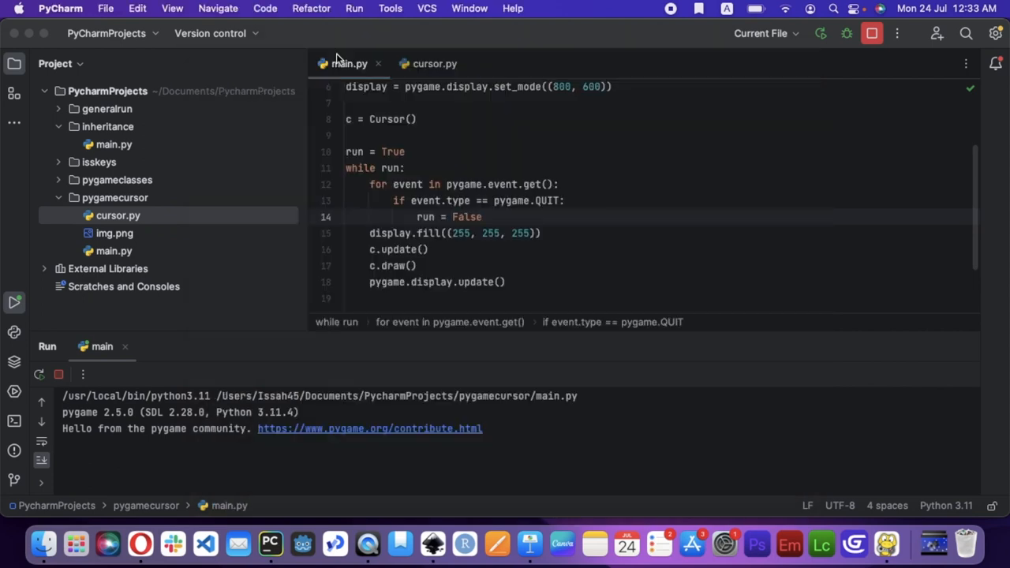
left_click(435, 63)
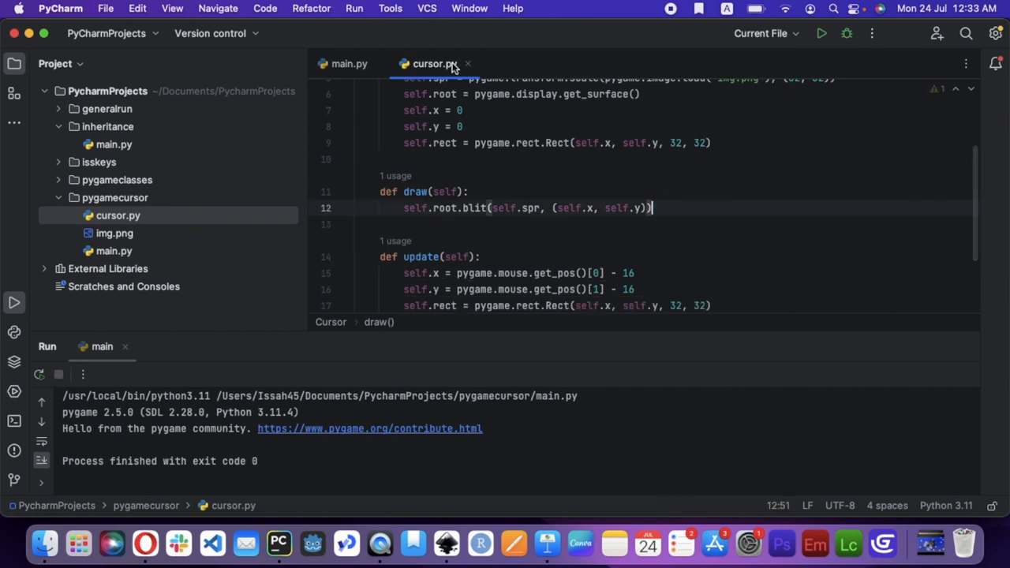
left_click(349, 63)
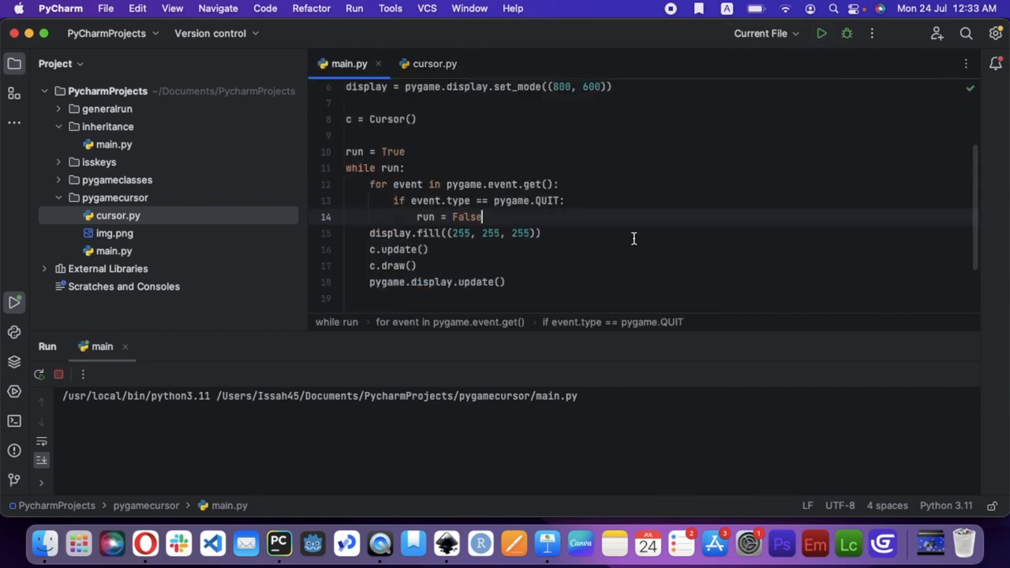
left_click(821, 33)
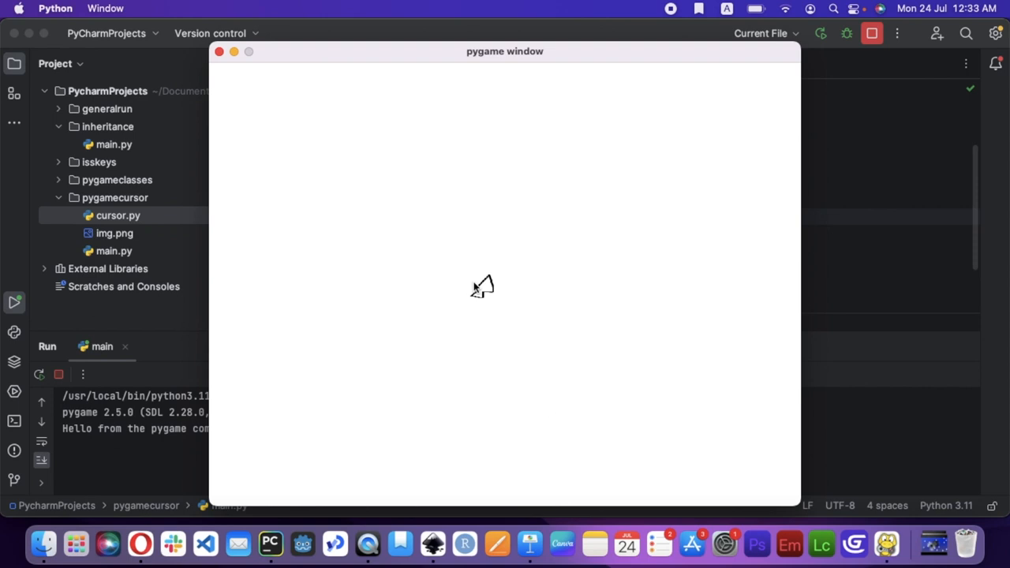